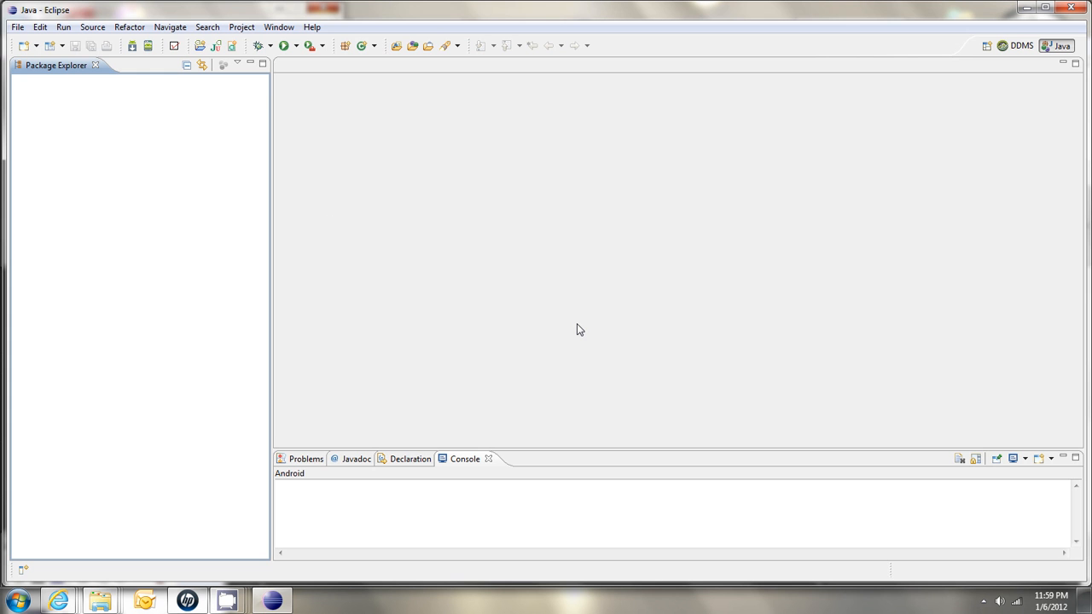
mouse_move(75, 581)
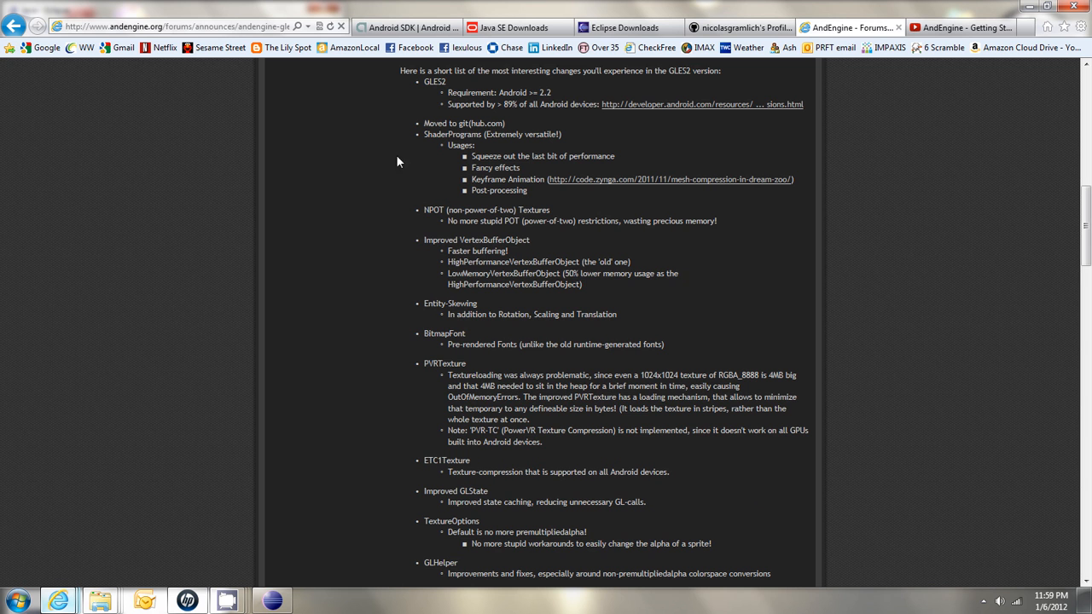
mouse_move(940, 313)
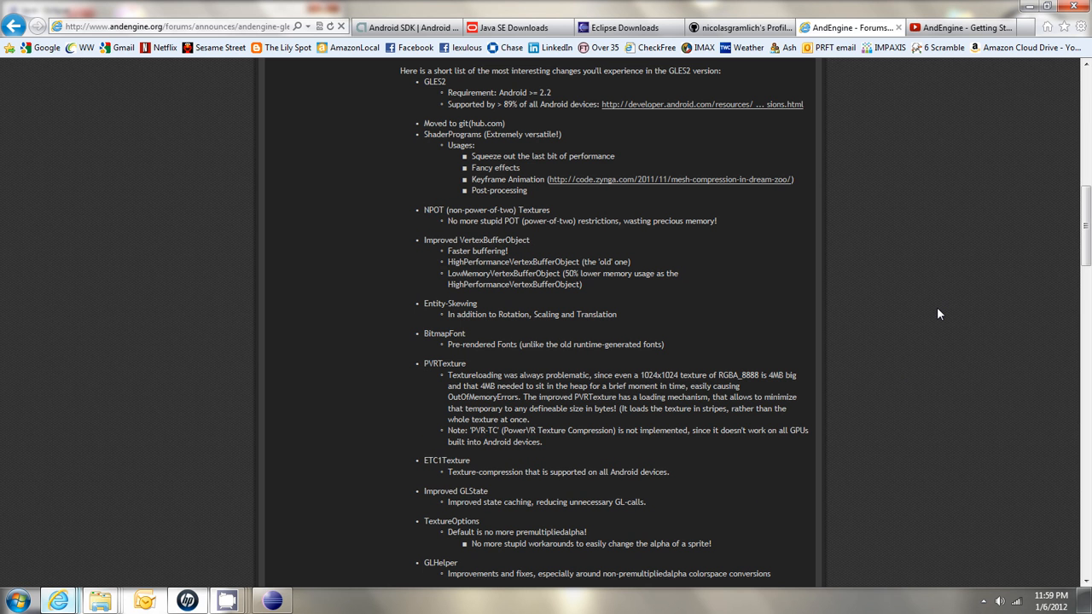
mouse_move(949, 83)
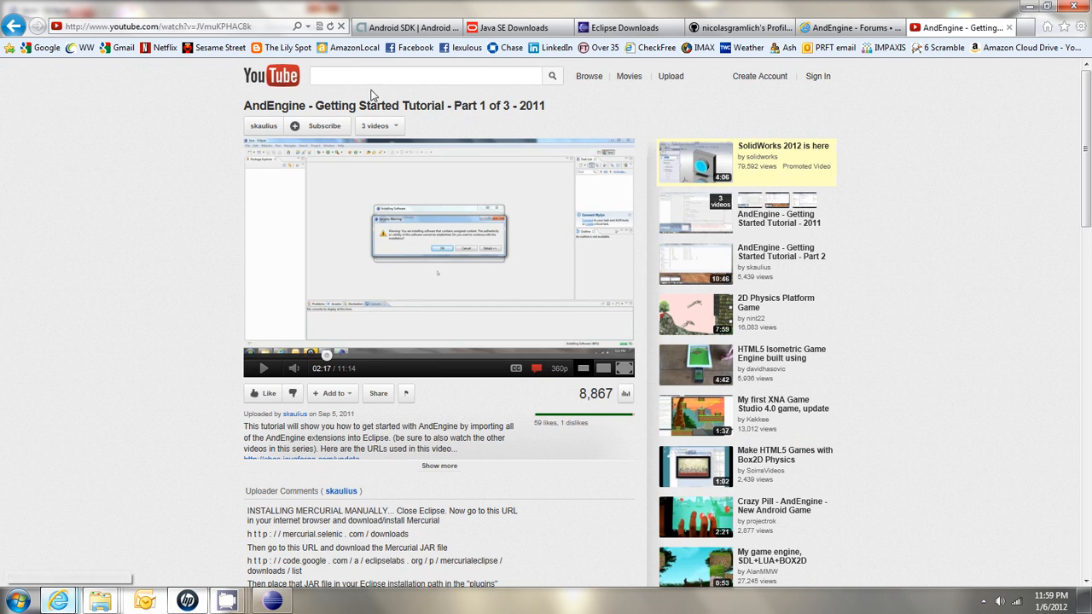
mouse_move(563, 109)
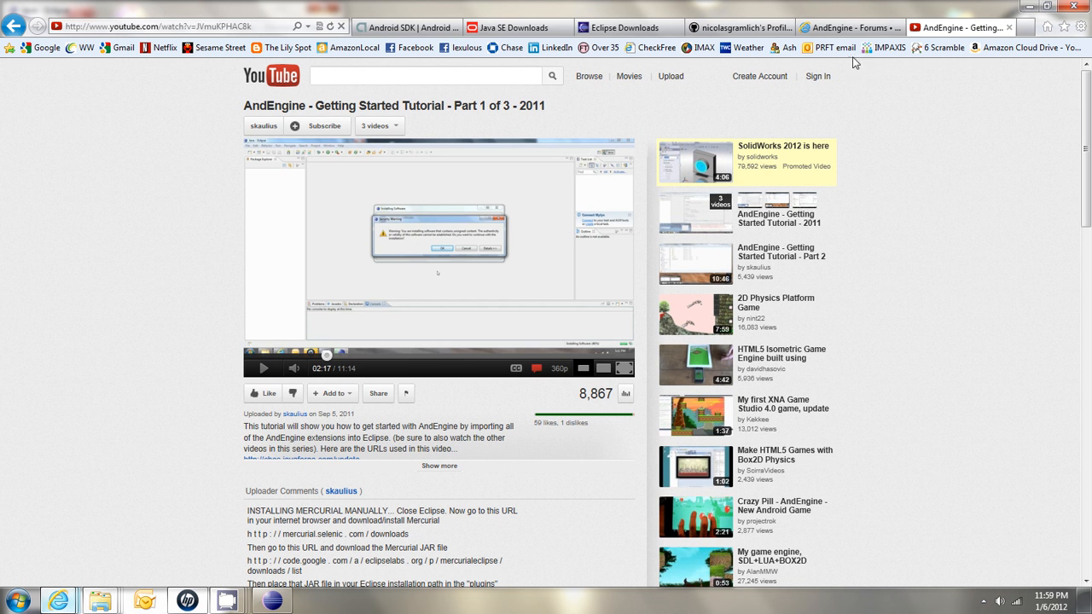
- Return to the AndEngine forum post announcing the GLES2 version's changes
click(845, 26)
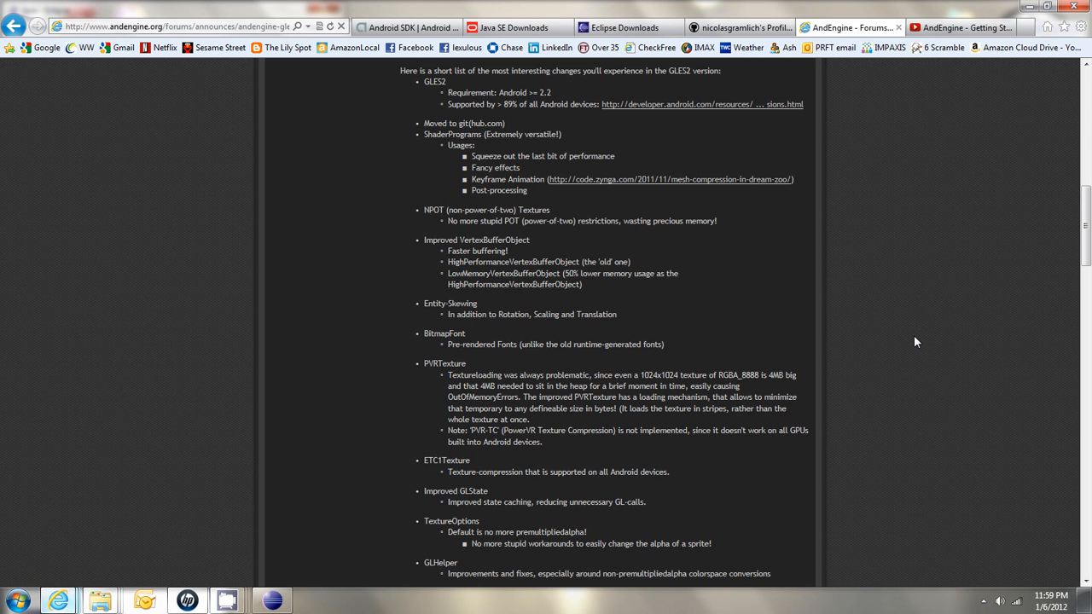
mouse_move(267, 288)
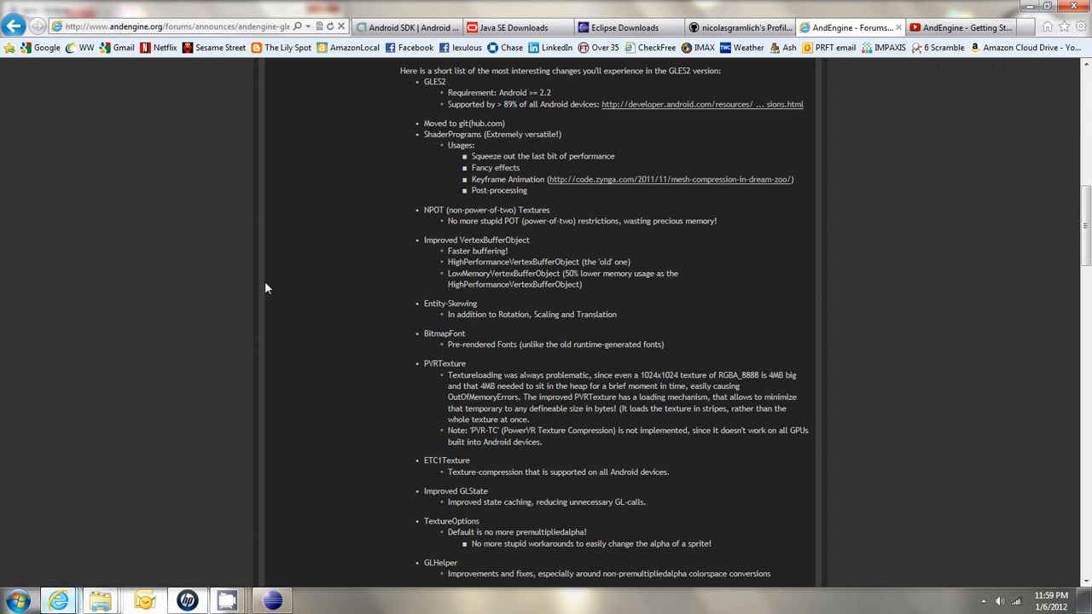
- Browse the Android SDK, Java SE Downloads, and Eclipse Downloads browser tabs in turn
click(405, 27)
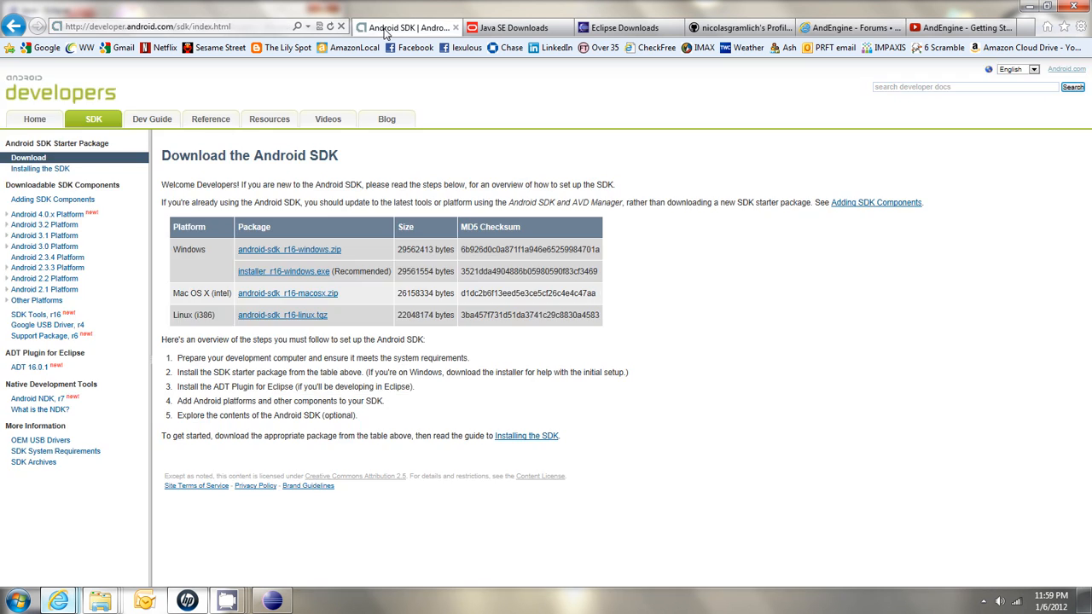
mouse_move(813, 307)
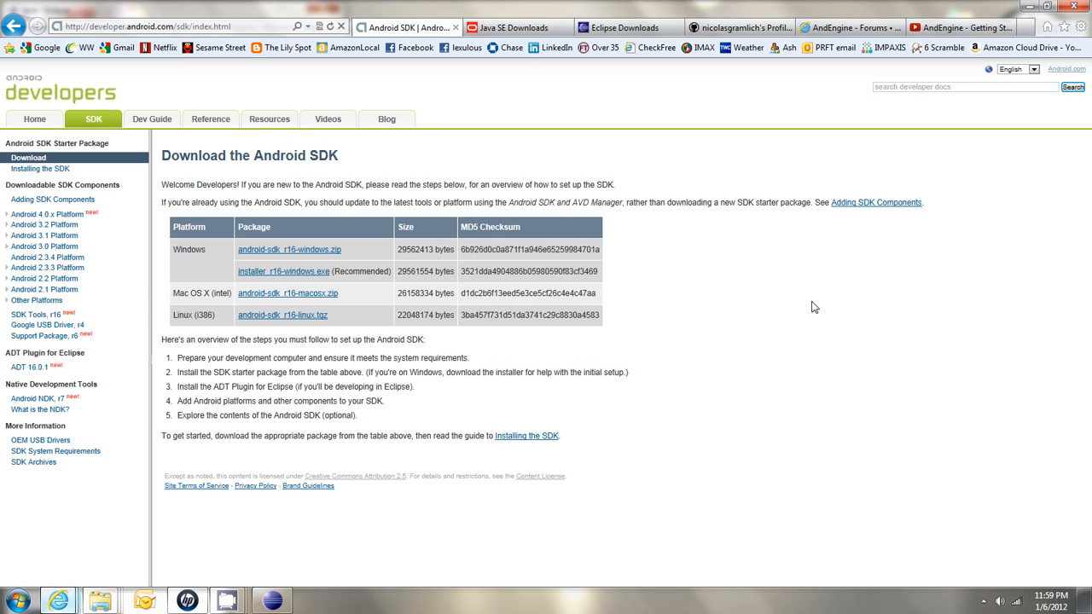
mouse_move(671, 290)
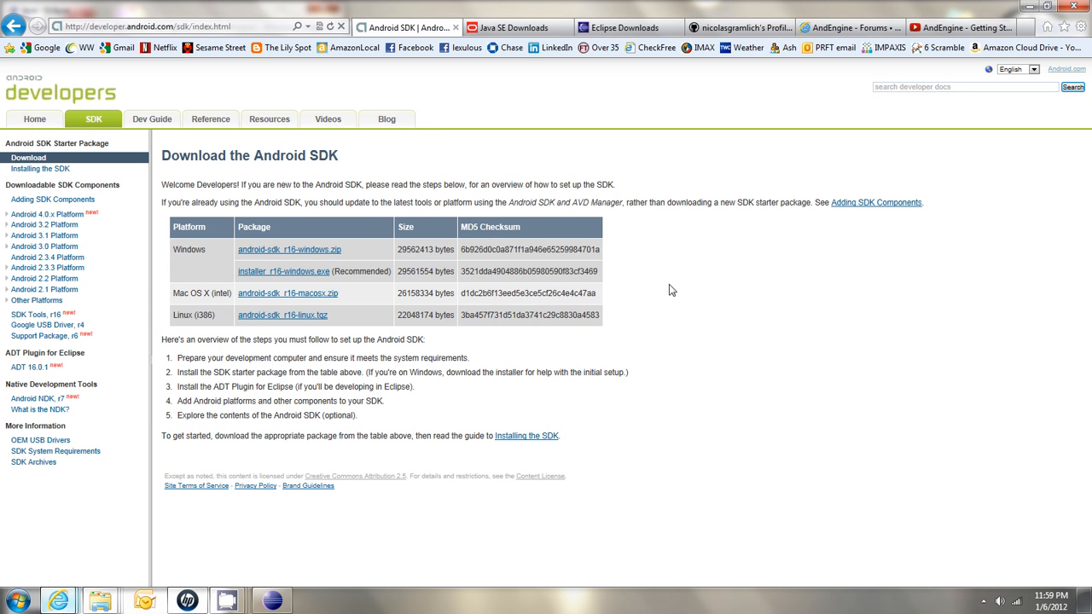
mouse_move(283, 271)
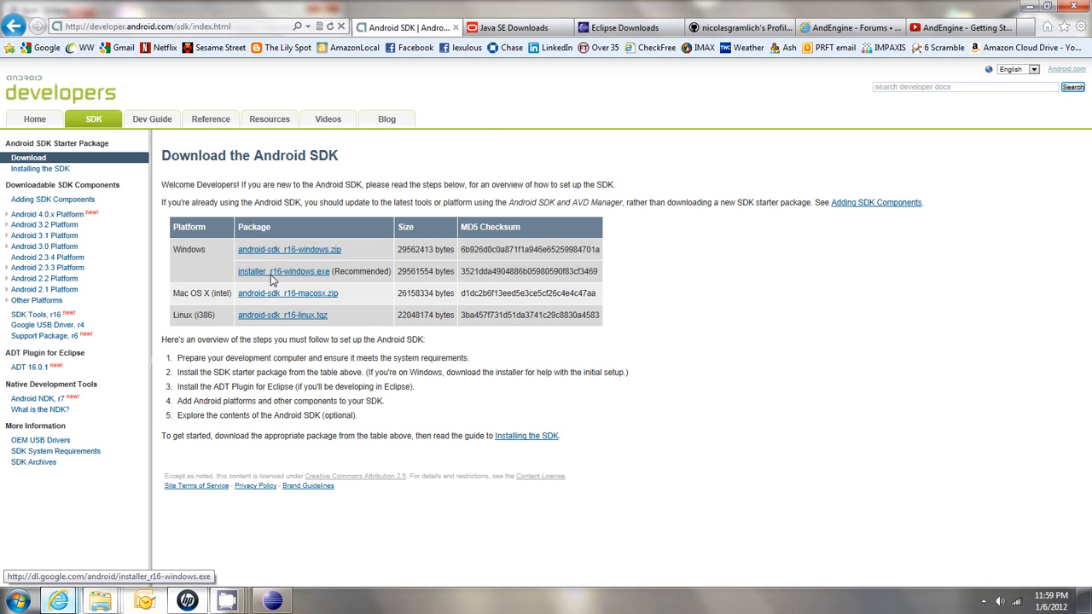
click(512, 28)
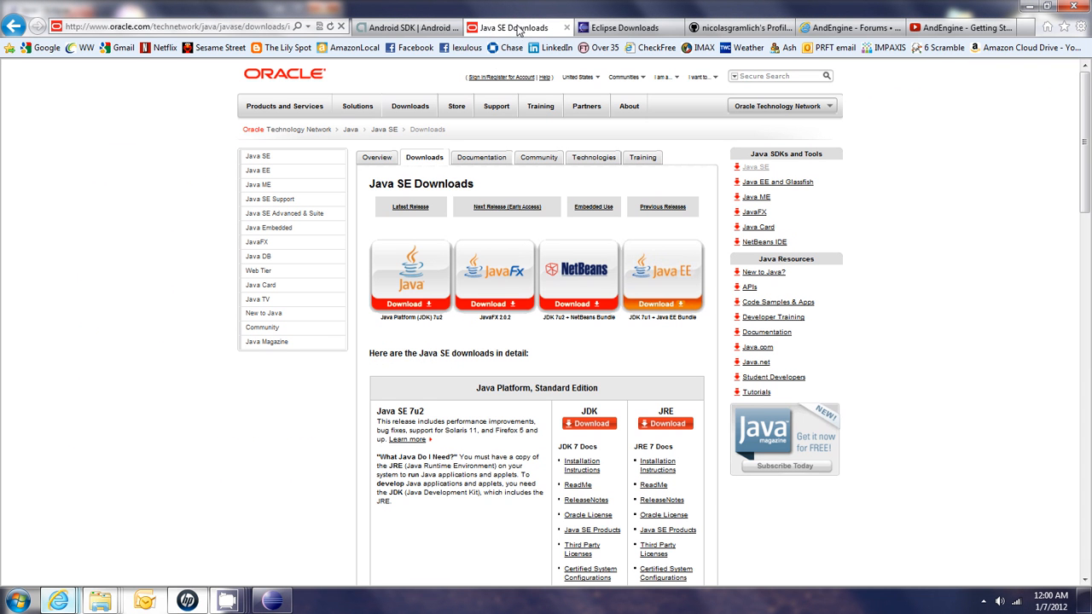
mouse_move(604, 418)
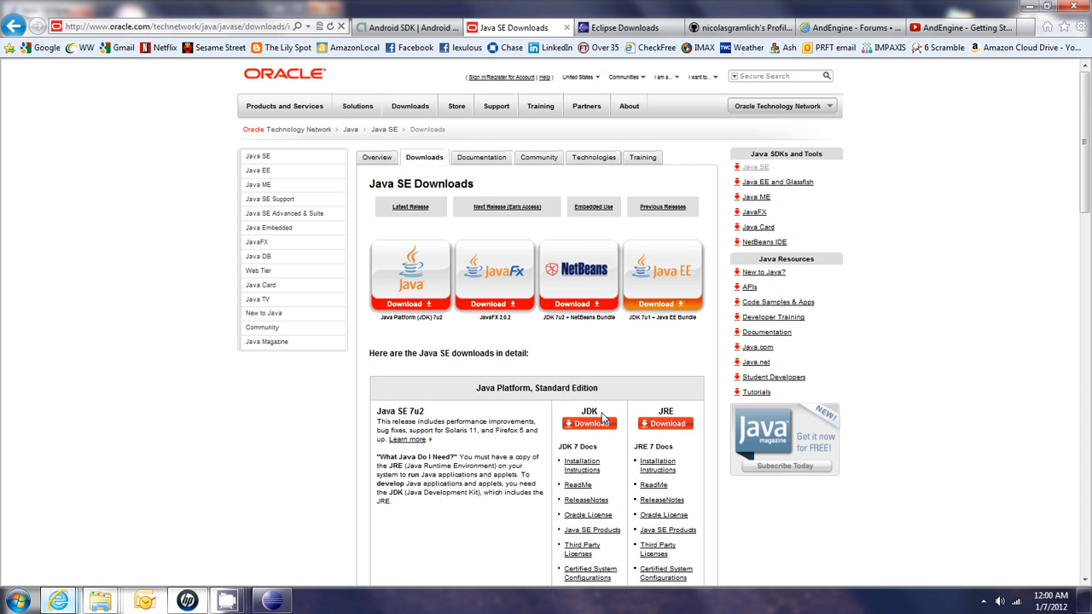
click(624, 27)
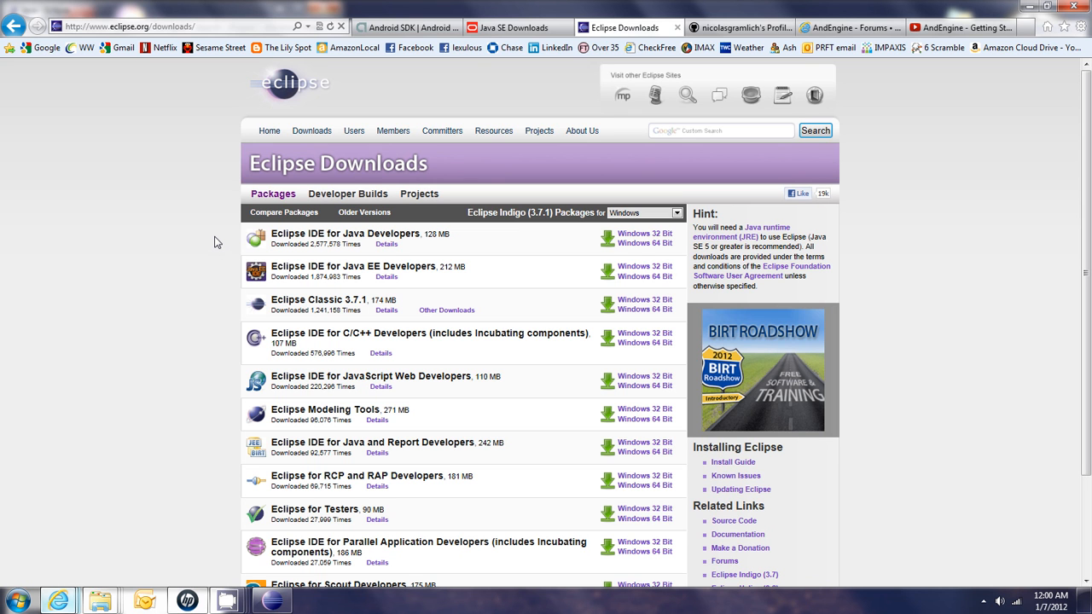
mouse_move(220, 241)
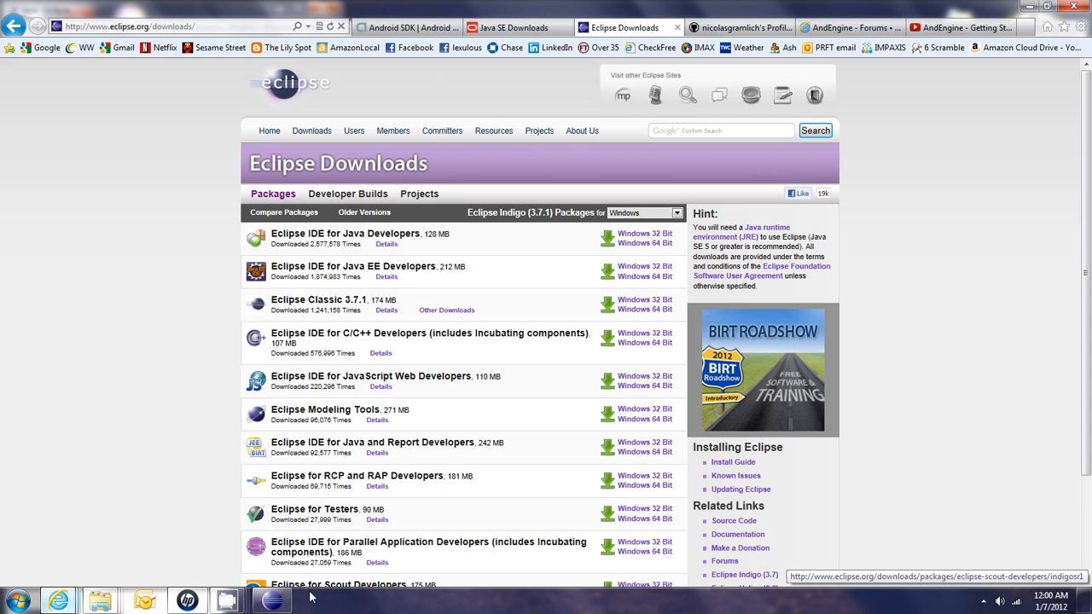
- Open nicolasgramlich's AndEngine repository on GitHub and copy its HTTP clone URL
click(271, 600)
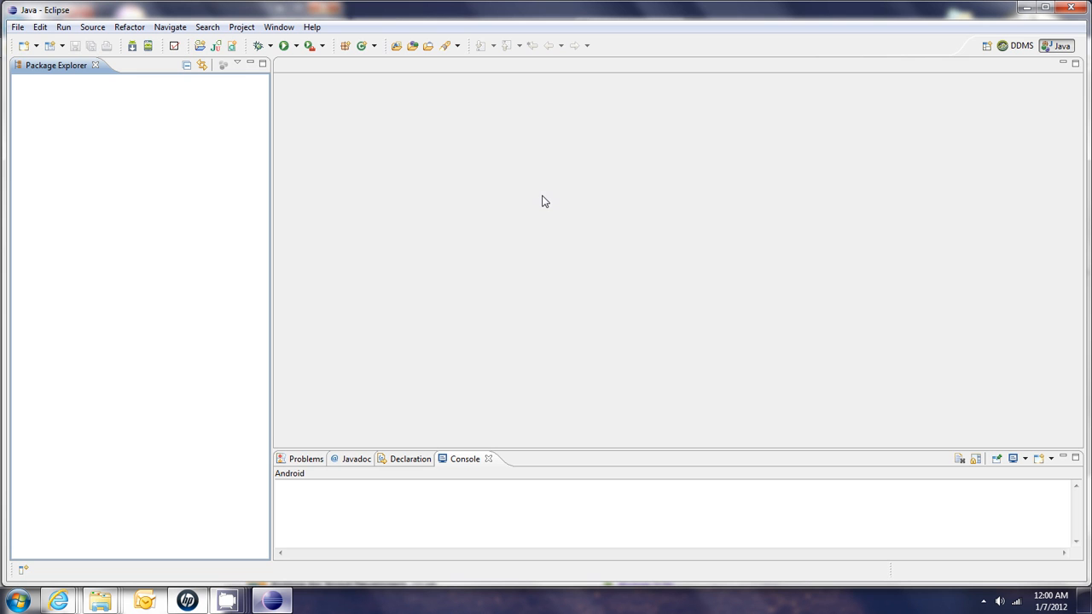
mouse_move(215, 300)
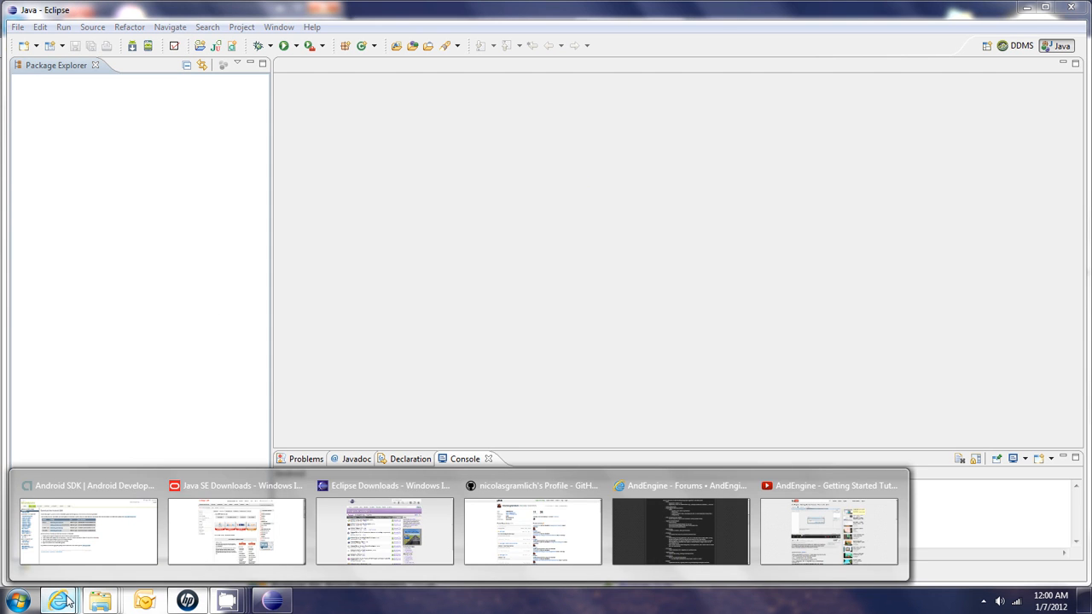
click(532, 531)
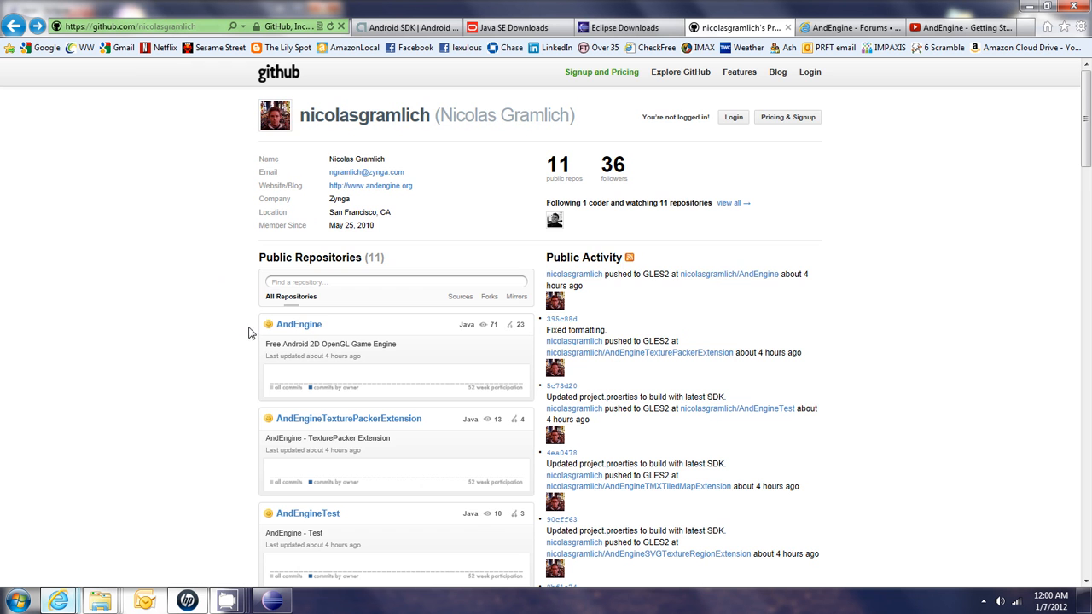
scroll(down, 3)
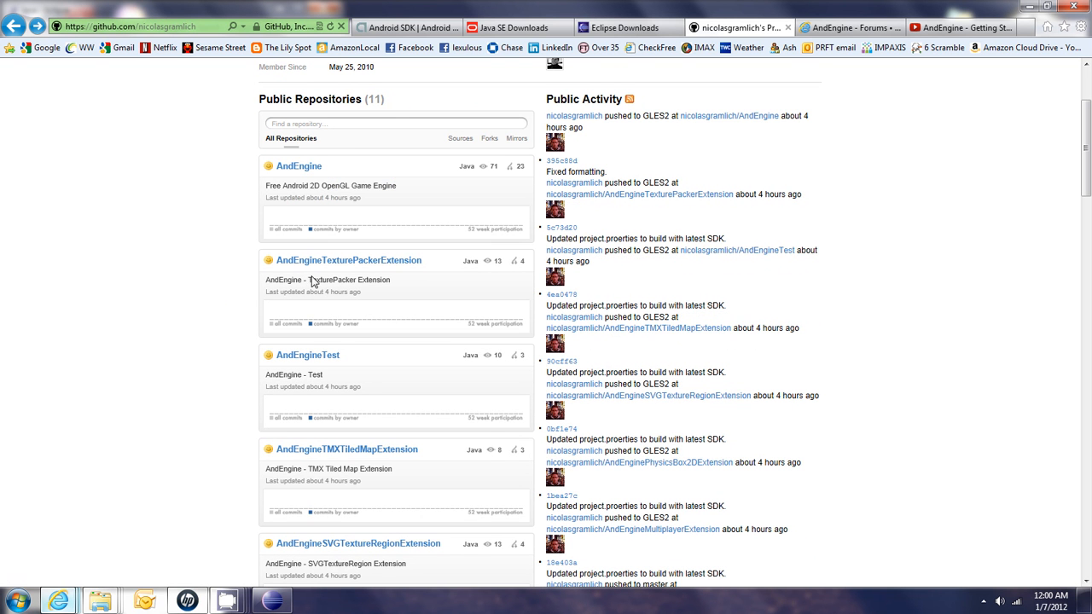
scroll(down, 3)
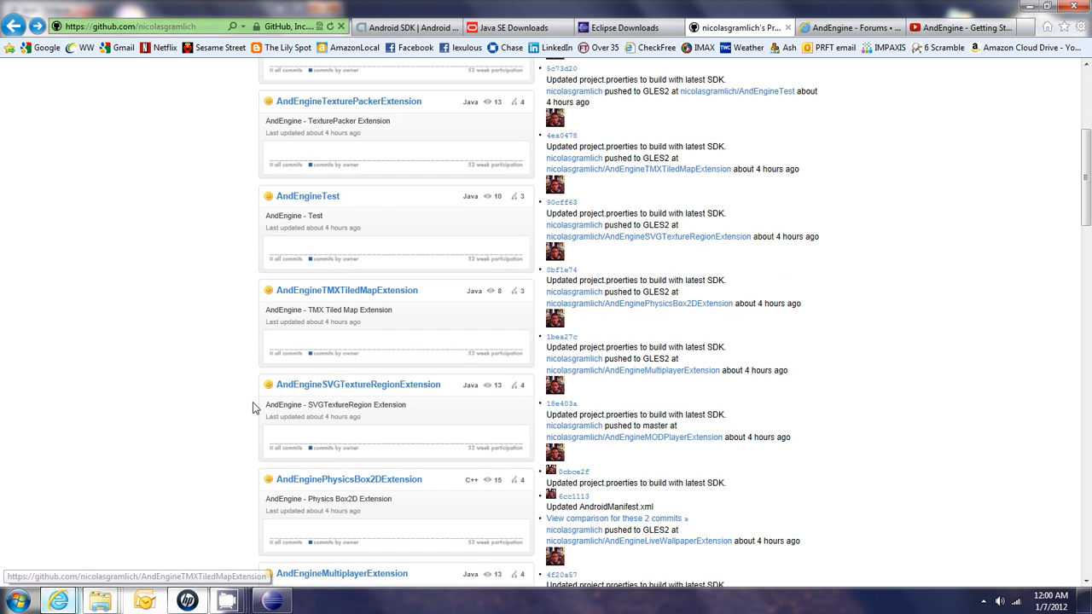
scroll(down, 3)
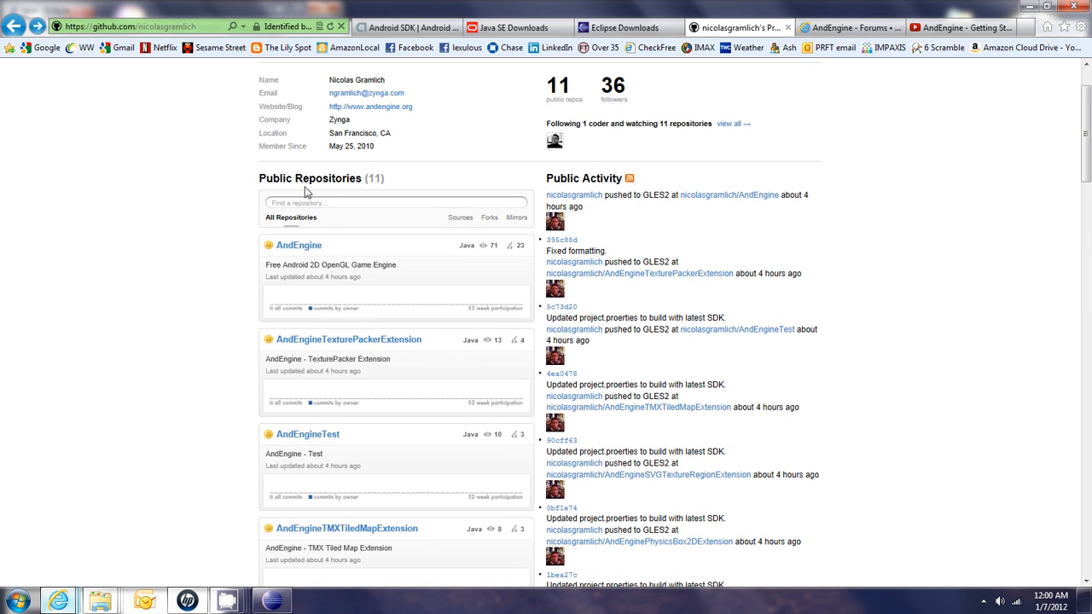
mouse_move(226, 415)
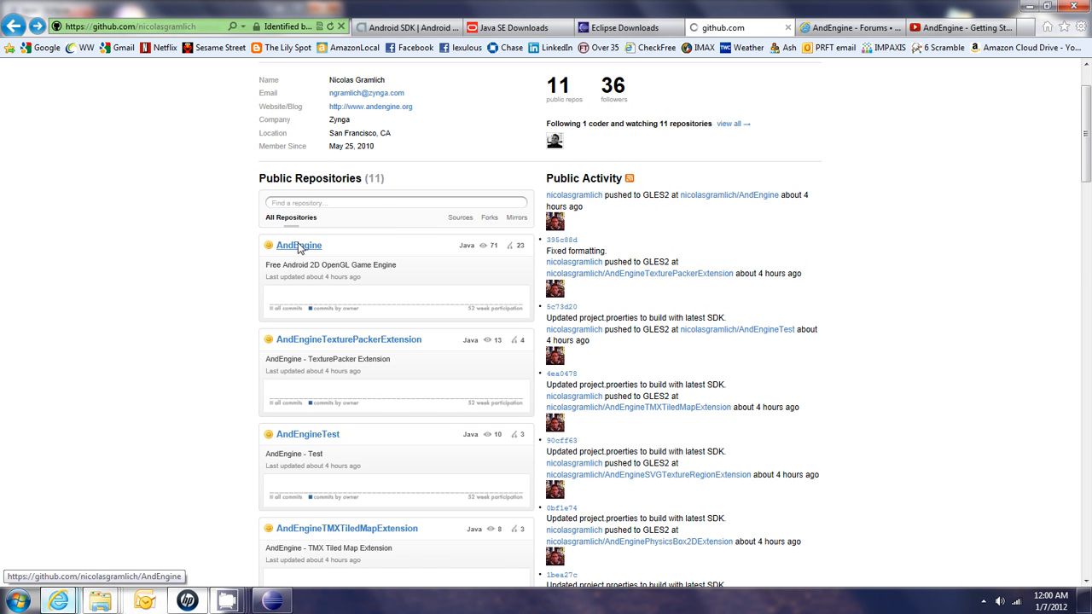
click(297, 246)
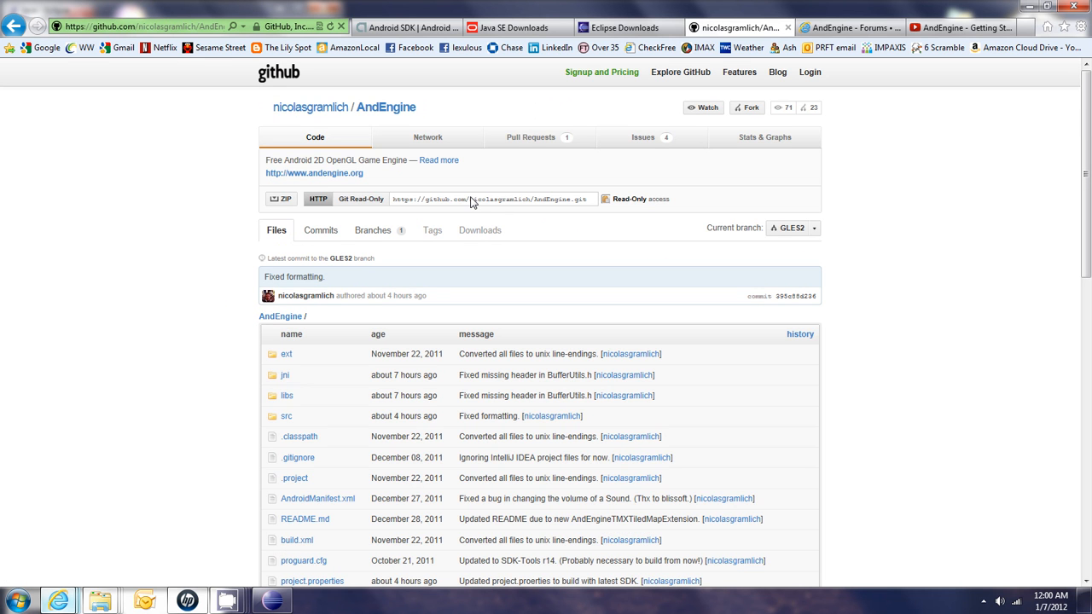
right_click(493, 199)
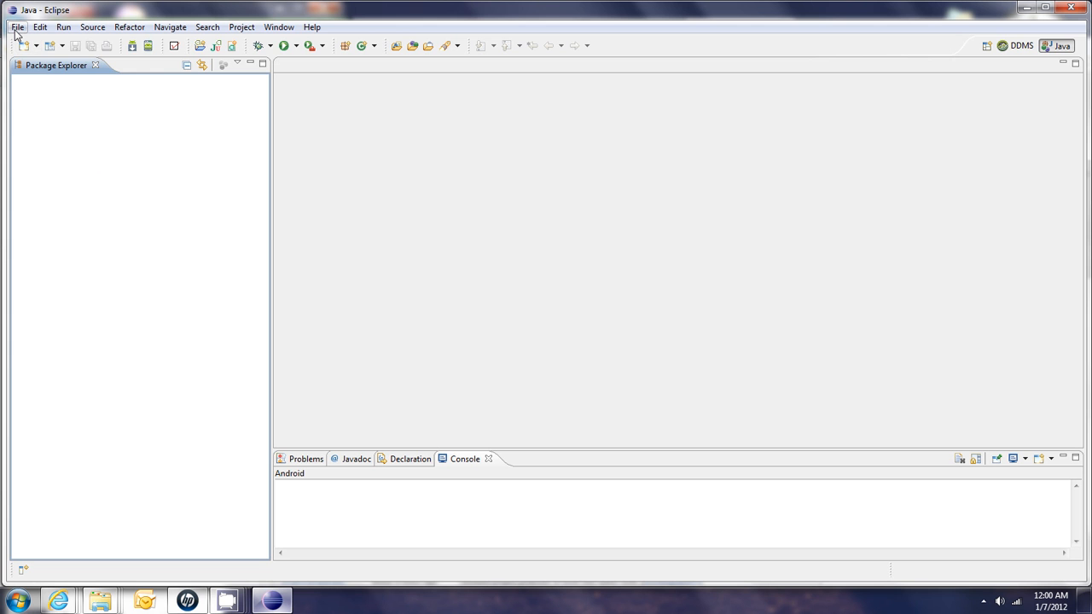
- Start a File > Import of Git > Projects from Git and reach repository selection
click(16, 26)
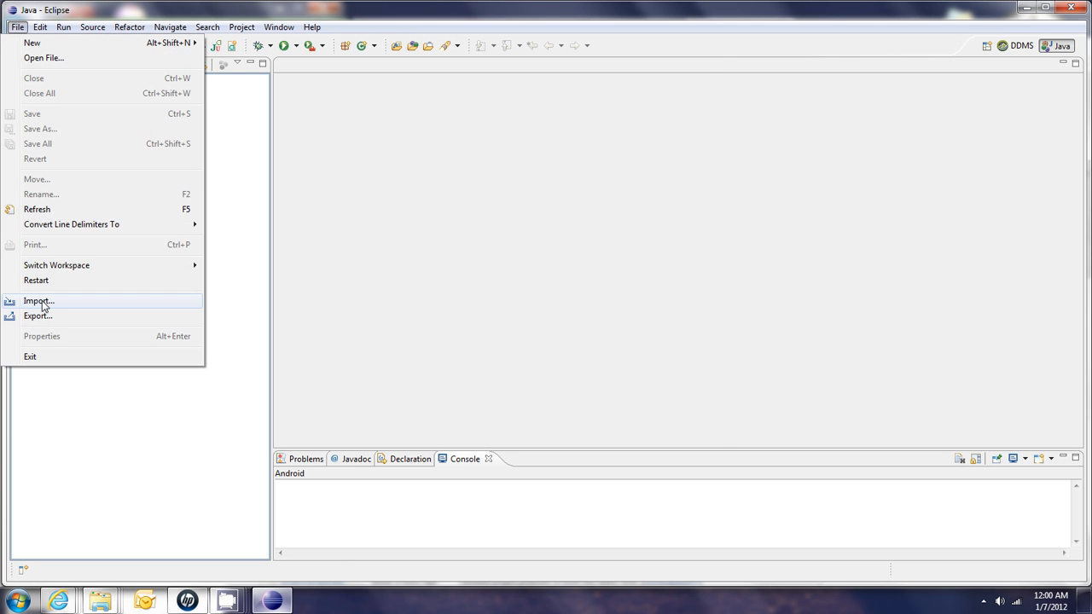
click(39, 300)
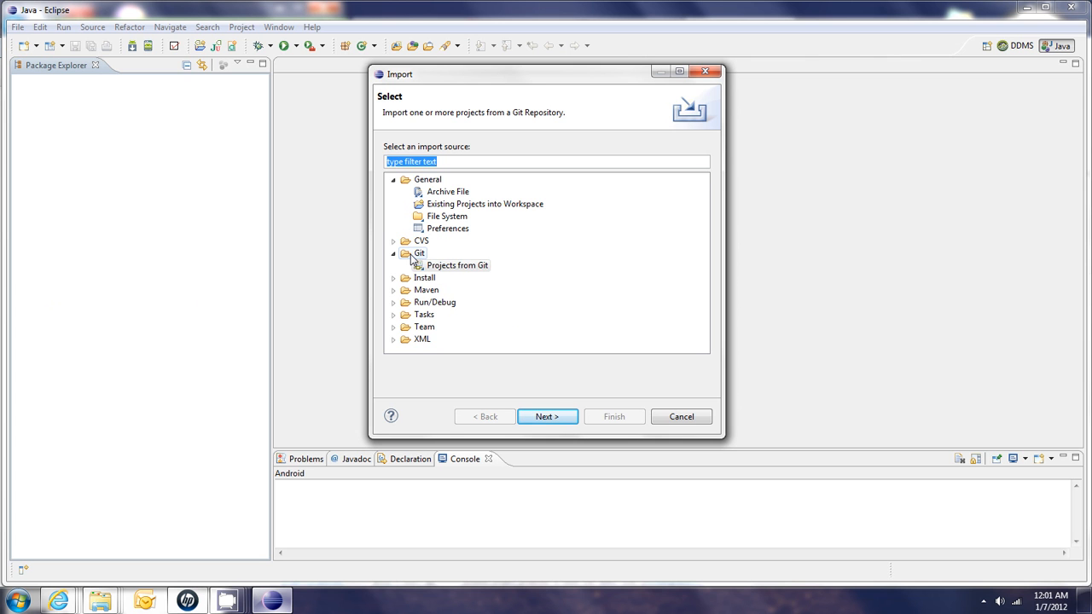
click(457, 265)
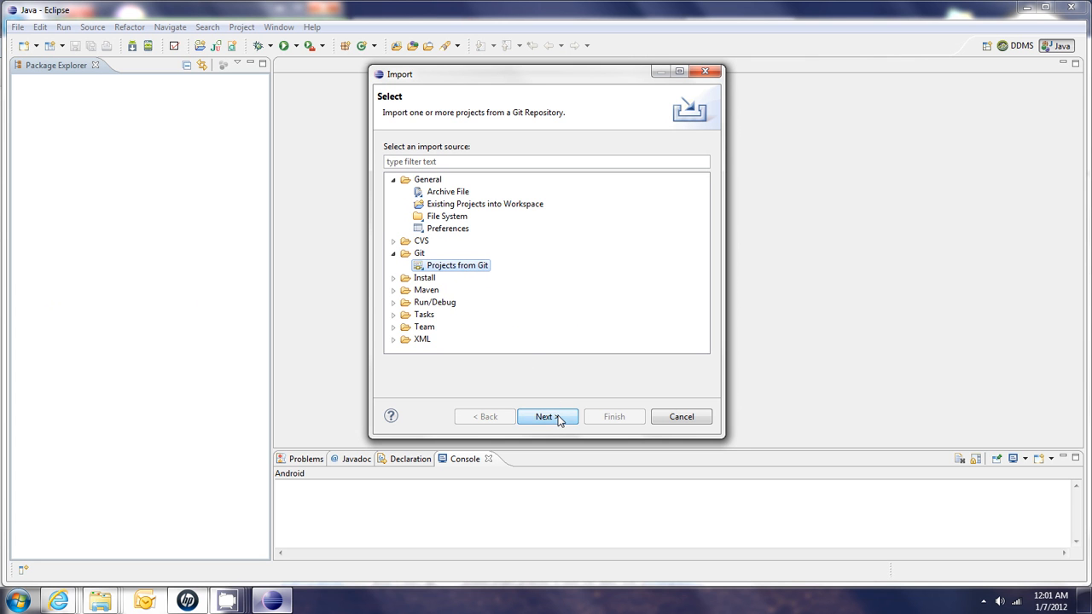
click(544, 416)
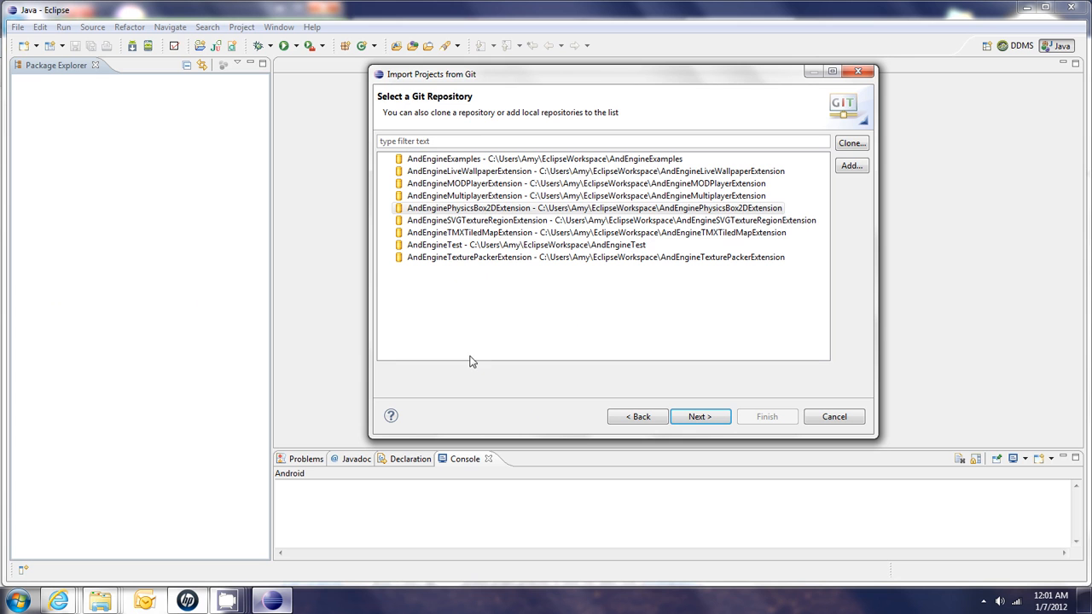
mouse_move(481, 293)
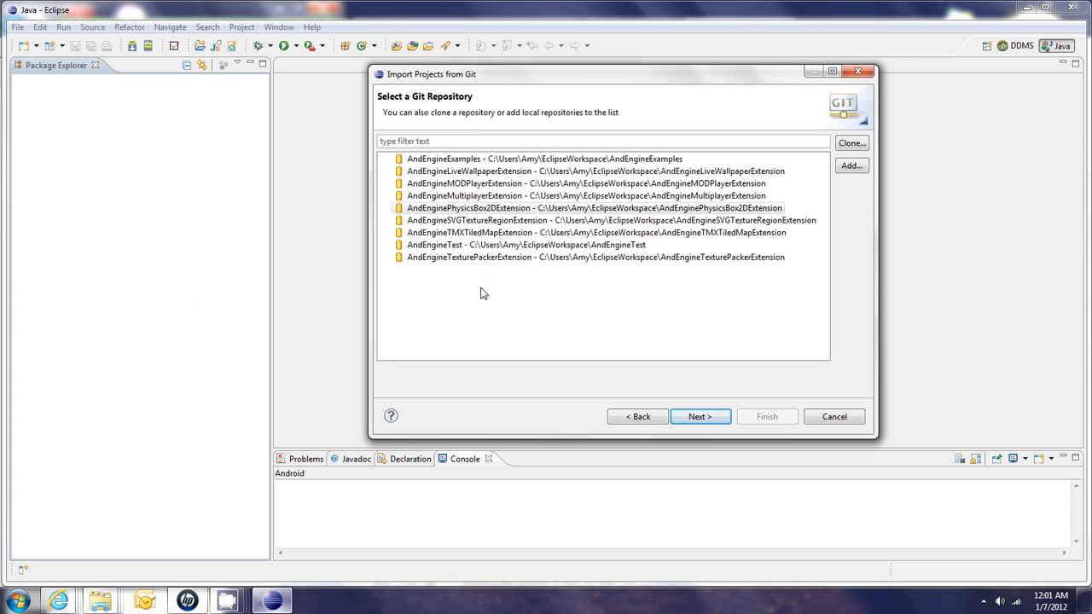
mouse_move(444, 147)
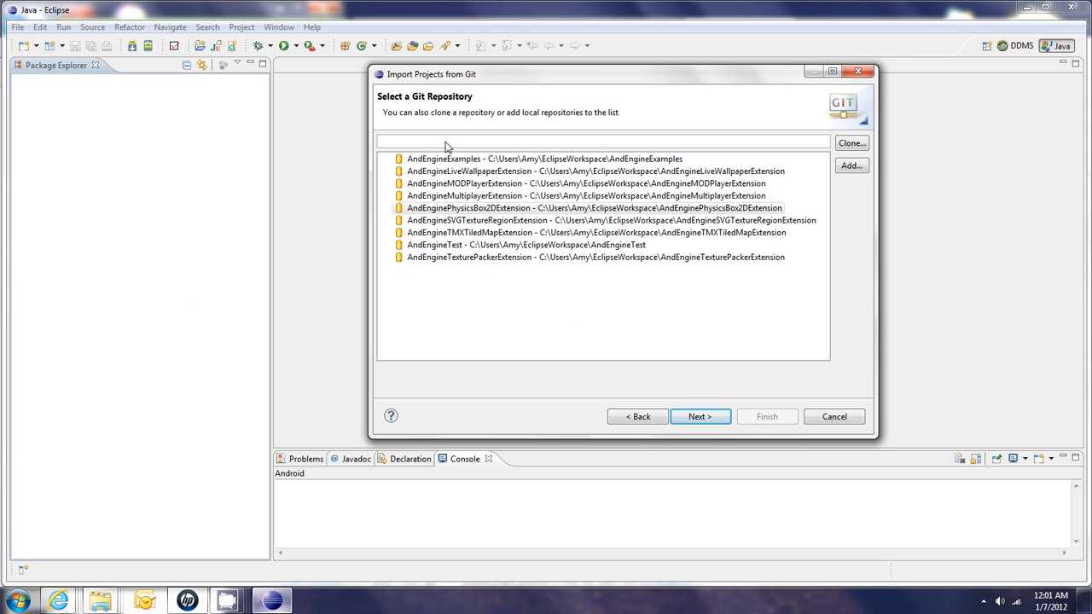
mouse_move(389, 144)
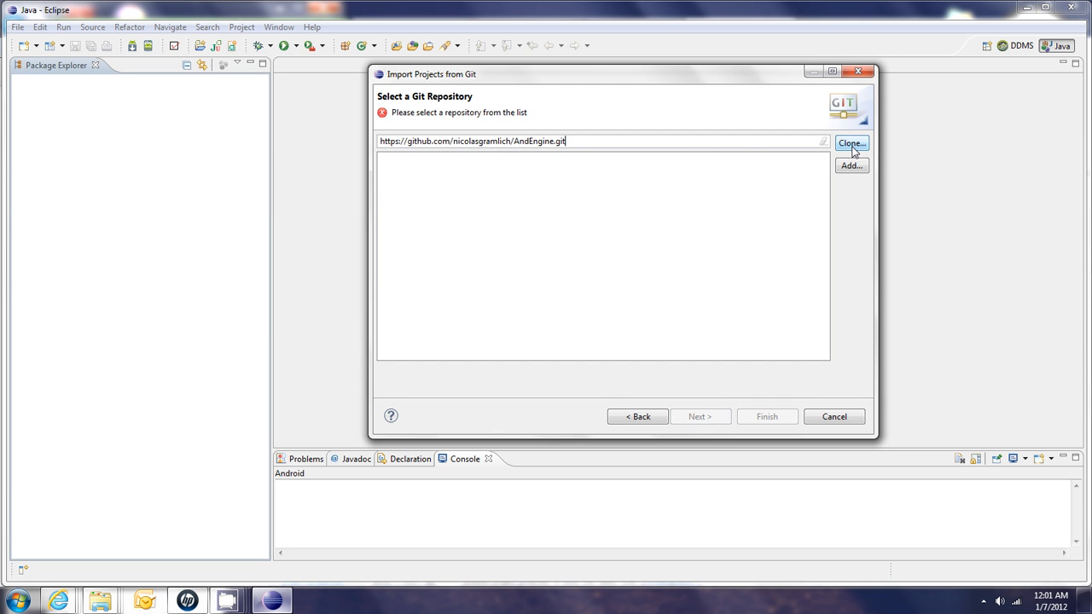
- Clone AndEngine on the GLES2 branch into the EclipseWorkspace folder
click(851, 142)
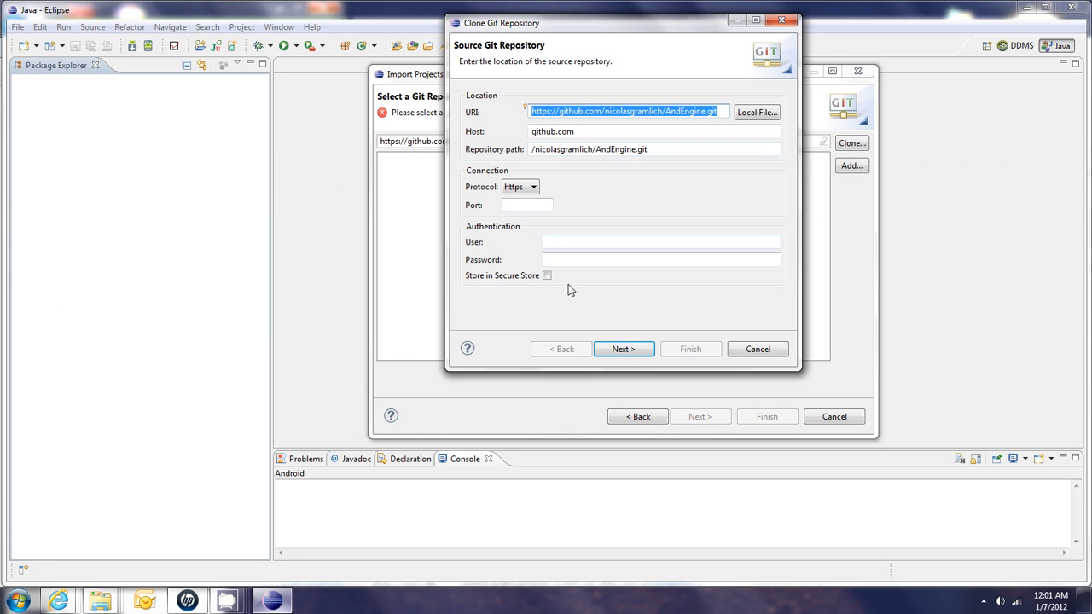
click(623, 349)
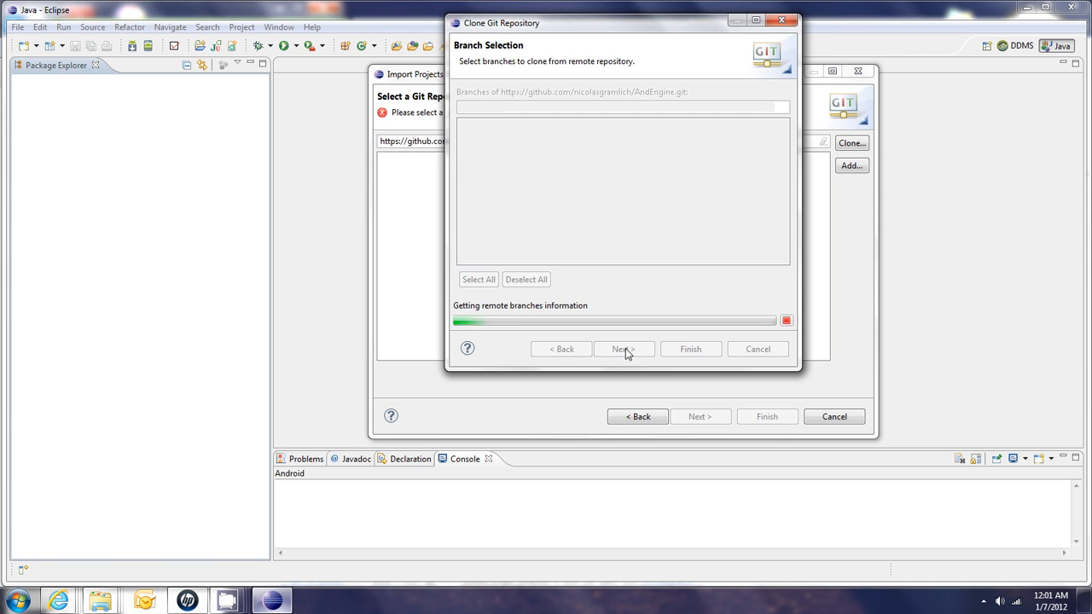
click(623, 348)
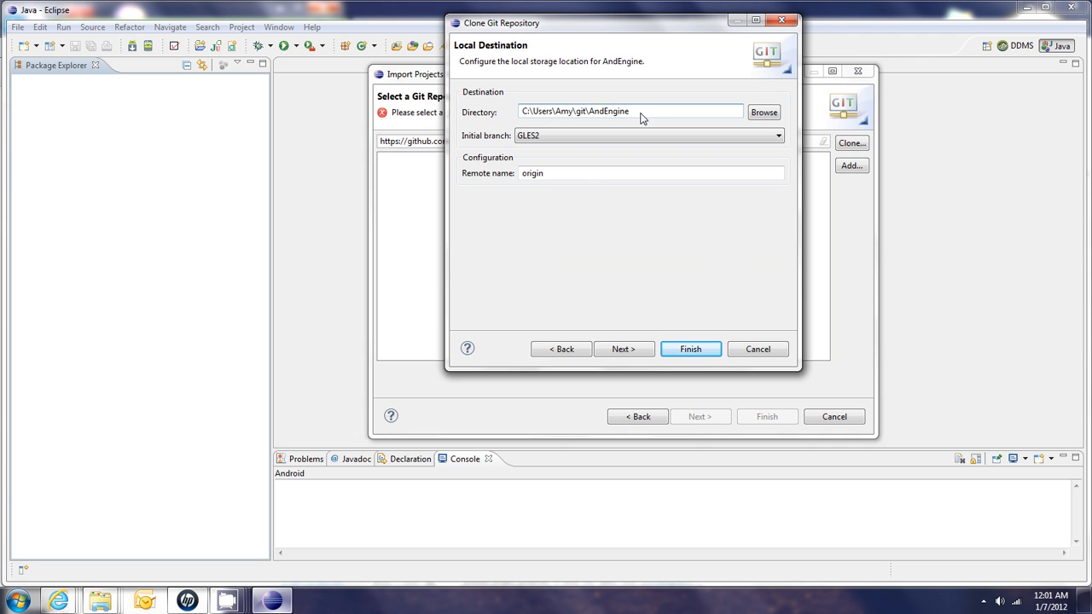
mouse_move(544, 112)
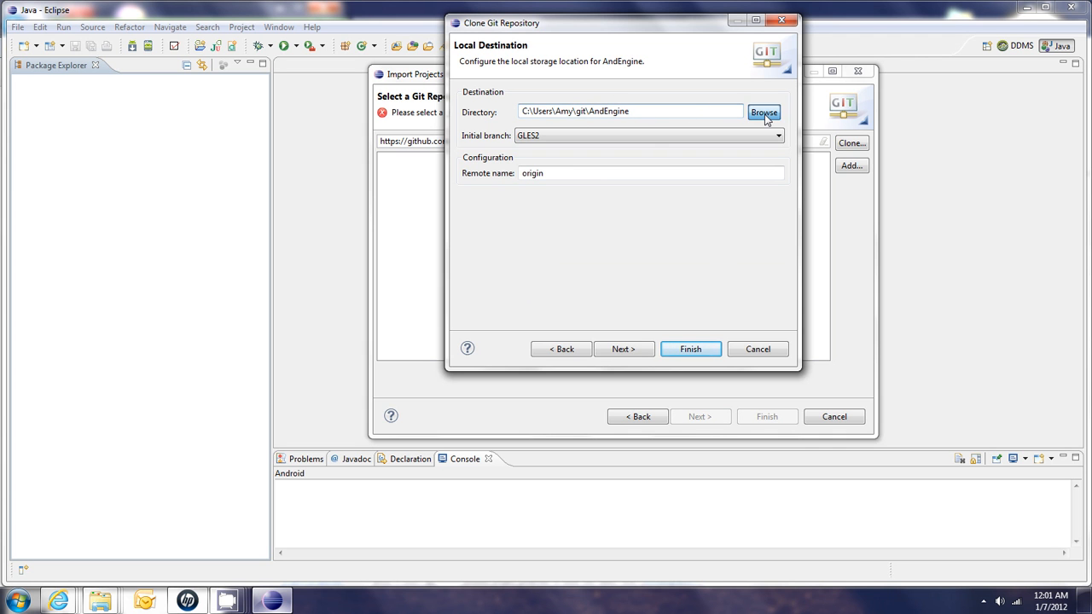
click(764, 112)
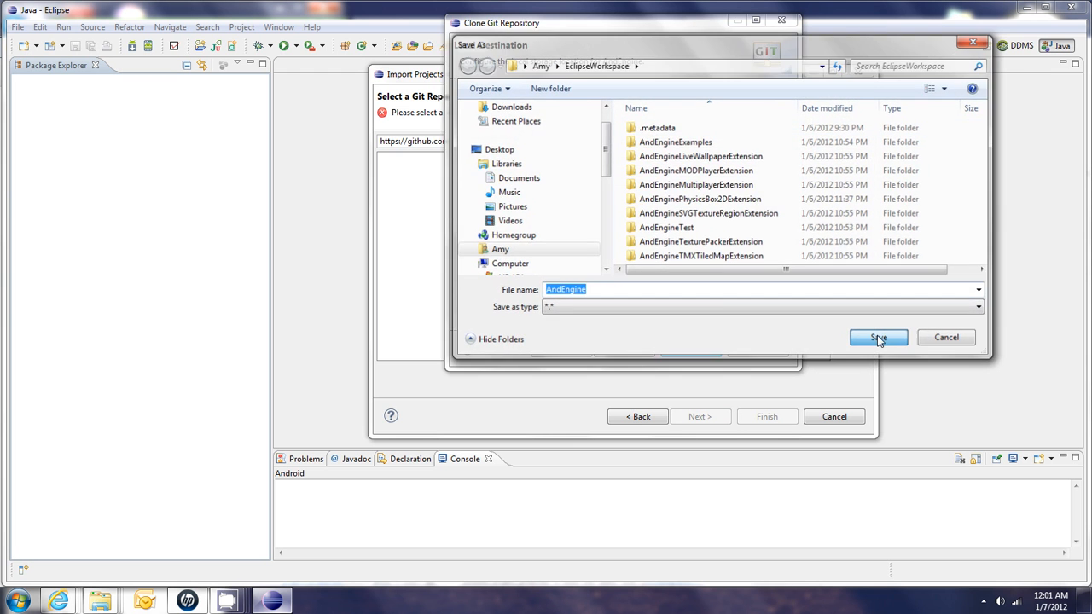
click(878, 337)
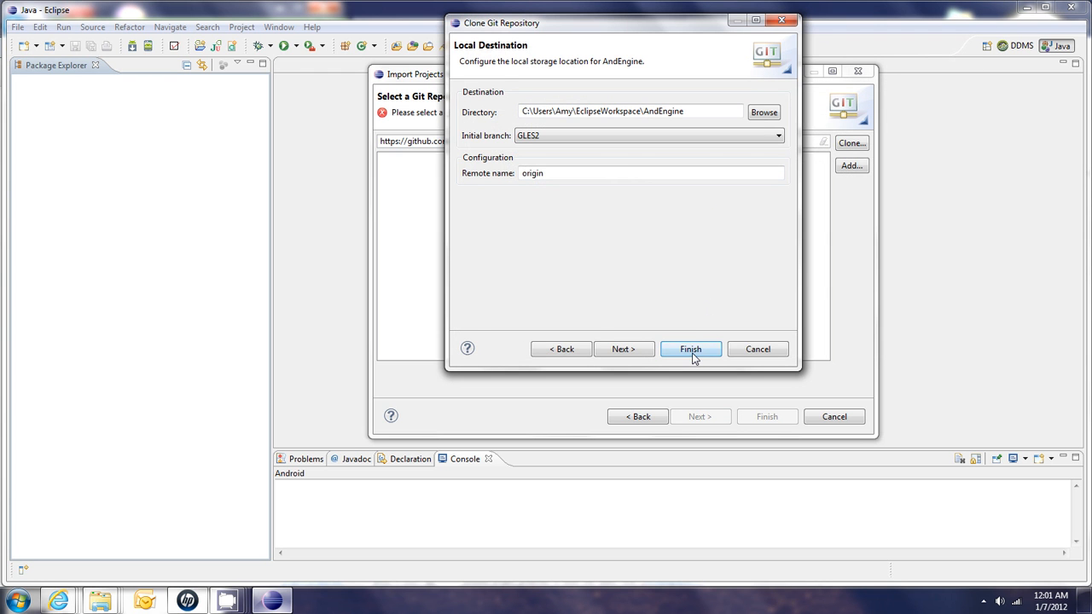
click(689, 349)
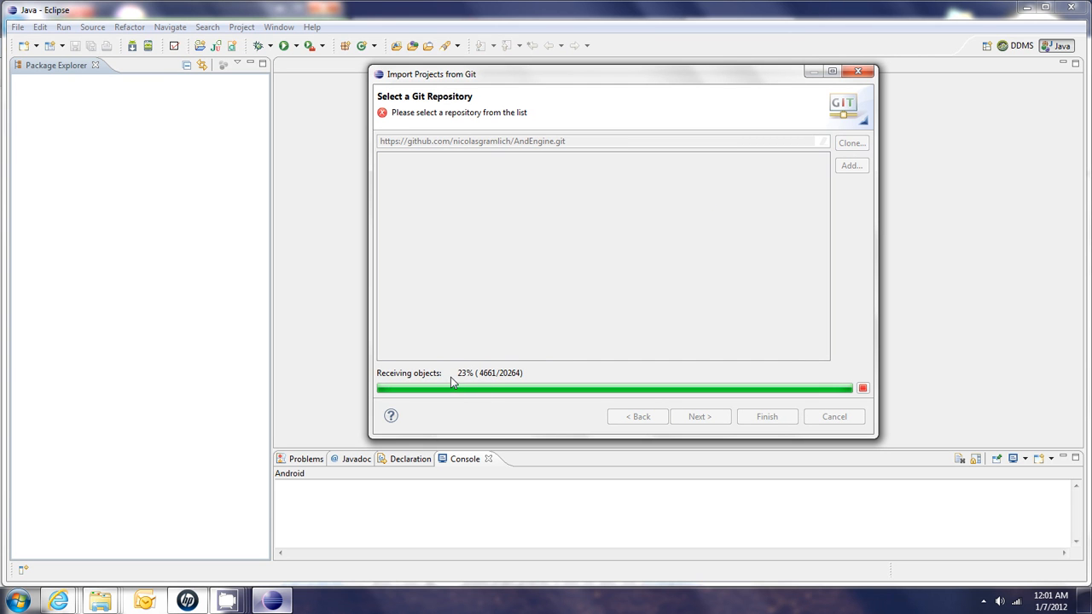
mouse_move(477, 417)
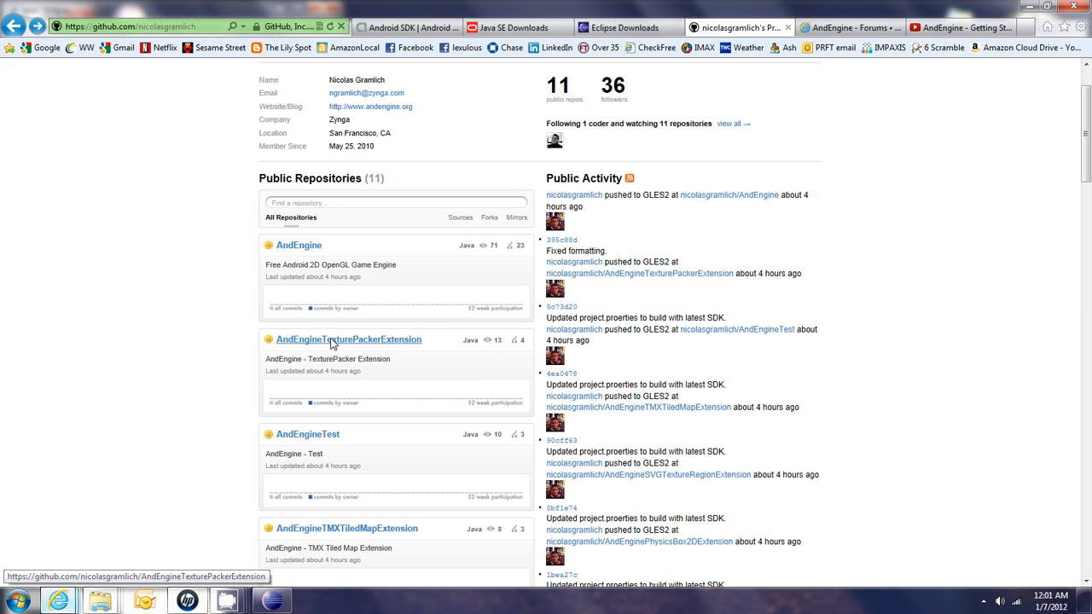
- Open the AndEngineAugmentedRealityExtension repository on GitHub and select its HTTP clone URL
scroll(down, 3)
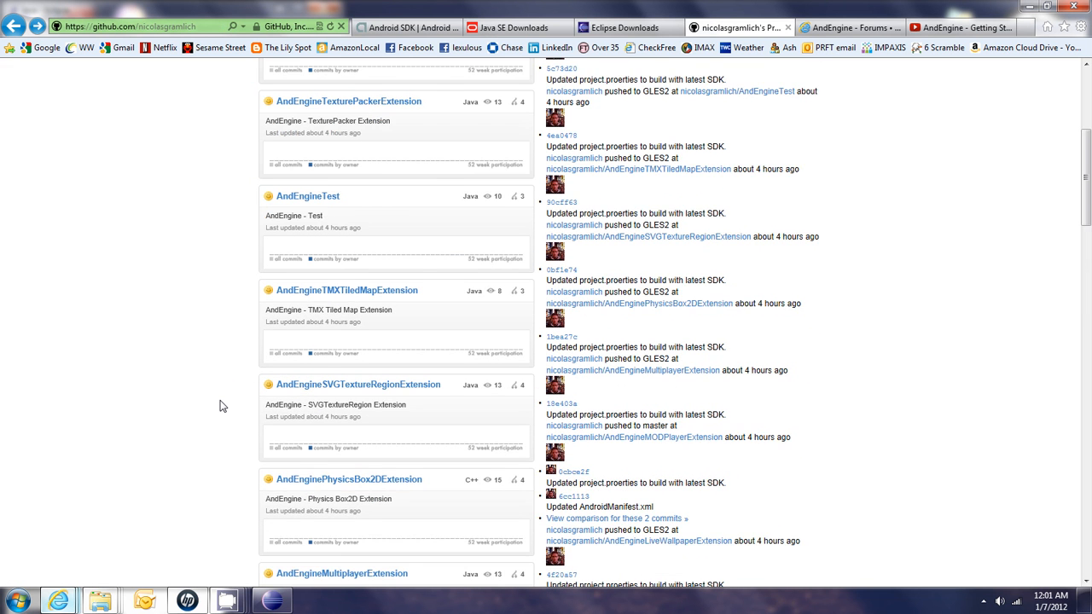
scroll(down, 3)
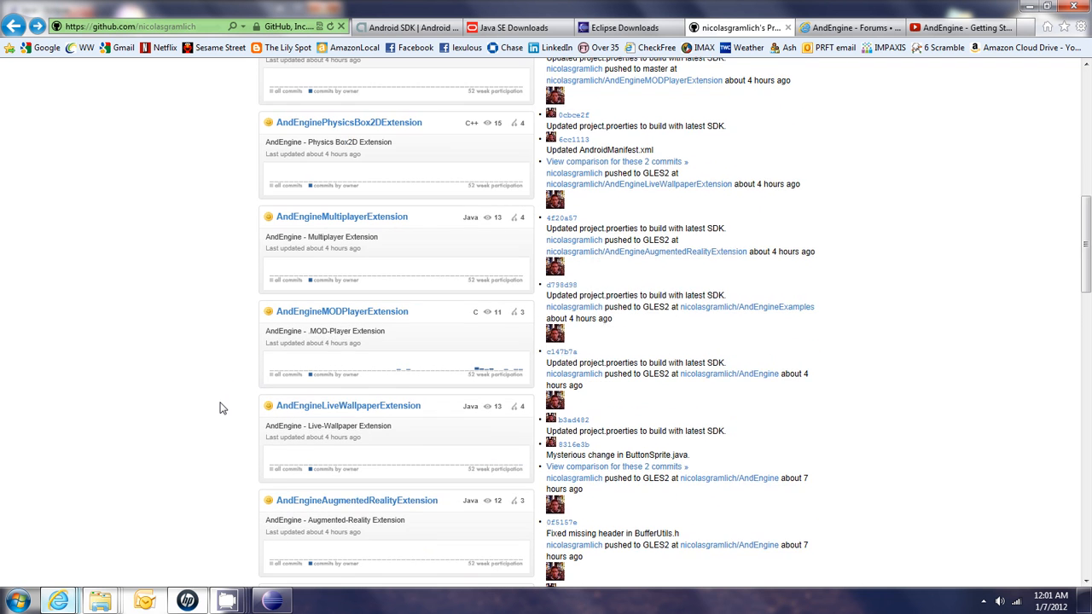
scroll(down, 3)
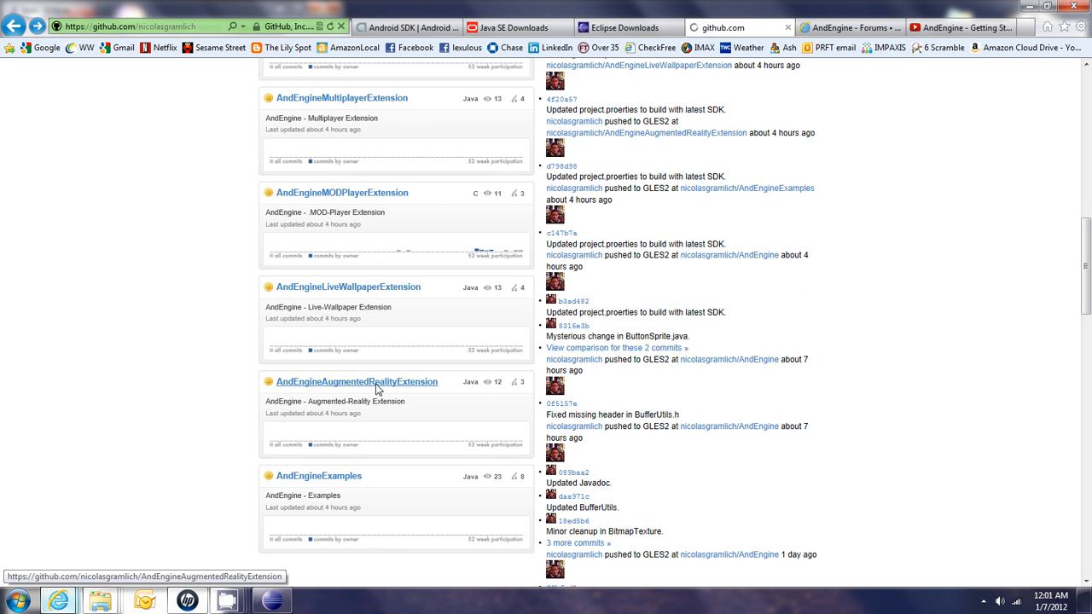
click(357, 381)
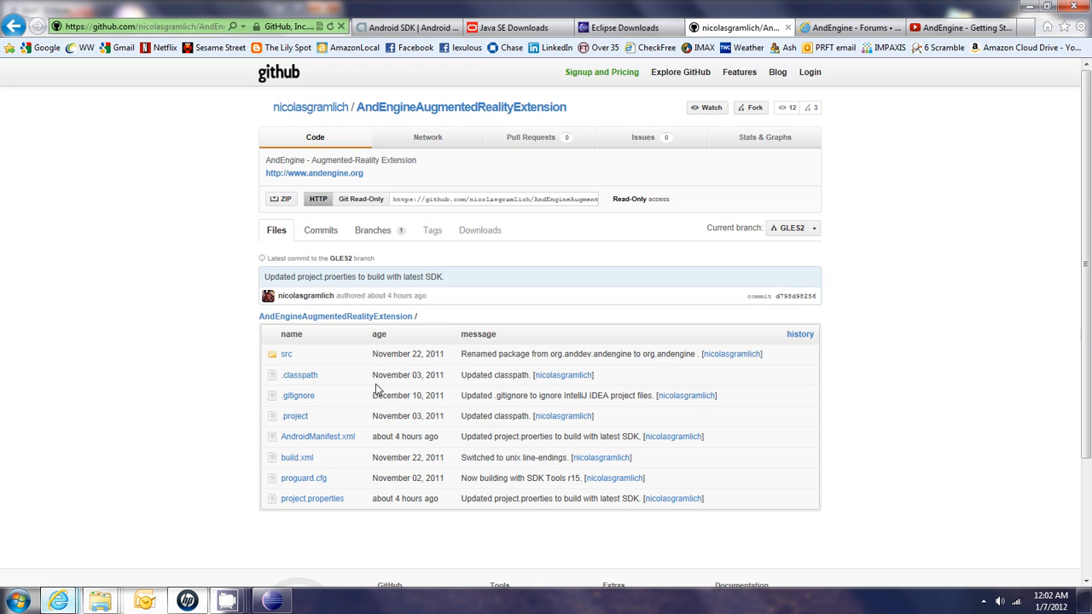
click(493, 199)
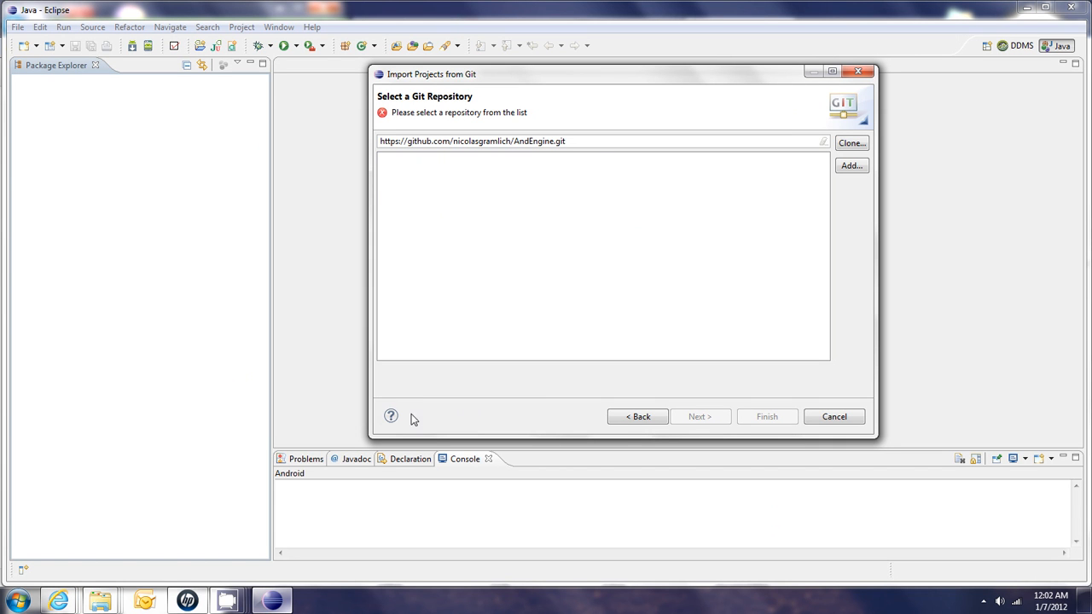
mouse_move(576, 146)
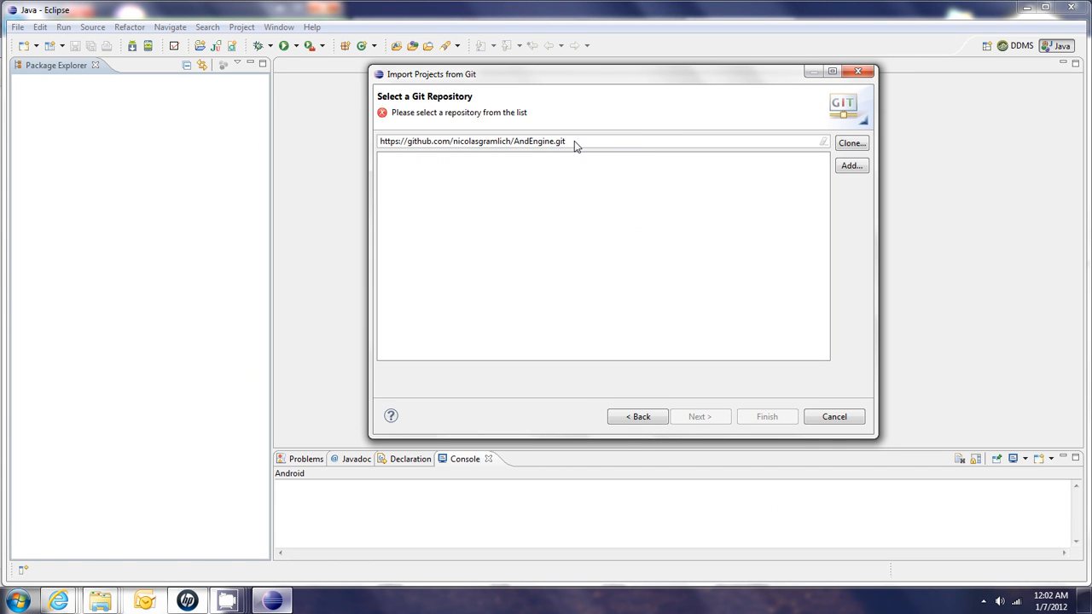
triple_click(471, 140)
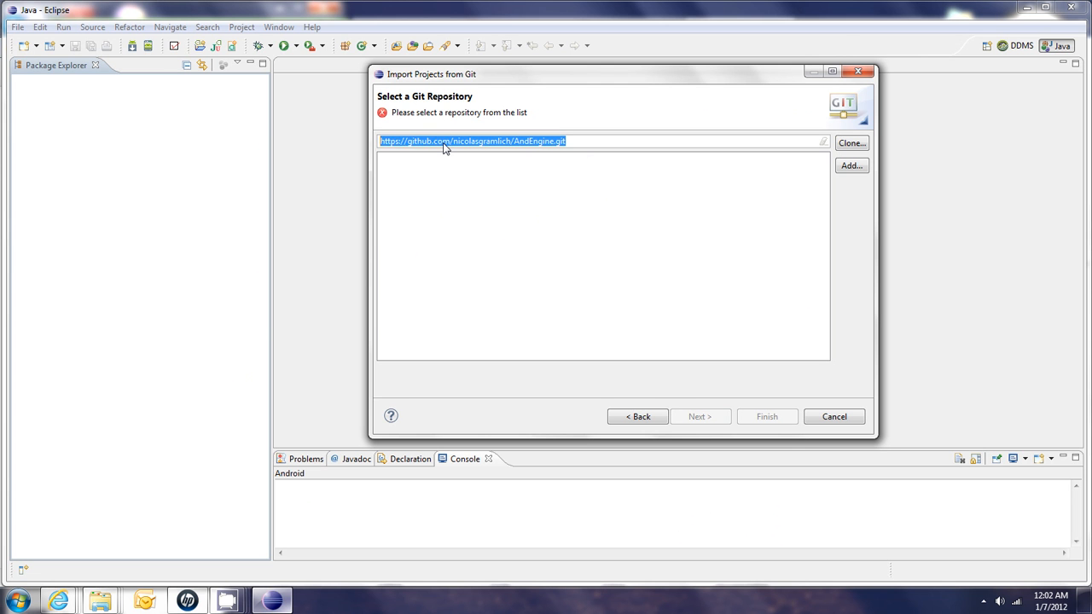
text(https://github.com/nicolasgramlich/AndEngineAugmentedRealityExtension.git)
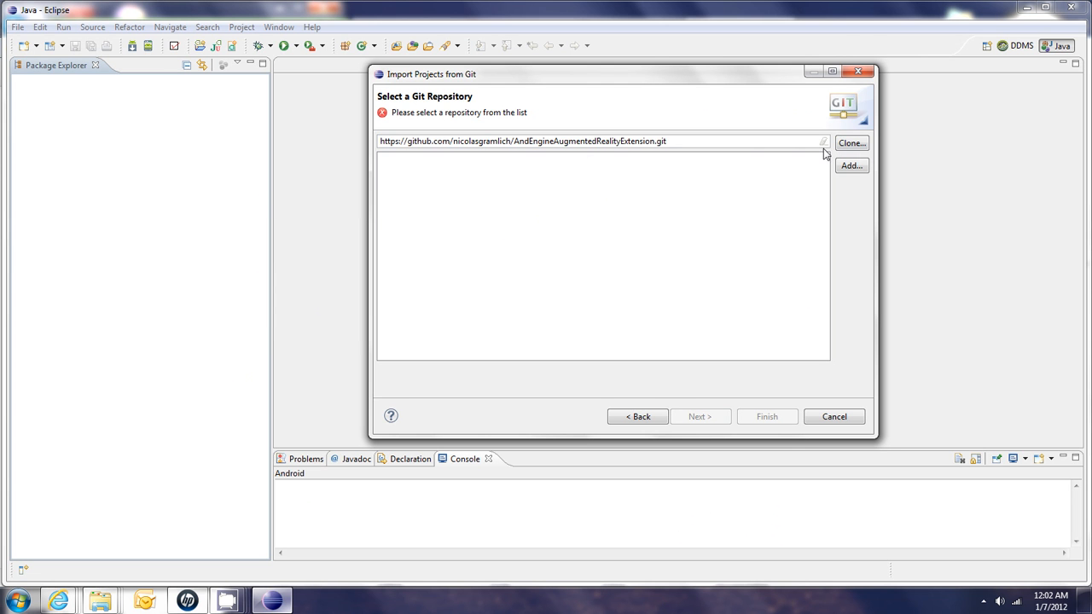
click(850, 143)
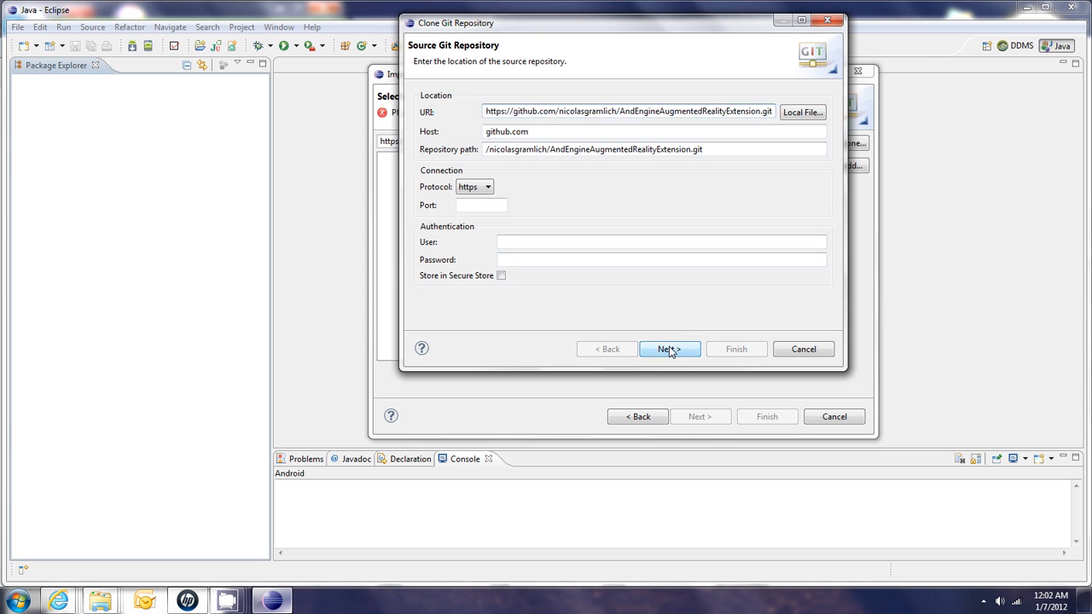
click(669, 348)
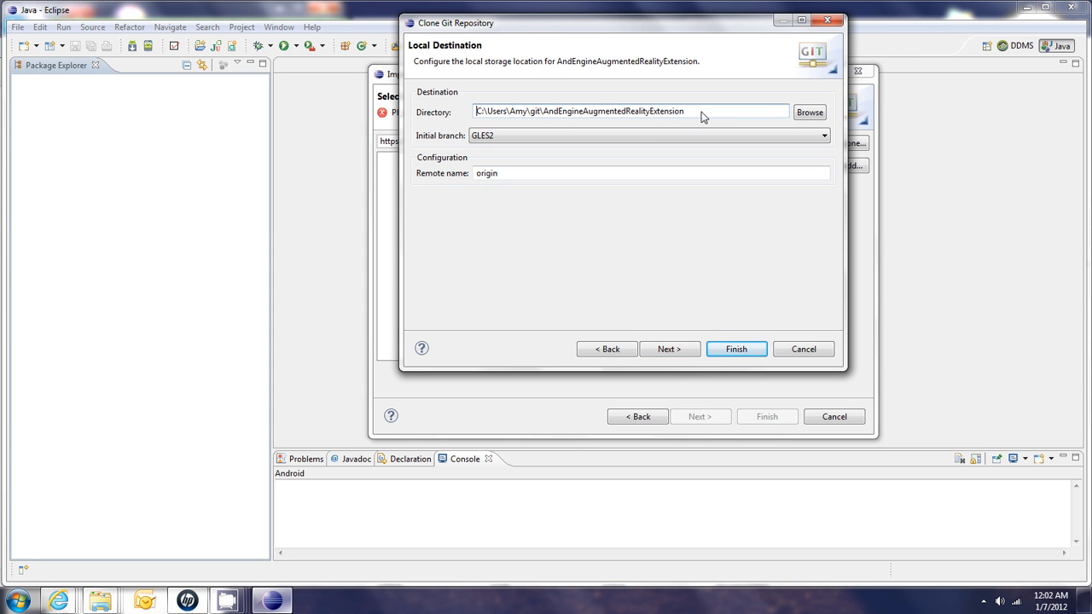
click(809, 112)
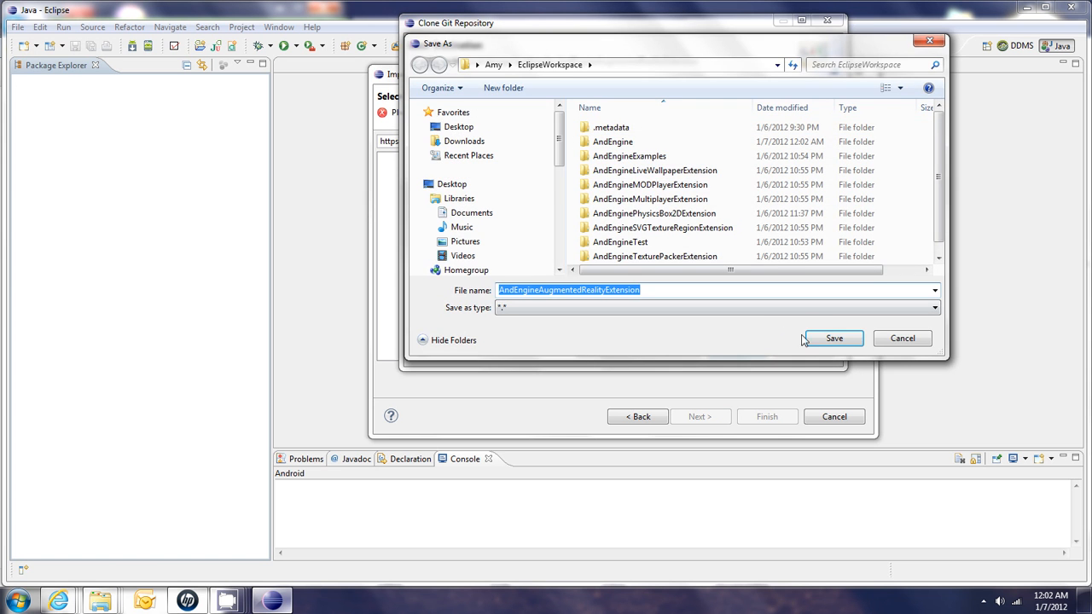
click(834, 339)
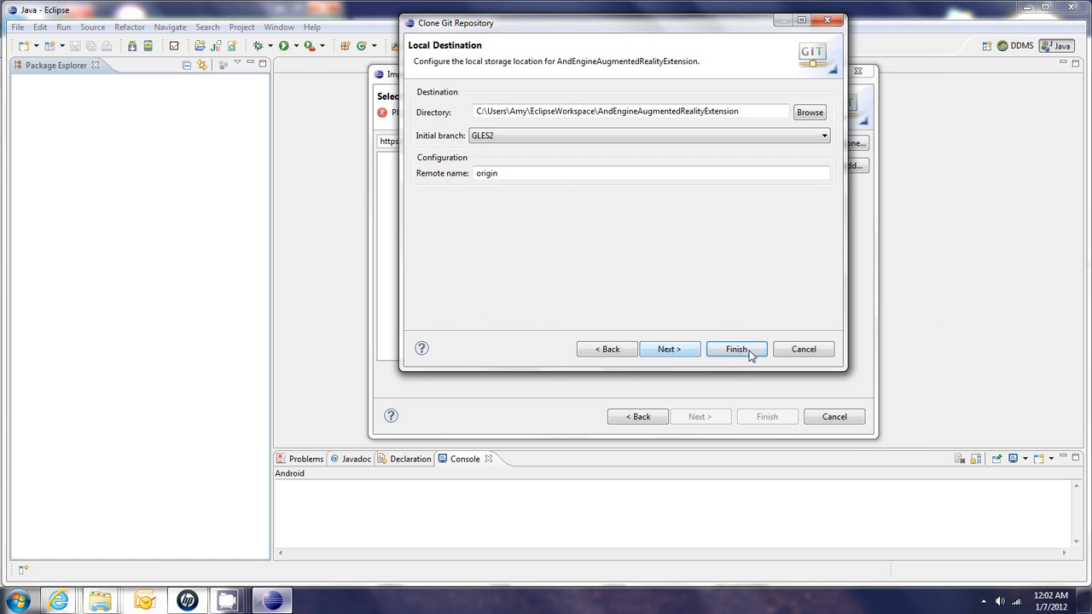
click(735, 349)
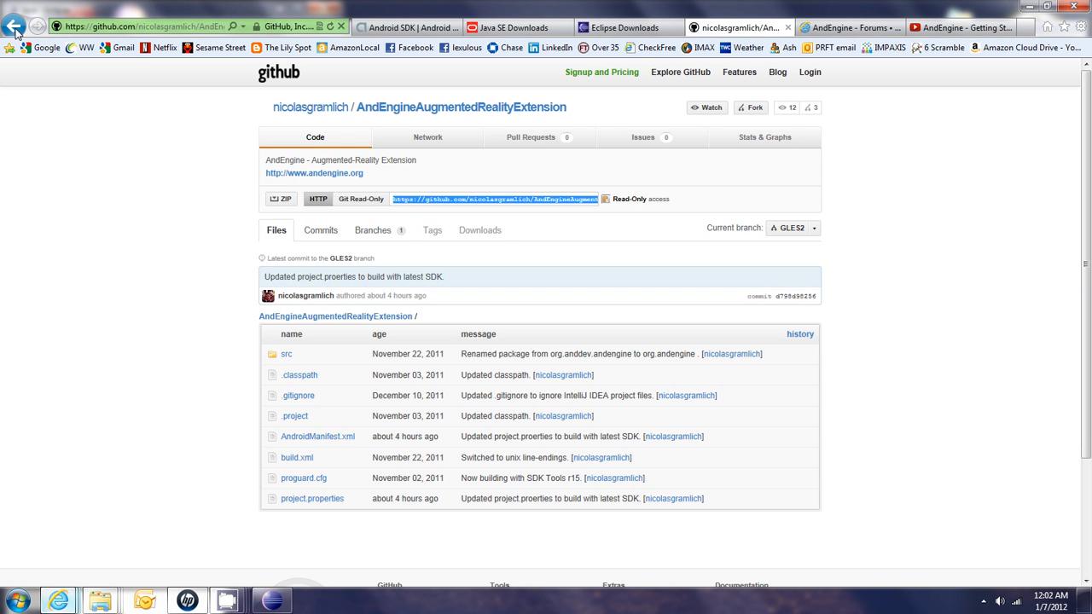
- Go back to nicolasgramlich's GitHub repository list
click(14, 27)
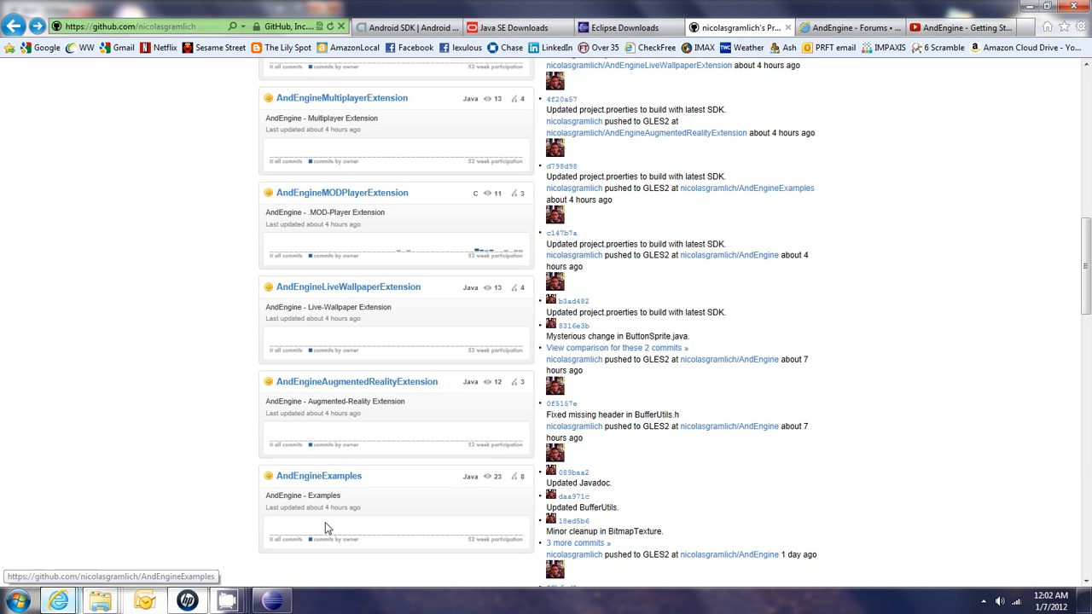
mouse_move(354, 450)
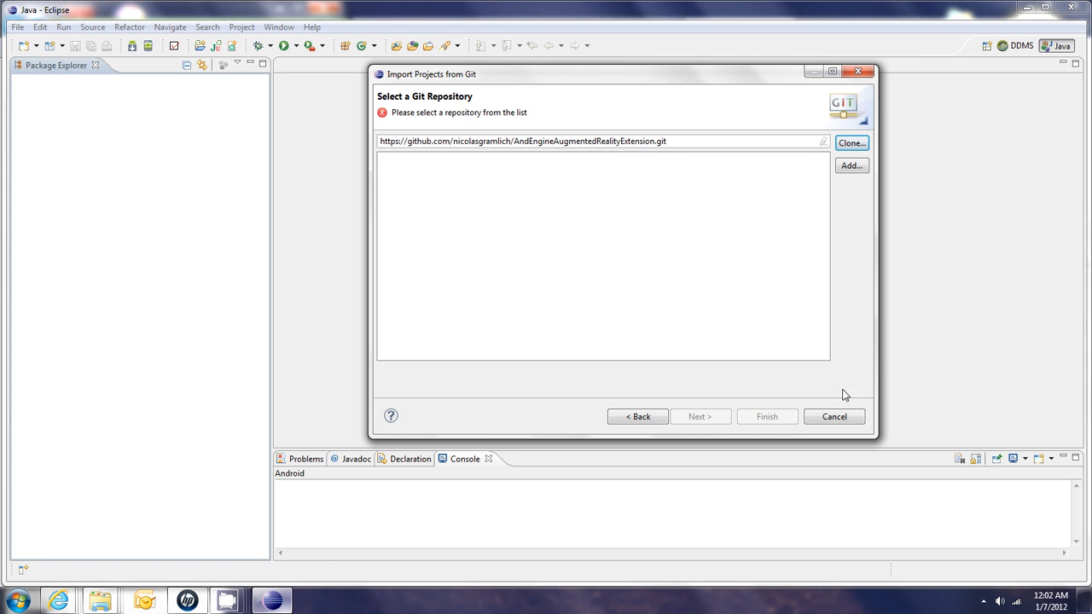
- Cancel the Import Projects from Git wizard
click(833, 416)
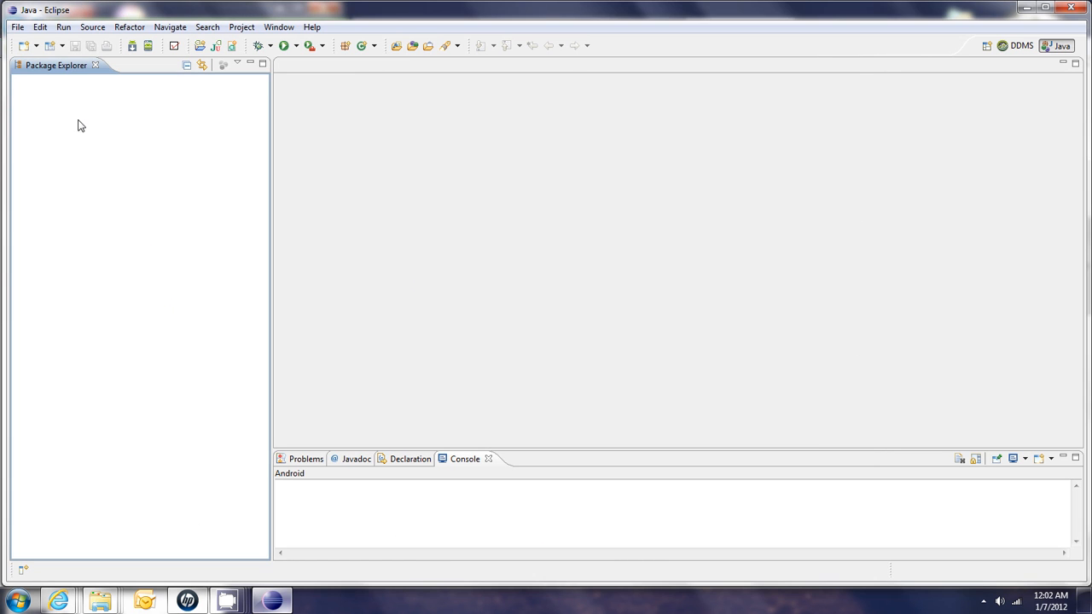
mouse_move(51, 261)
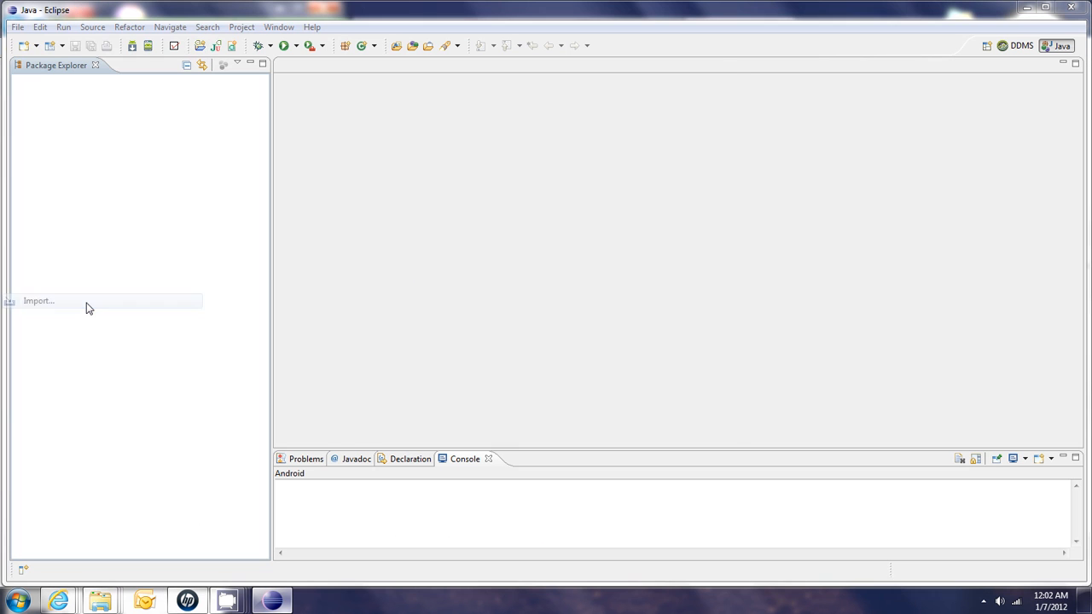
- Import the AndEngine project from its local cloned Git repository
click(37, 300)
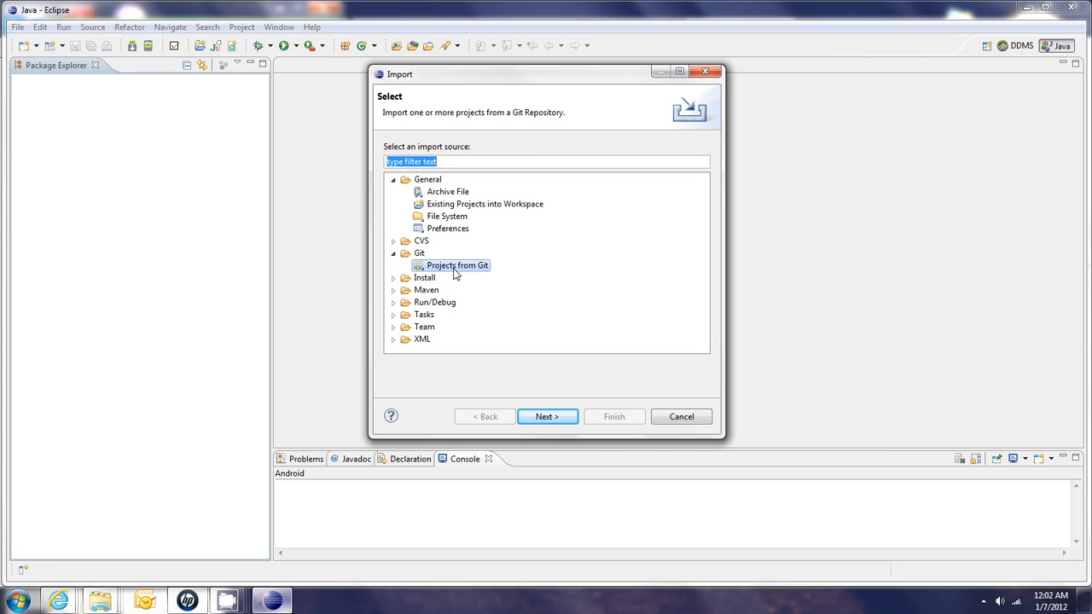
click(547, 416)
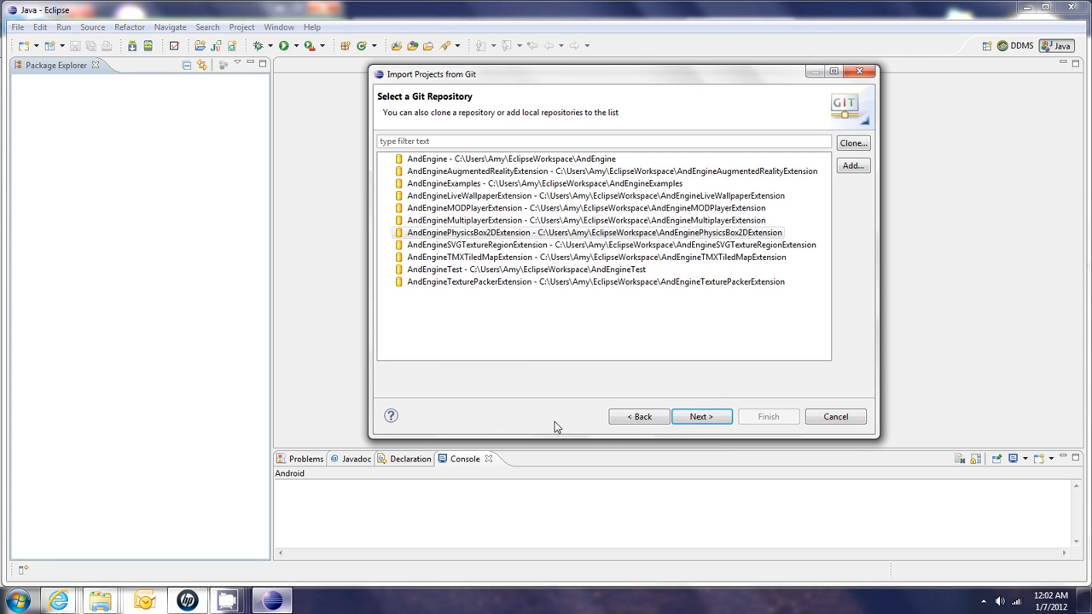
click(584, 220)
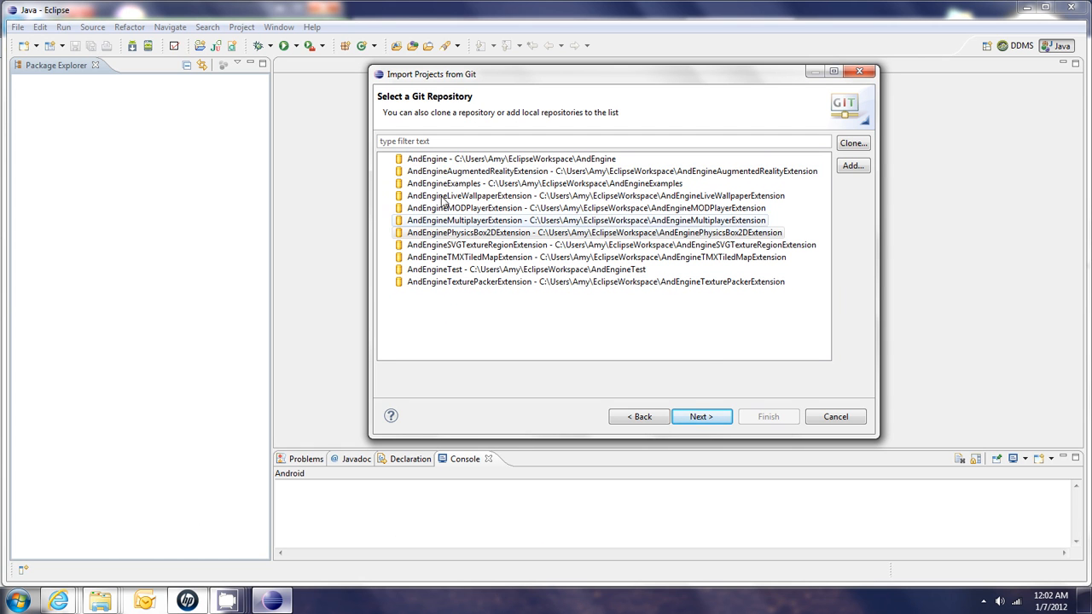
click(511, 158)
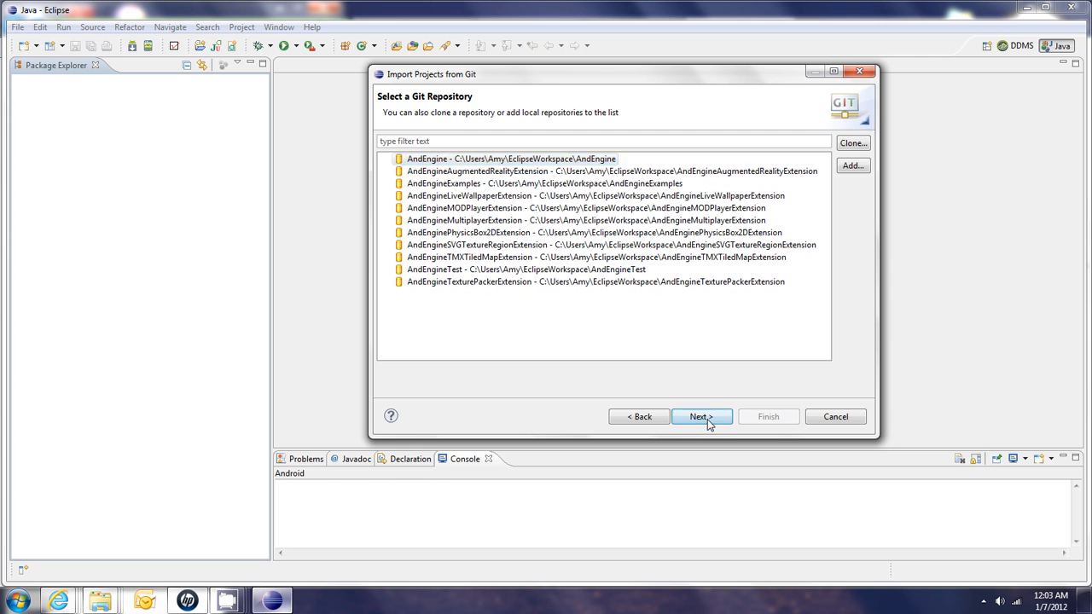
click(701, 416)
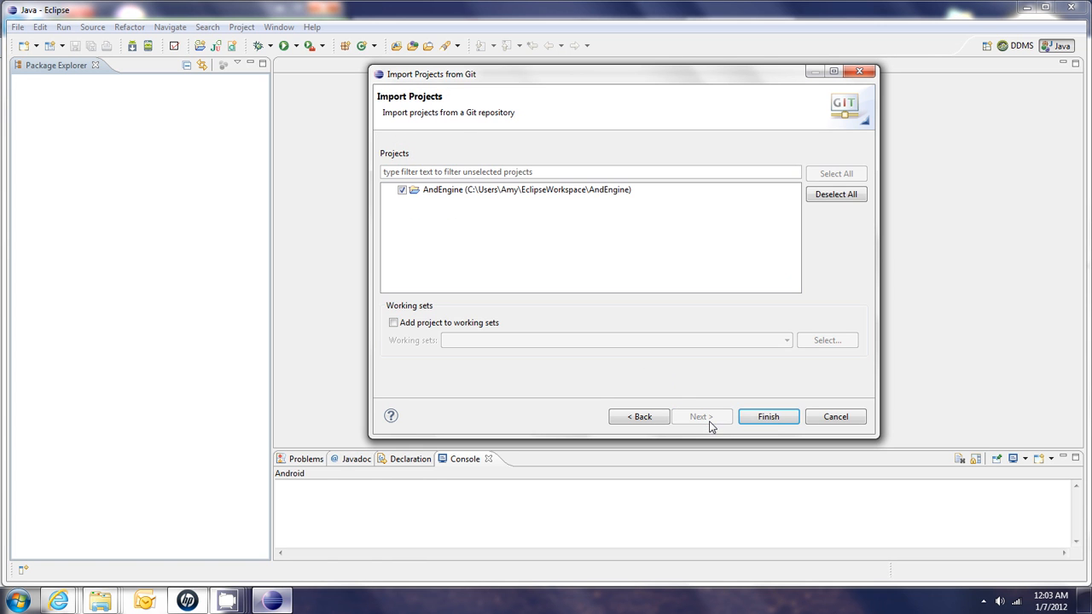
click(766, 416)
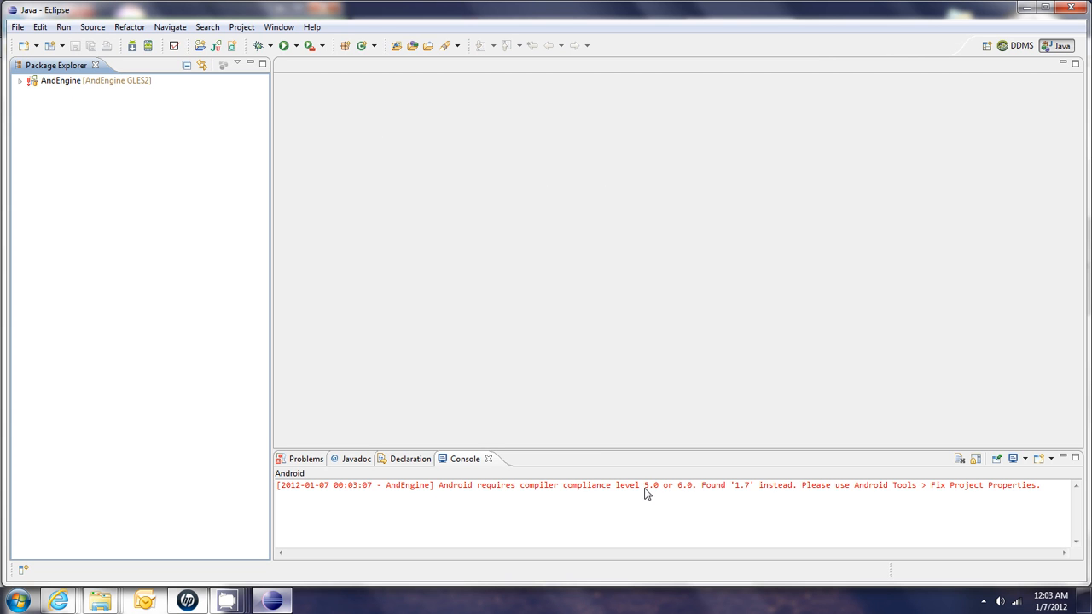
mouse_move(550, 520)
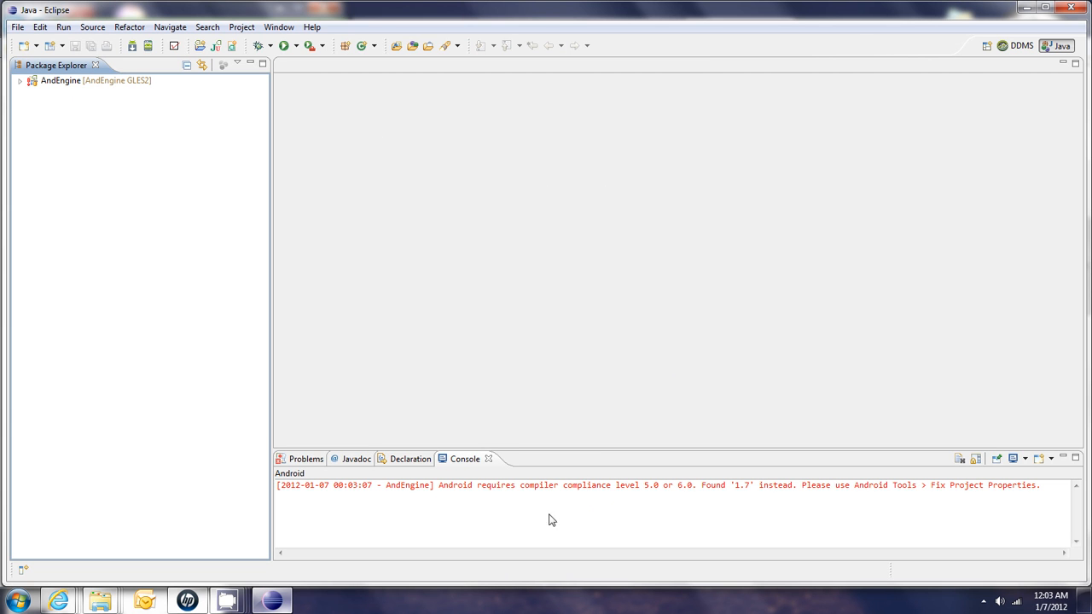
click(16, 26)
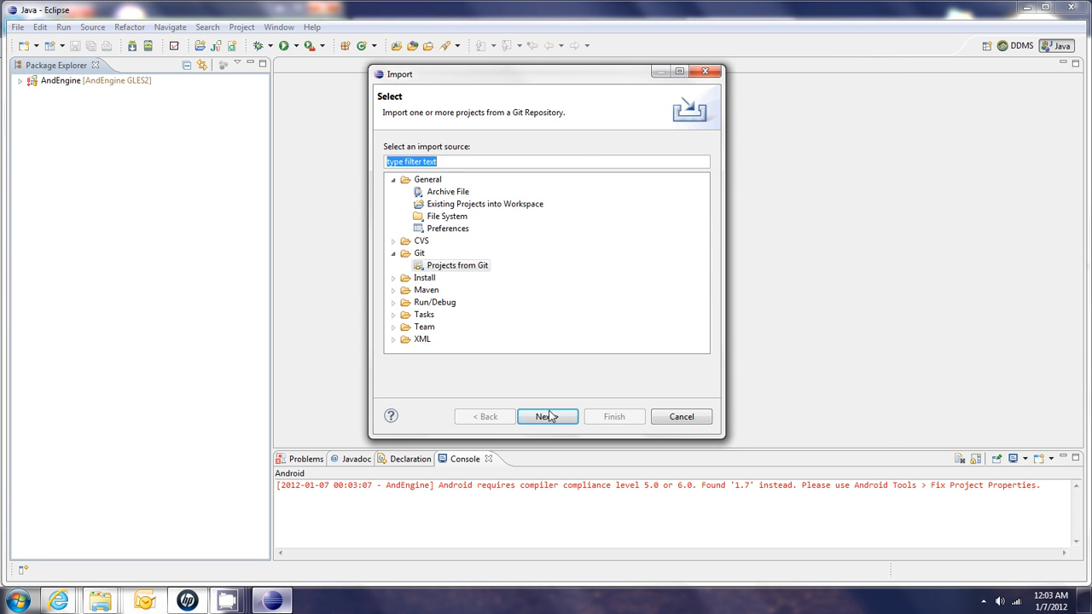
- Import the AndEngineLiveWallpaperExtension project from its local Git repository
click(547, 417)
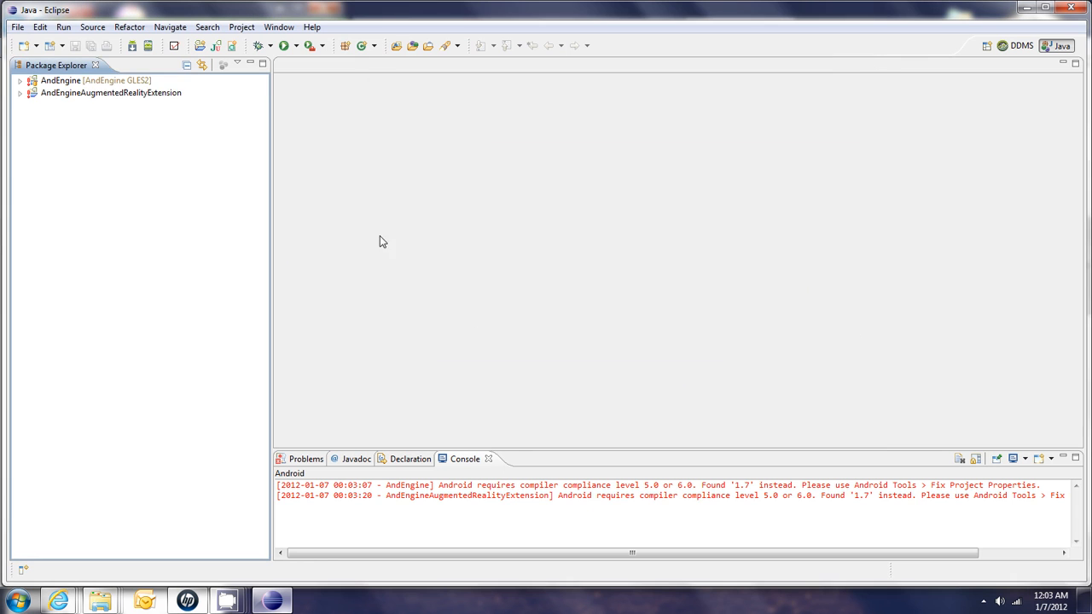
click(16, 27)
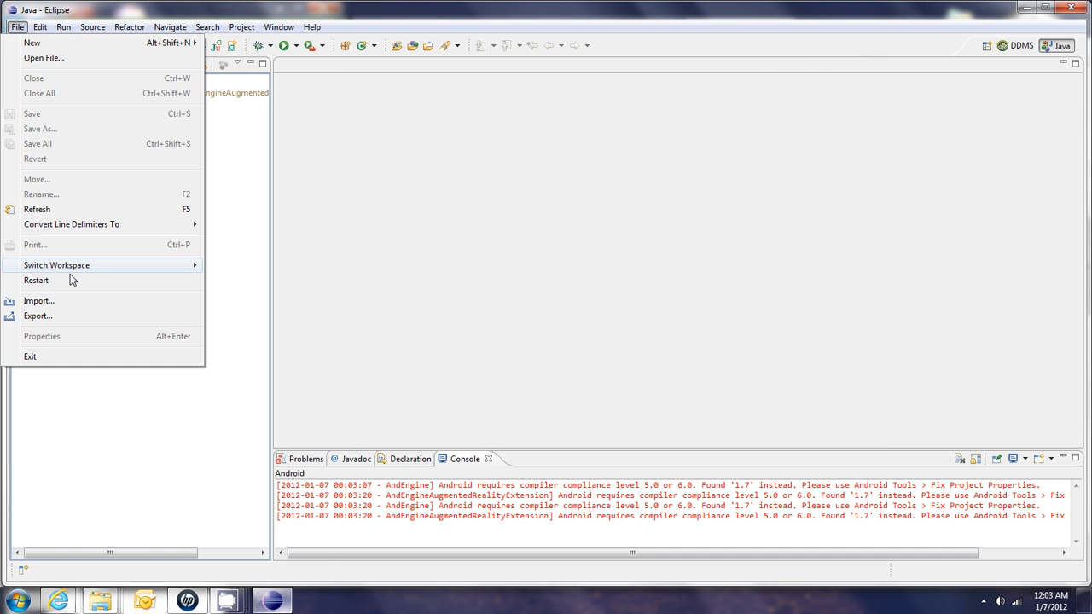
click(39, 300)
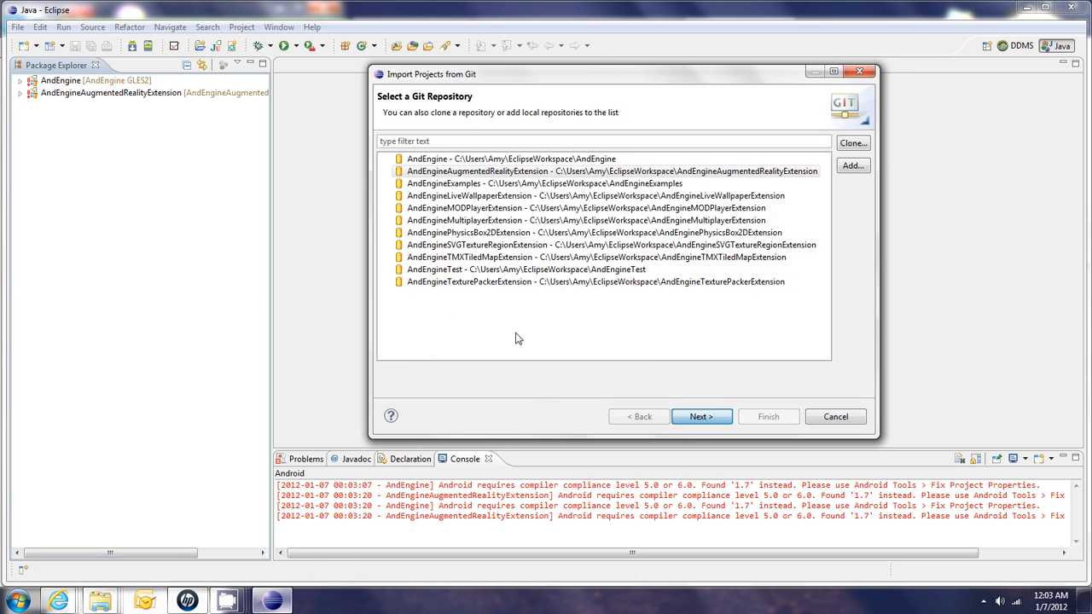
click(545, 184)
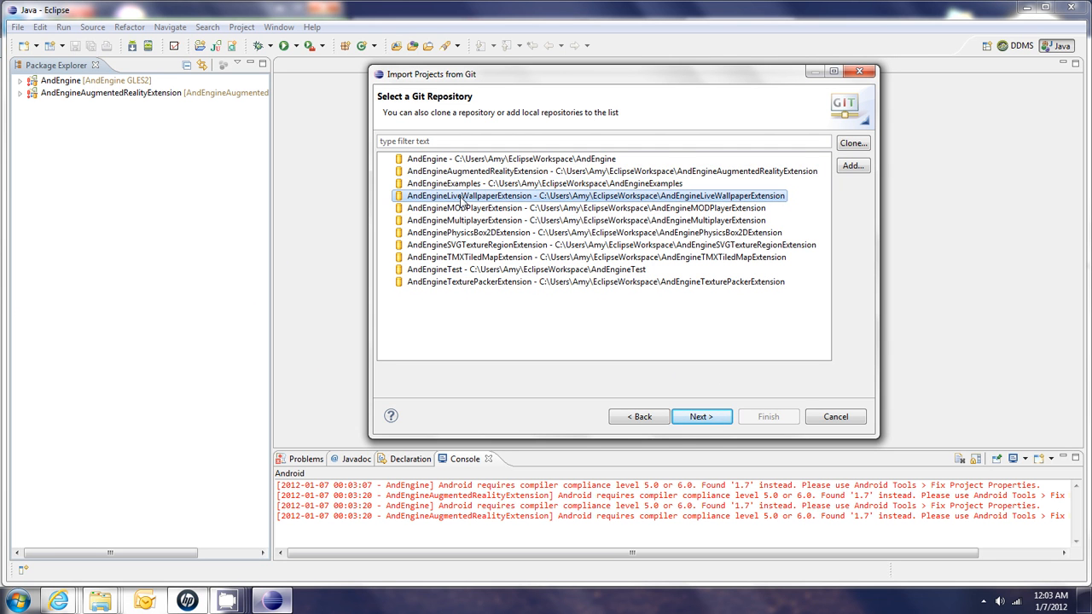
click(702, 416)
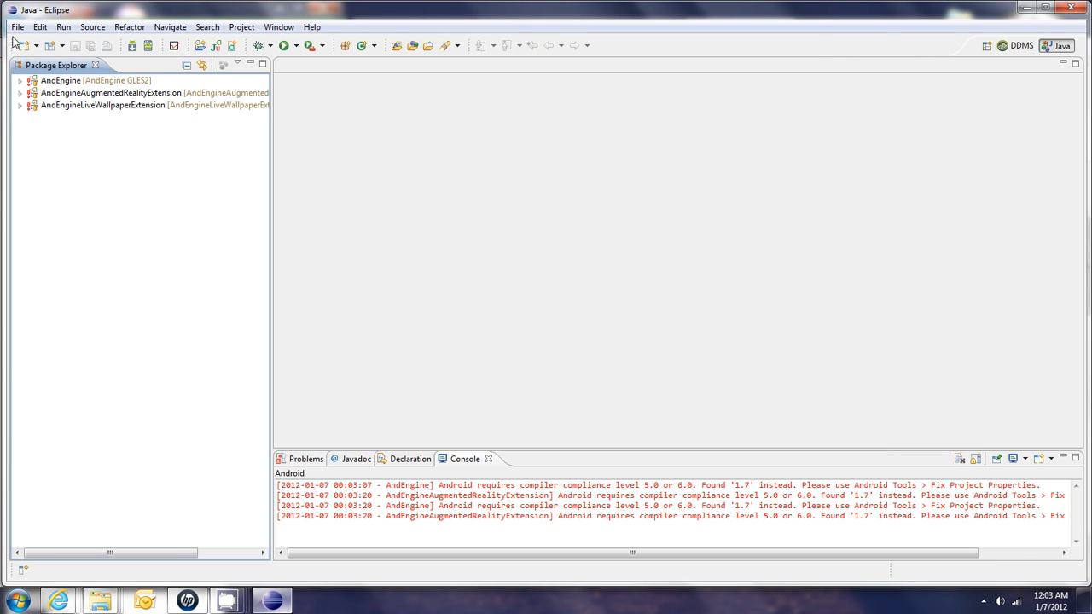
- Import the AndEngineMODPlayerExtension project from its local Git repository
click(16, 26)
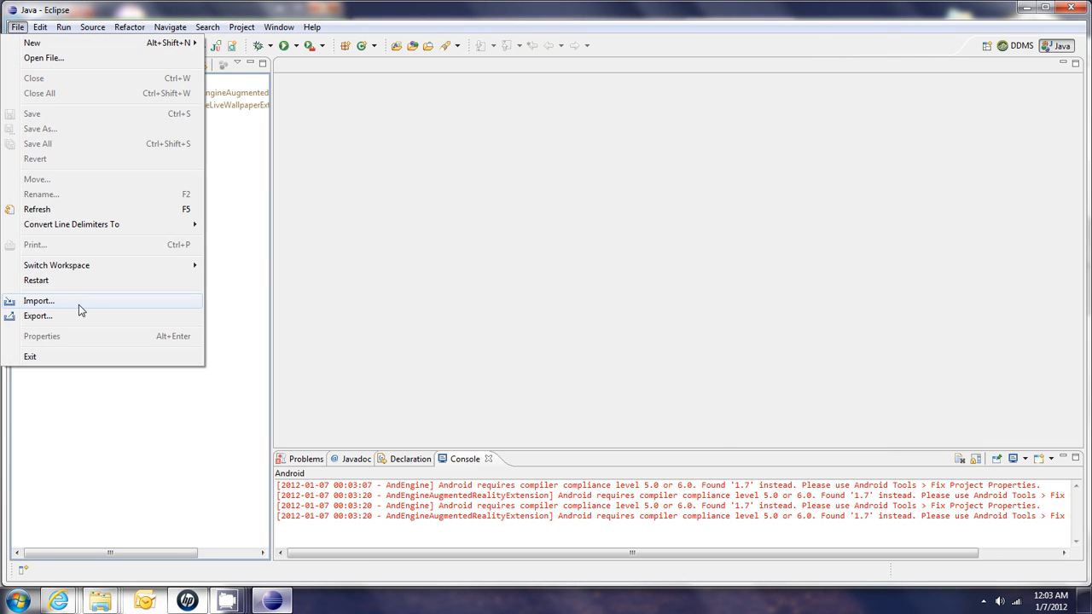
click(39, 300)
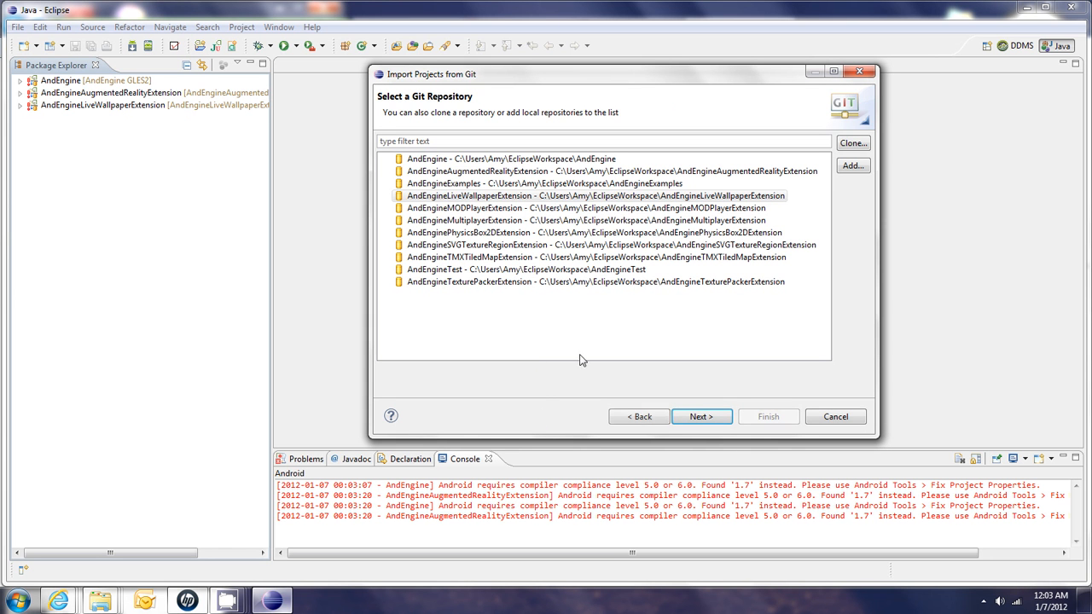
click(580, 207)
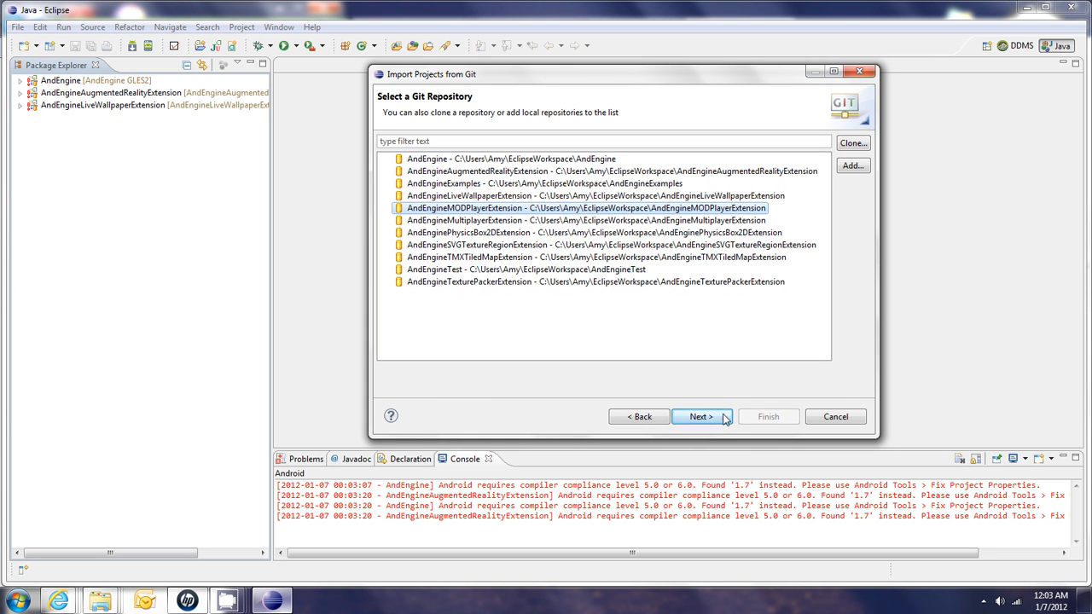
click(700, 416)
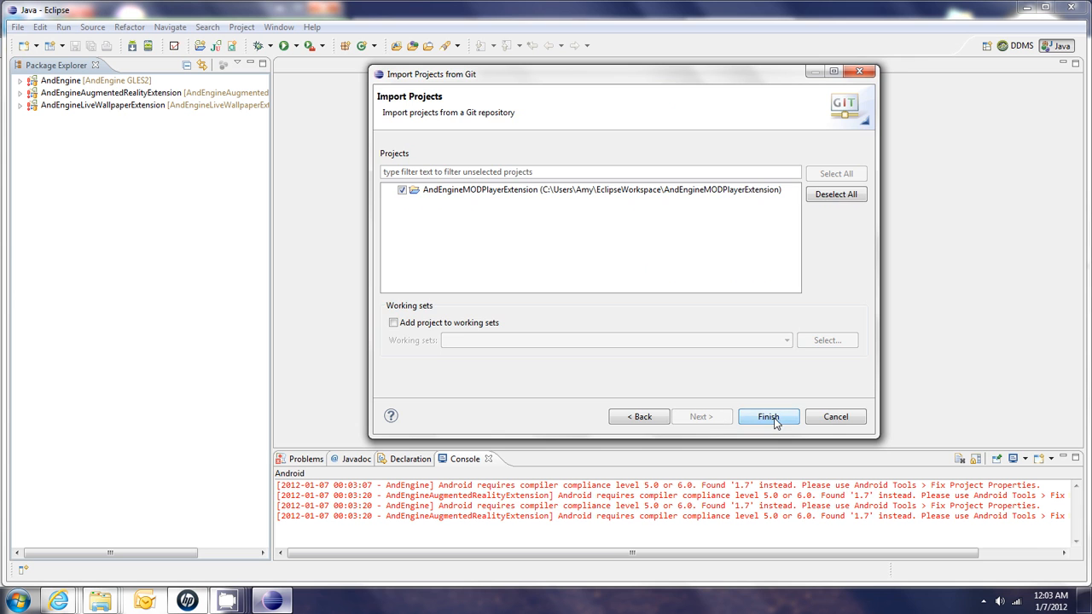
click(768, 416)
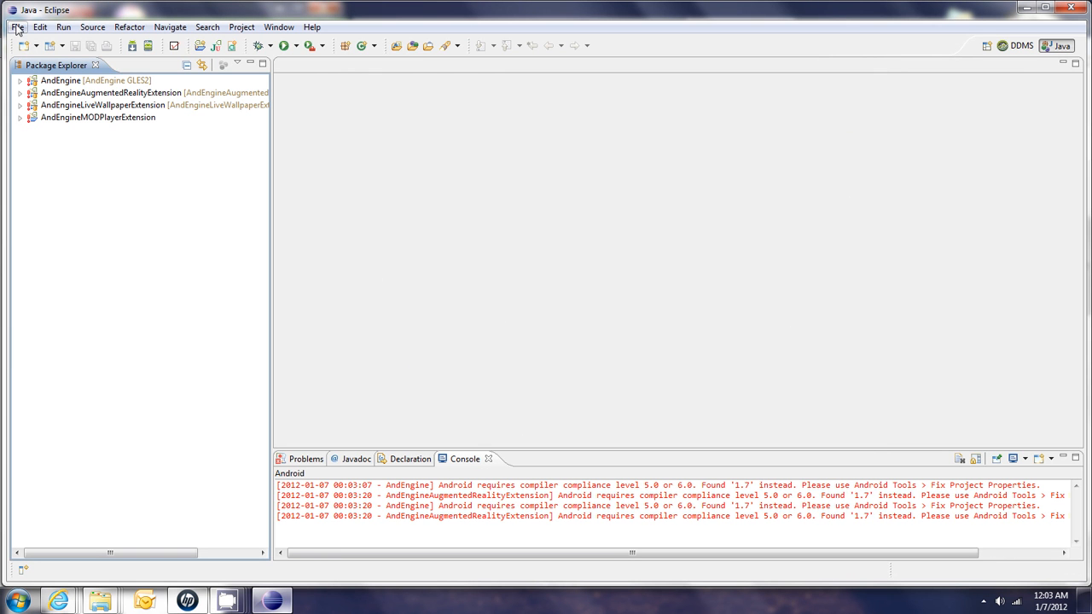
- Import the AndEngineMultiplayerExtension project from its local Git repository
click(15, 26)
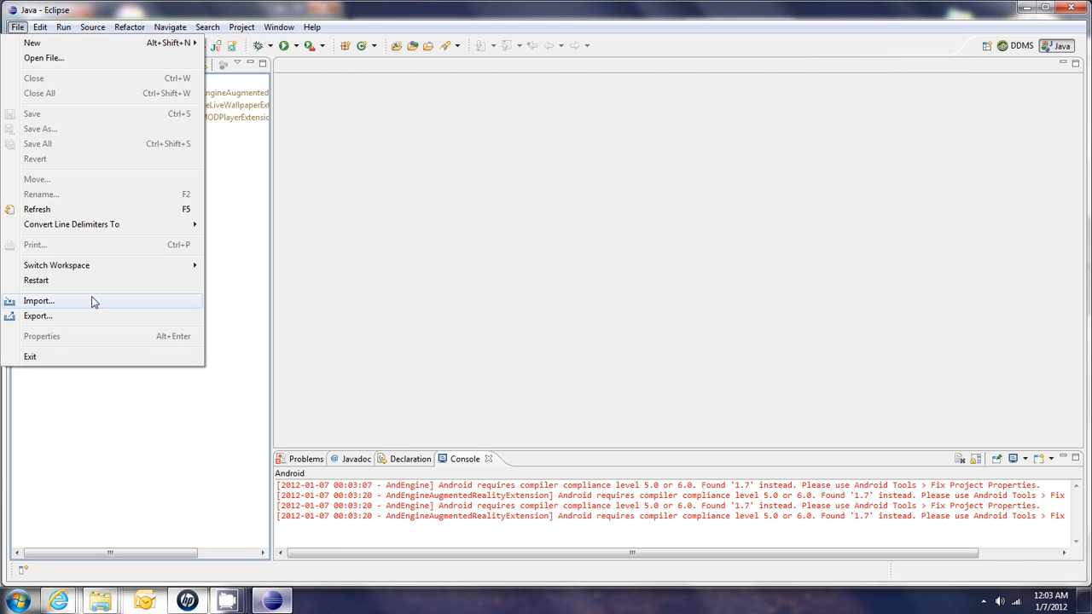
click(38, 300)
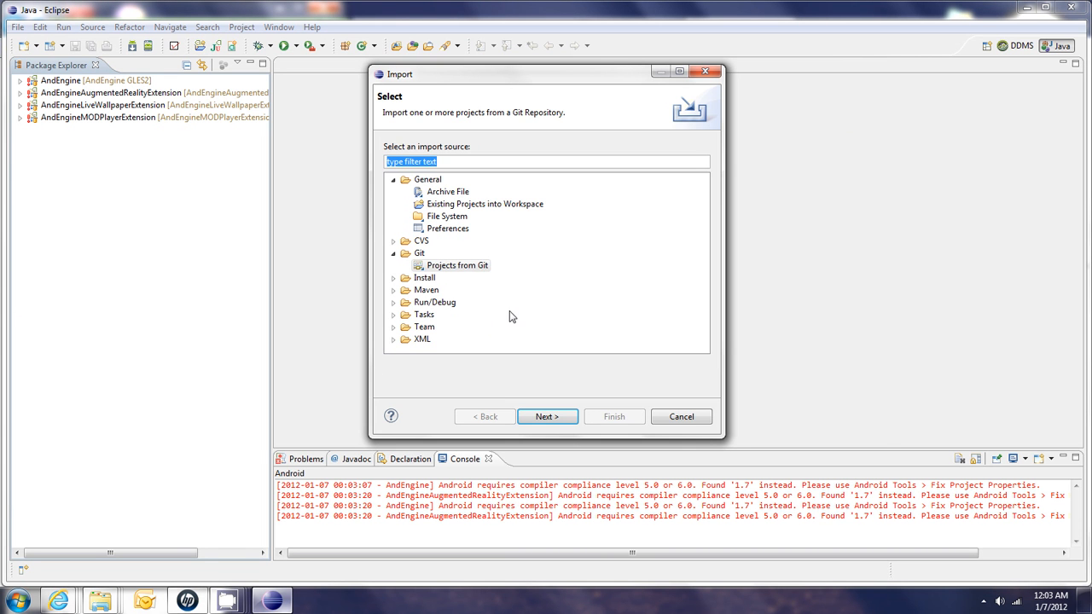
click(547, 416)
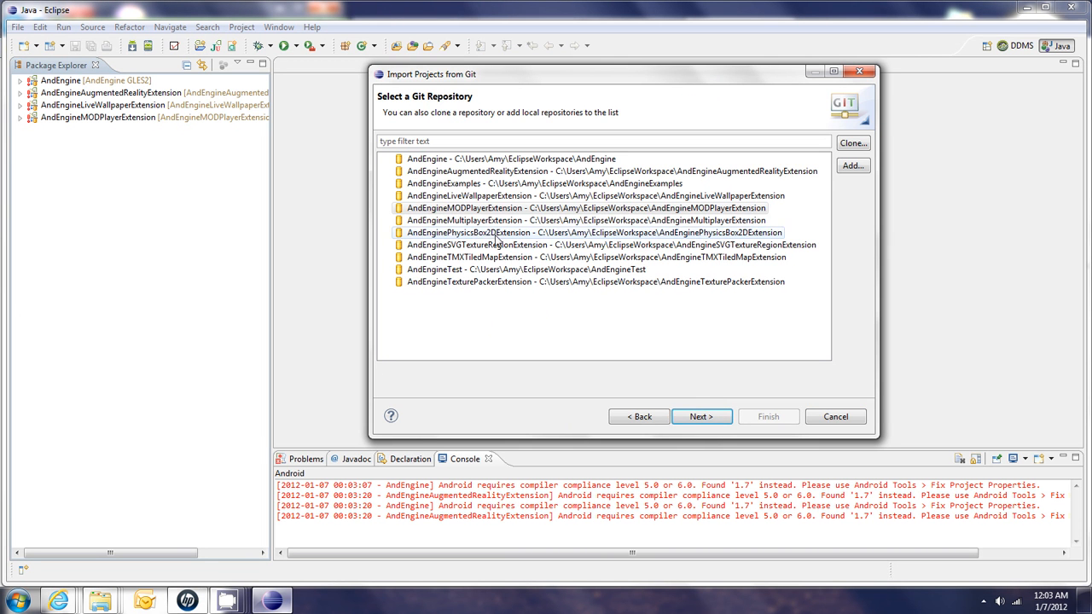
click(701, 416)
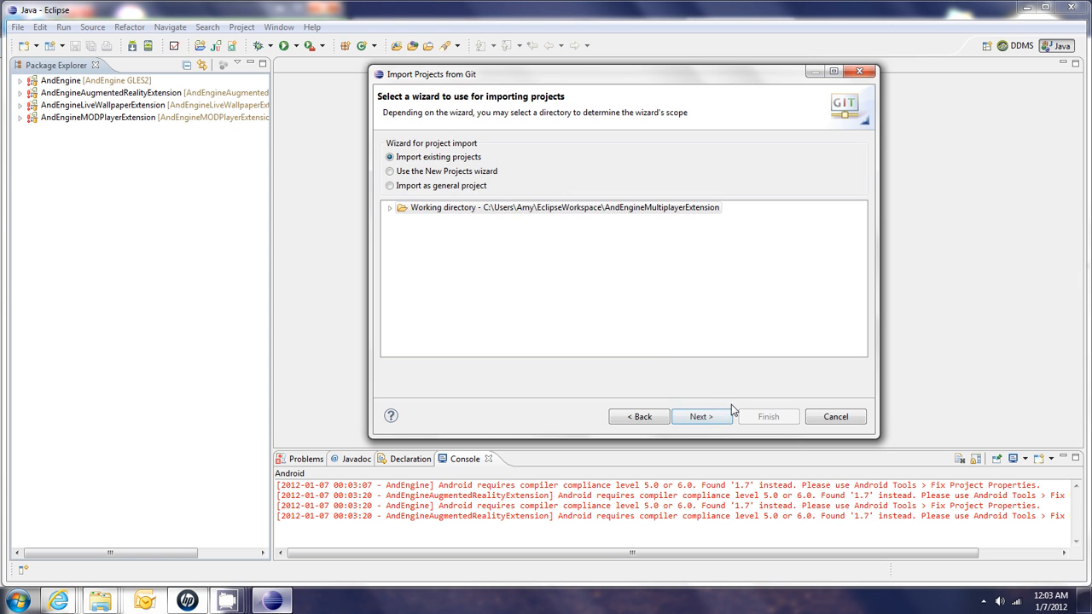
click(701, 416)
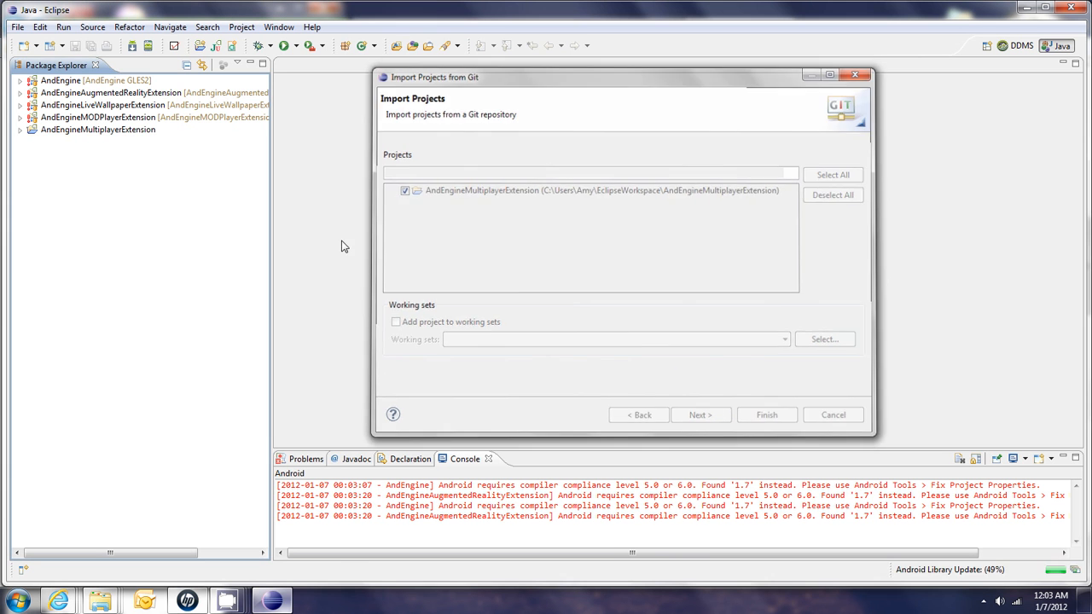
- Import the AndEnginePhysicsBox2DExtension project from its local Git repository
click(16, 27)
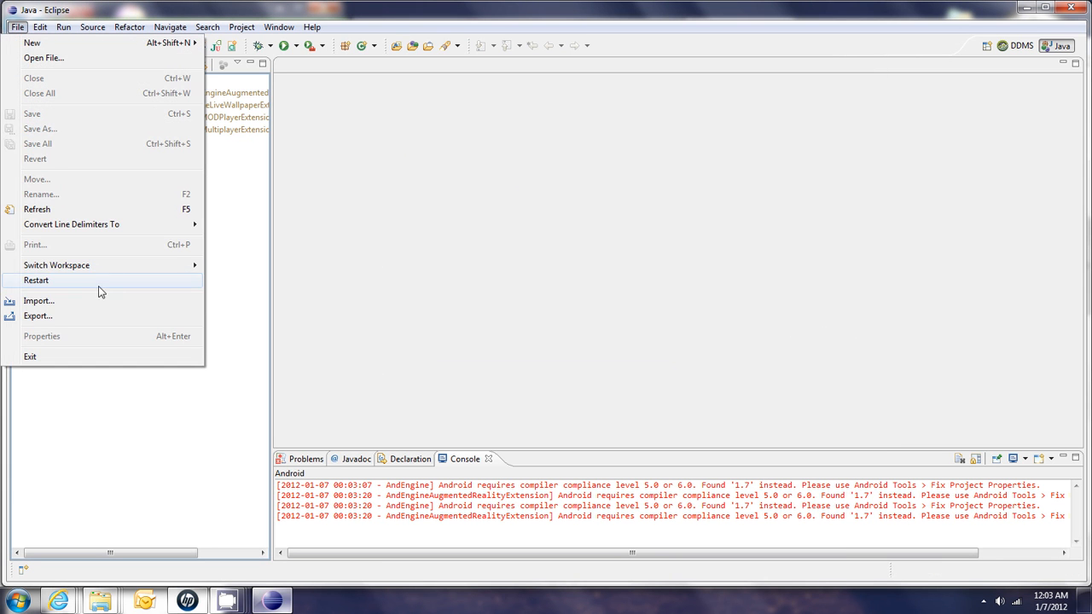
click(38, 300)
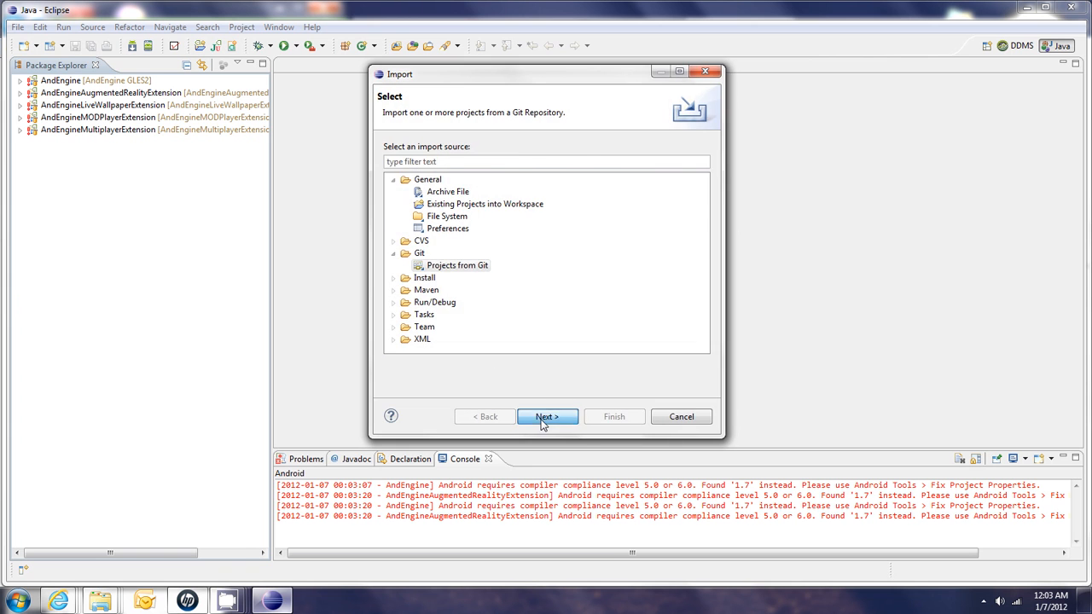
click(547, 416)
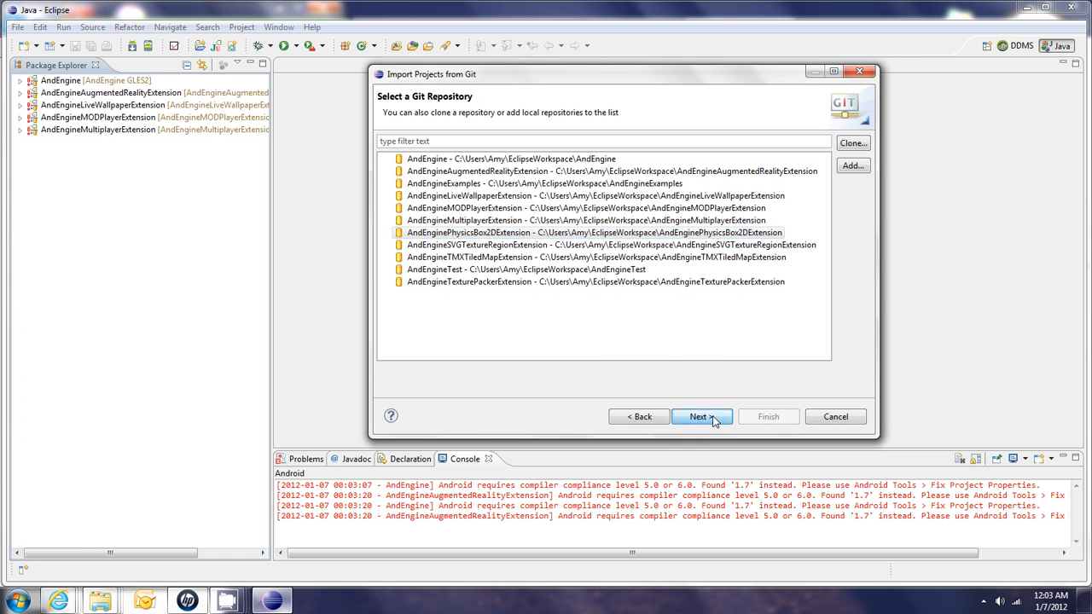
click(698, 416)
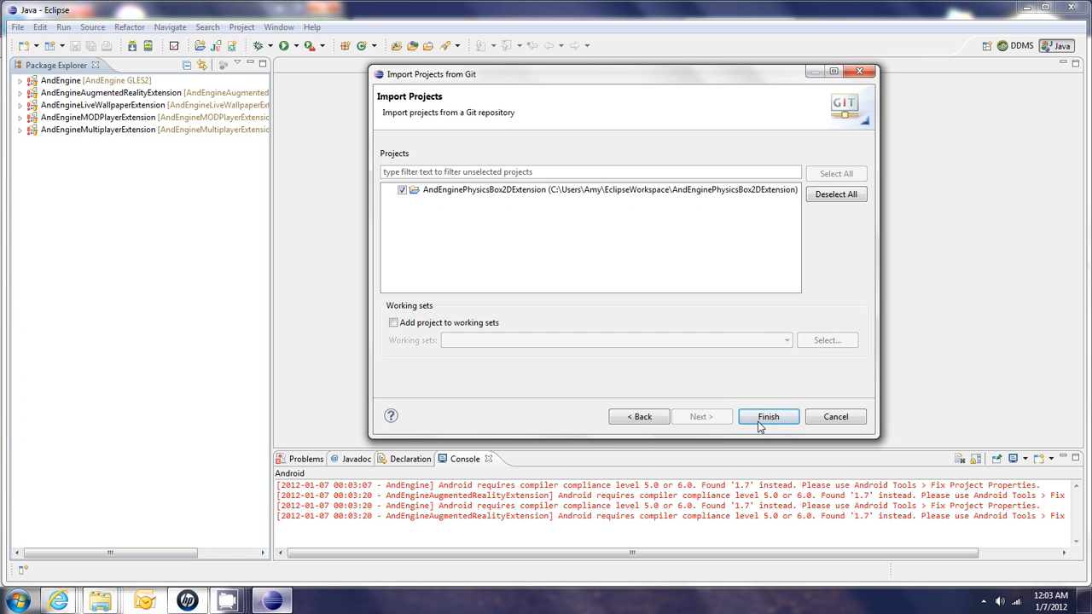
click(767, 417)
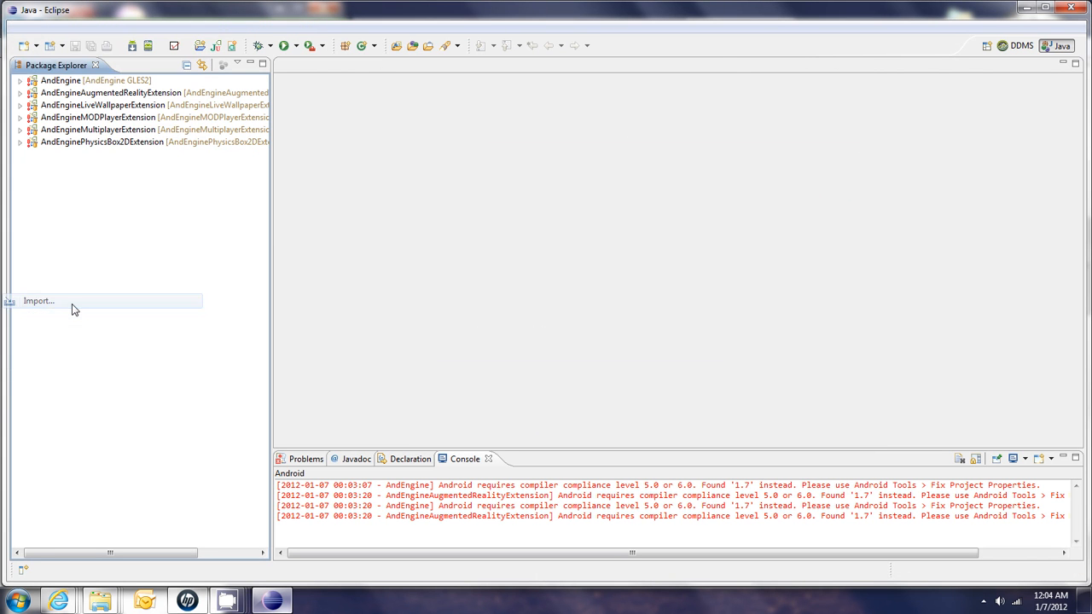
- Import the AndEngineSVGTextureRegionExtension project from its local Git repository
click(38, 300)
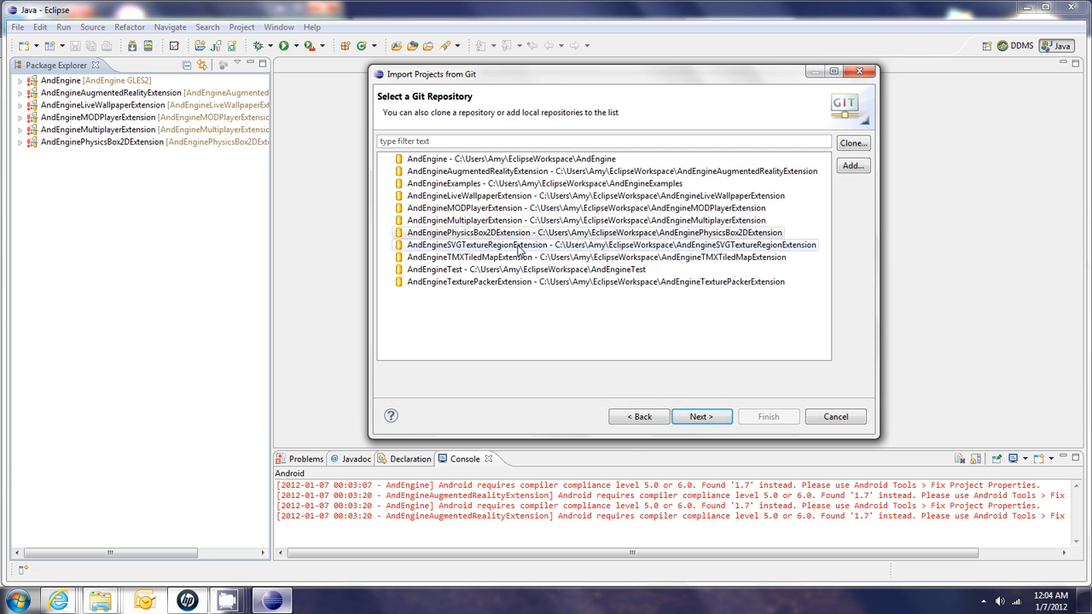
click(699, 416)
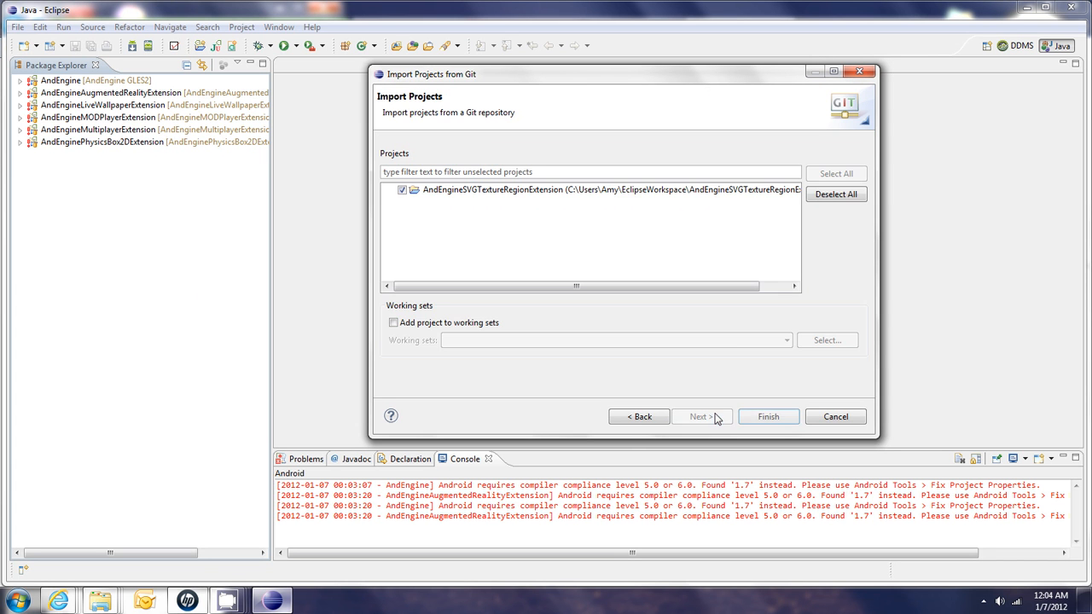
click(767, 417)
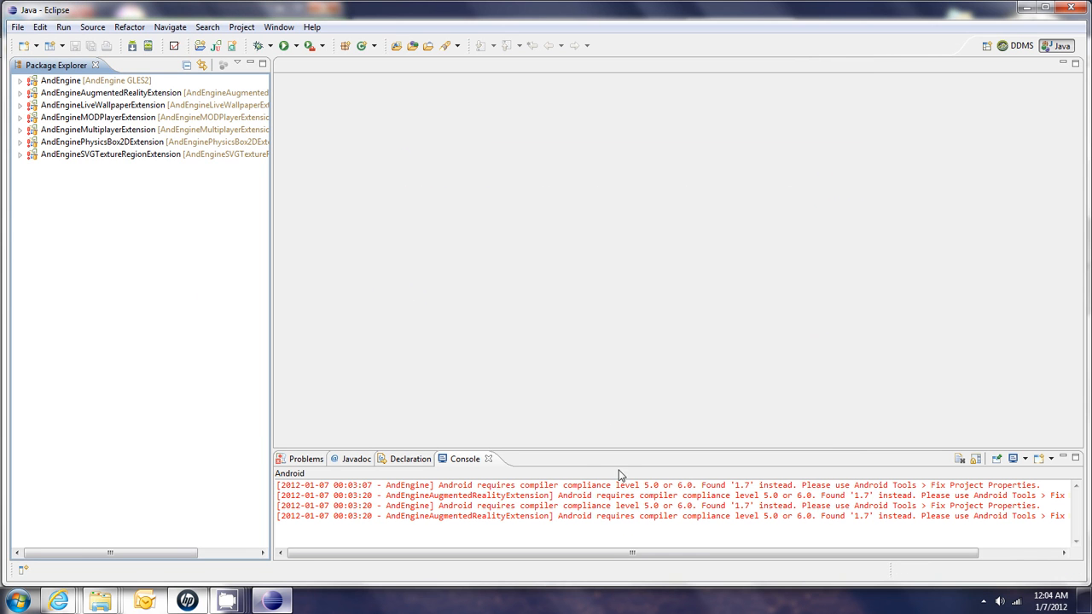
- Import the AndEngineTMXTiledMapExtension project from its local Git repository
click(16, 27)
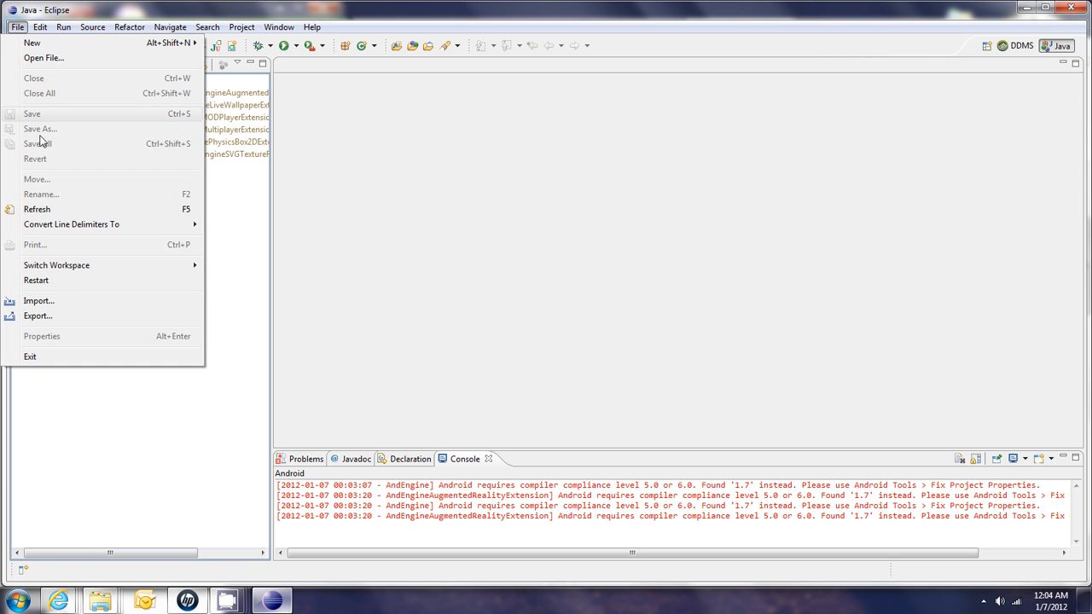
click(39, 300)
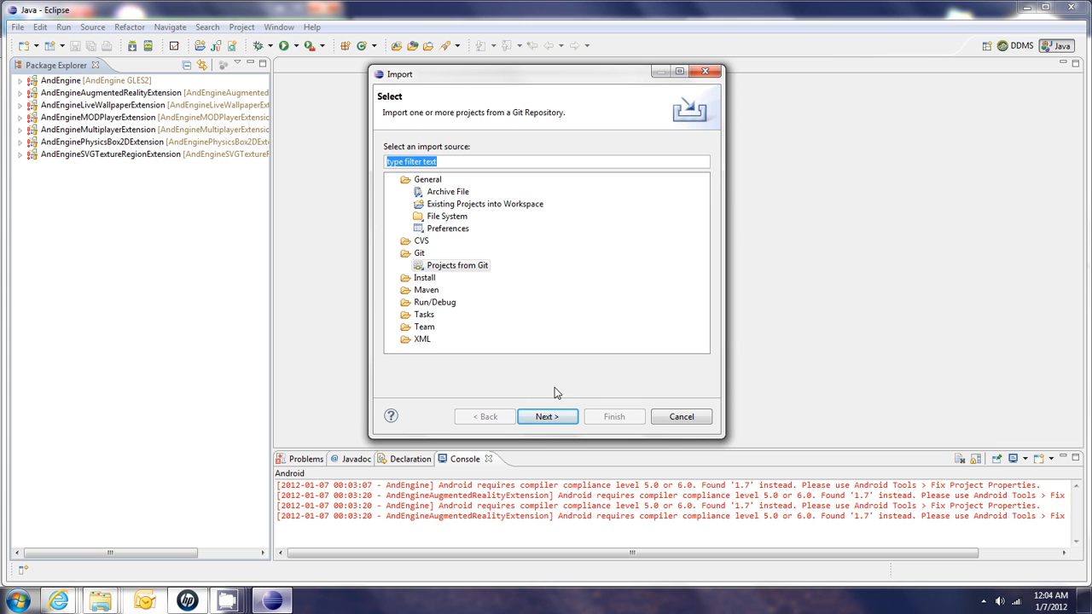
click(546, 416)
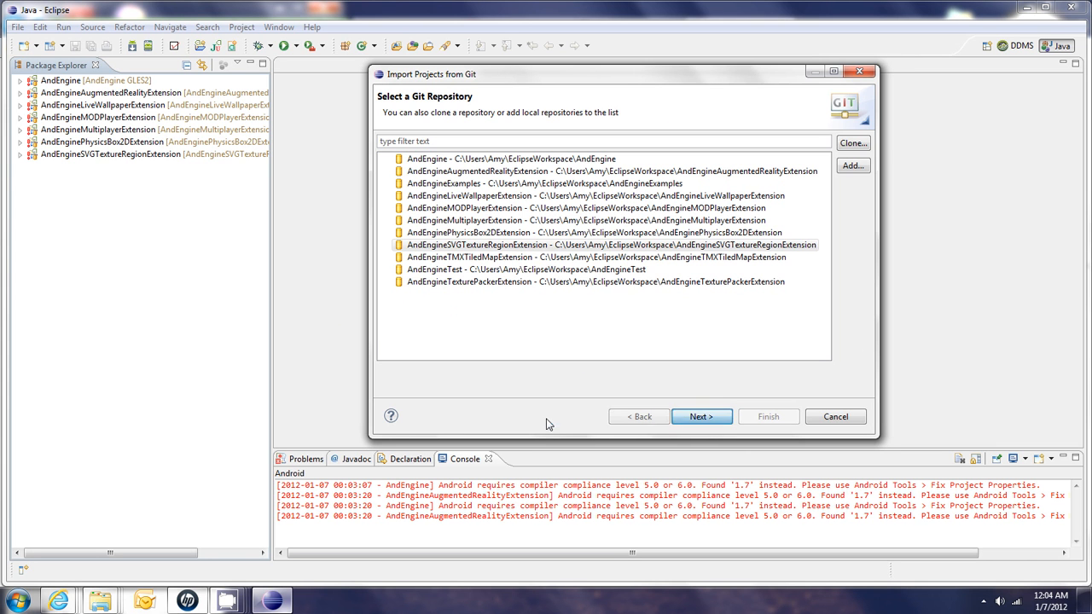
click(597, 257)
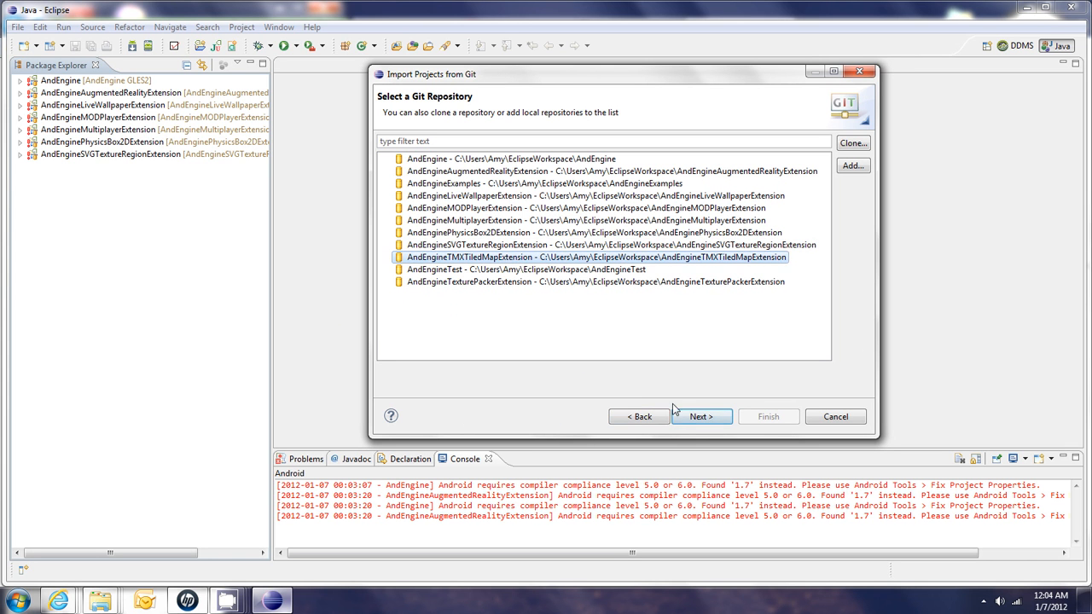
click(701, 416)
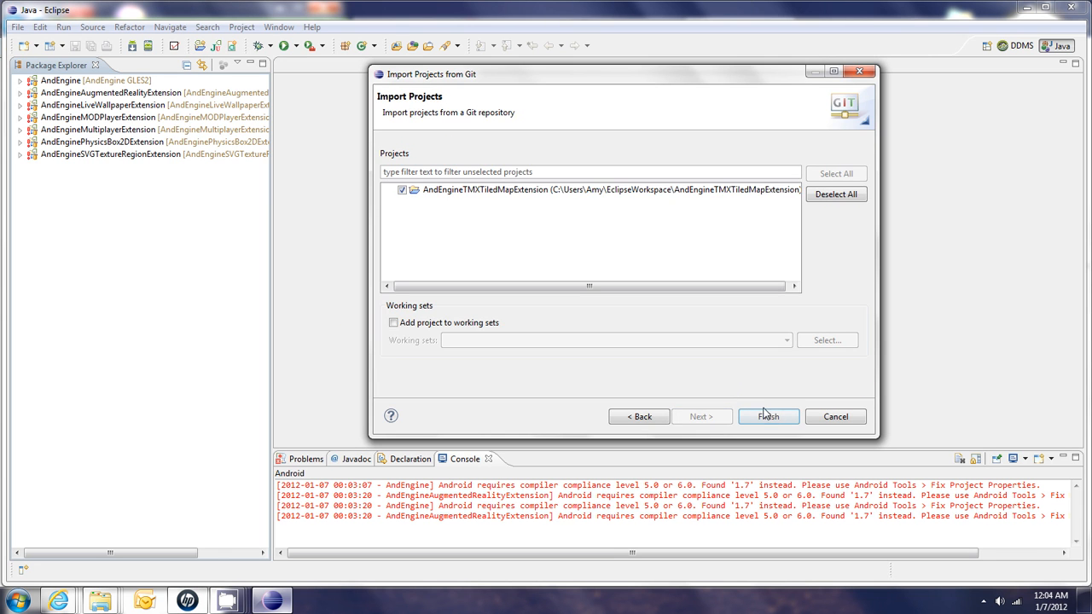
click(767, 416)
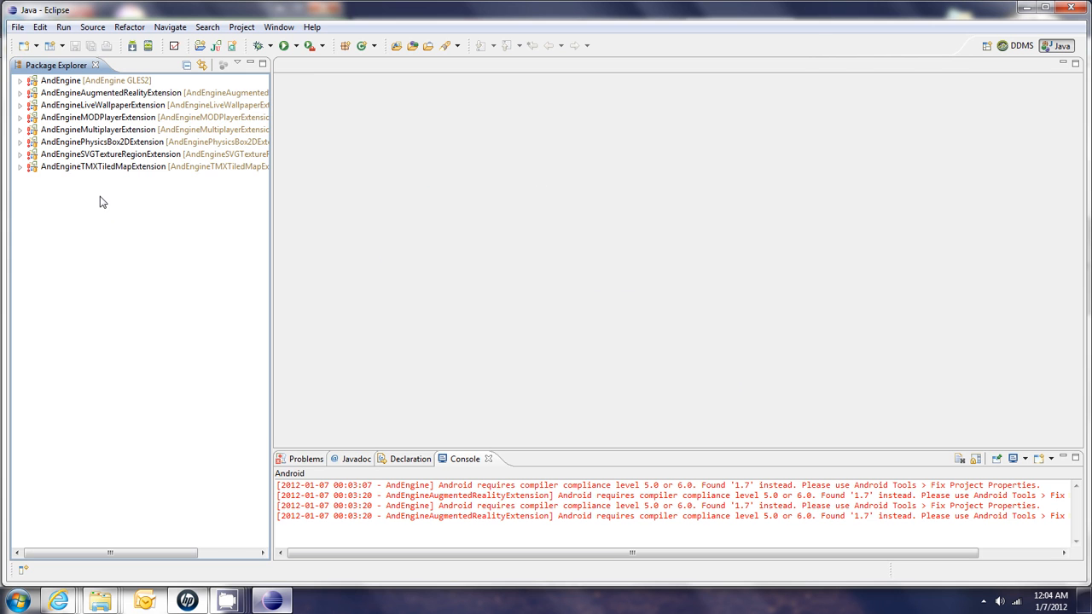
mouse_move(156, 287)
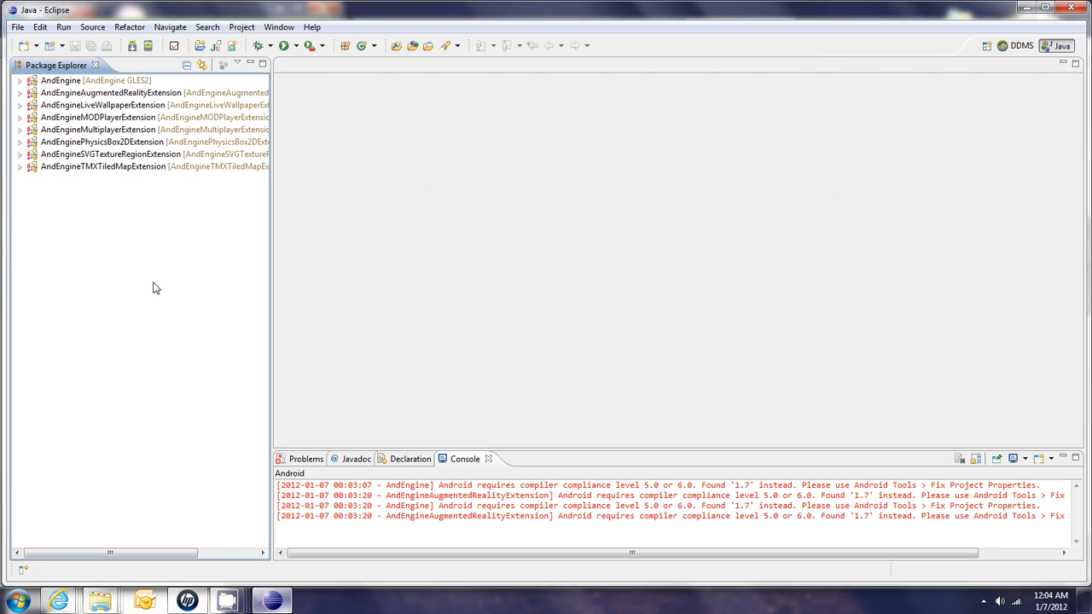
mouse_move(141, 70)
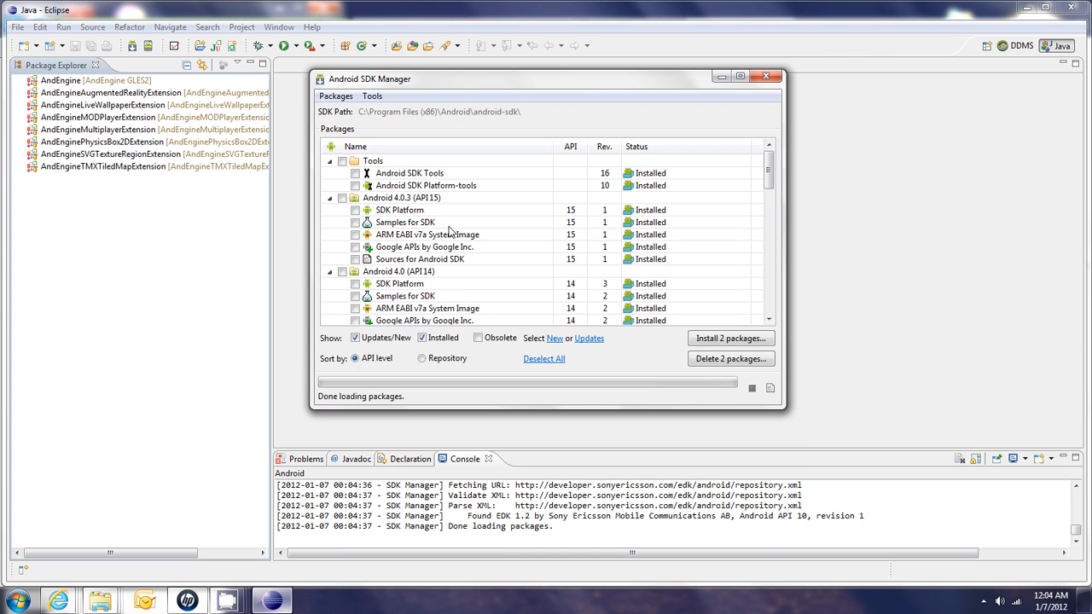
mouse_move(441, 271)
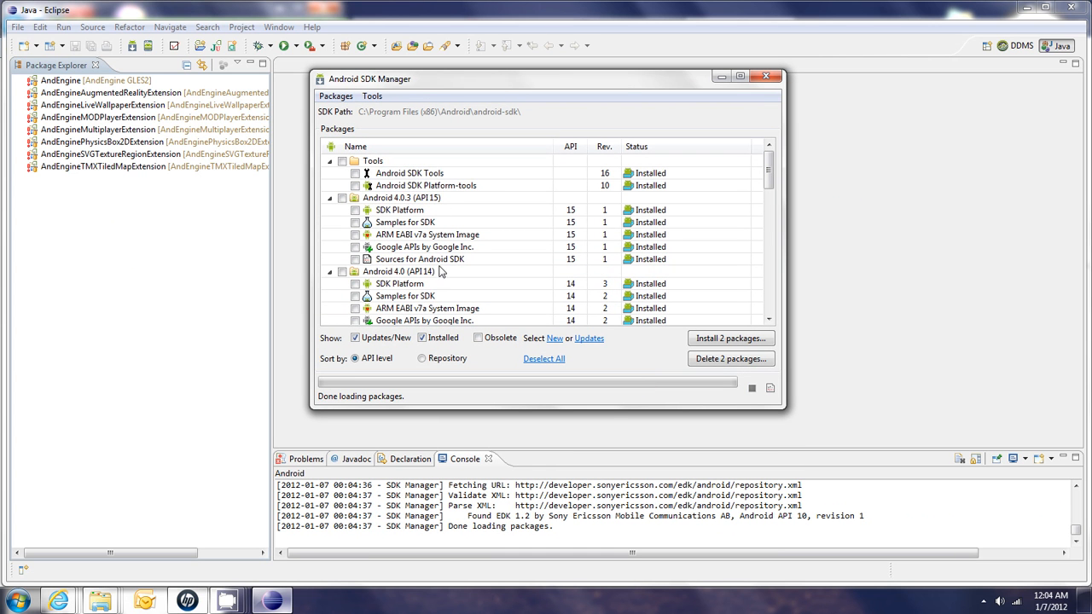
- Filter the Android SDK Manager to installed packages, review the list, then close it
scroll(down, 3)
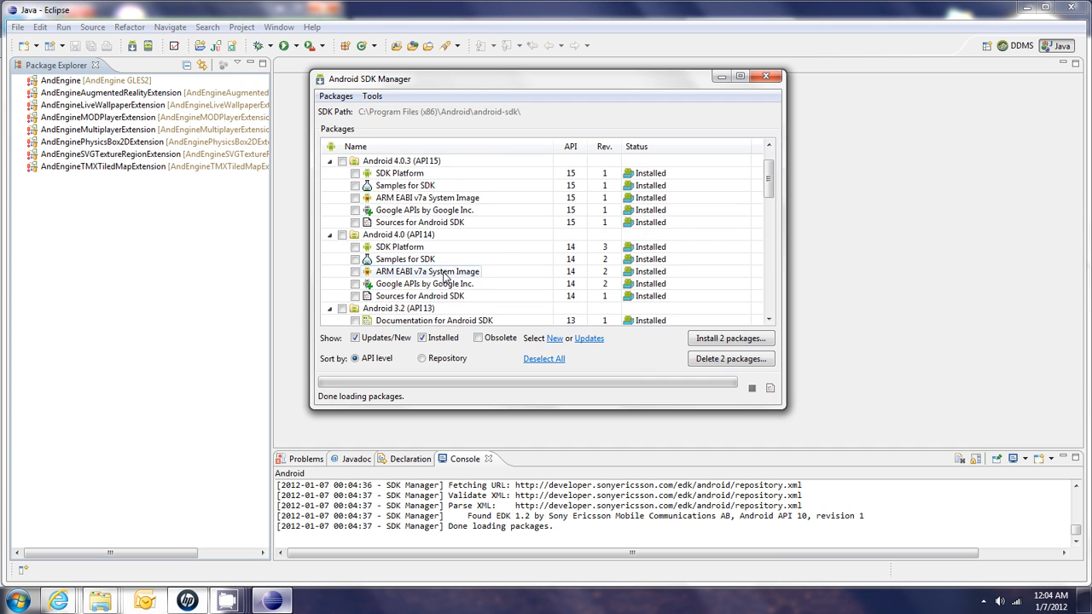
scroll(down, 3)
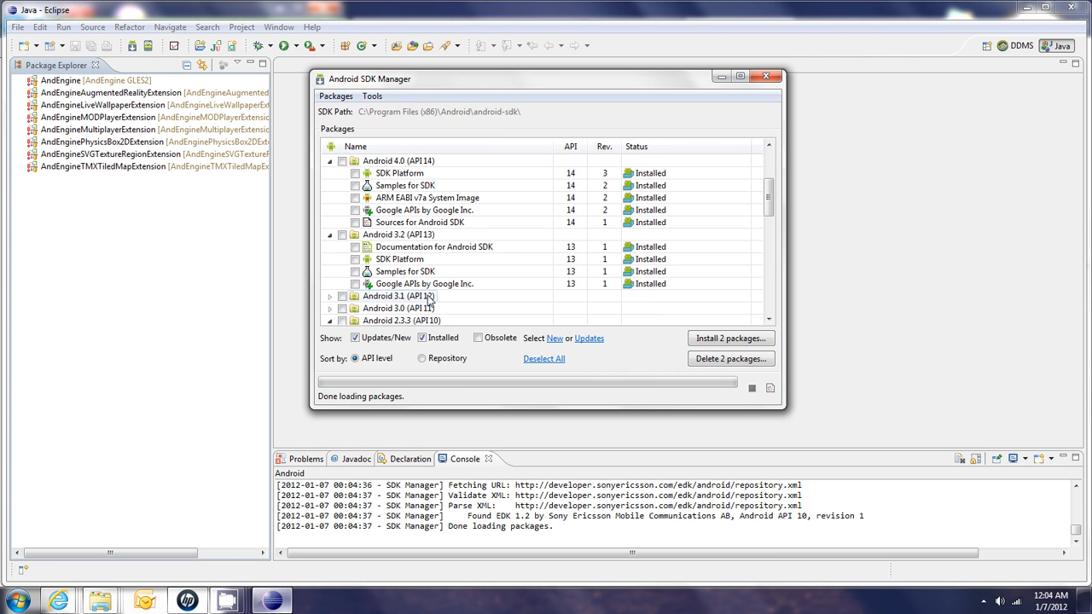
scroll(down, 3)
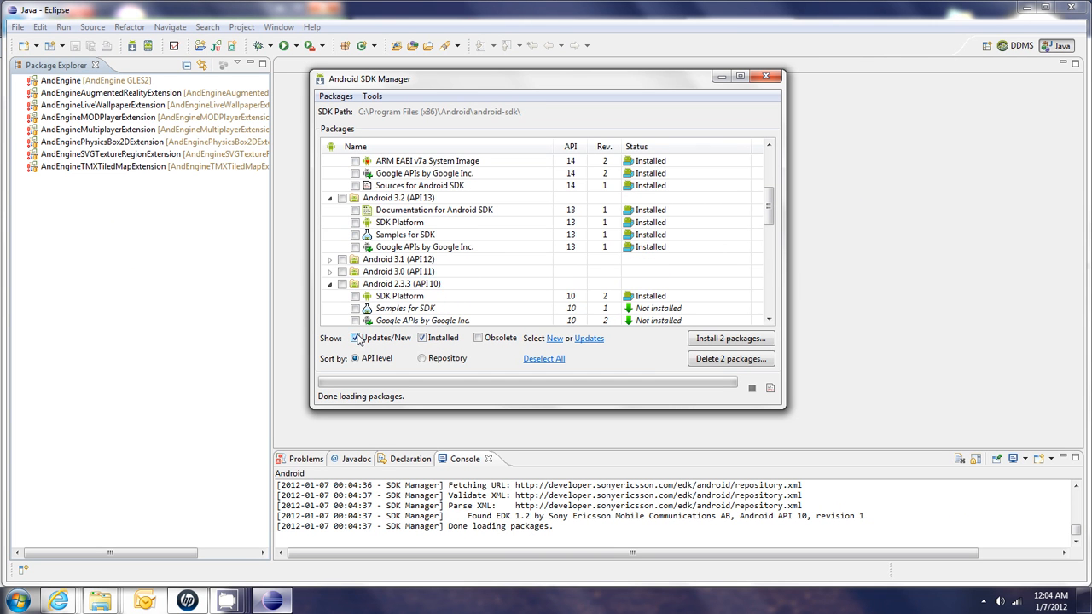
click(356, 338)
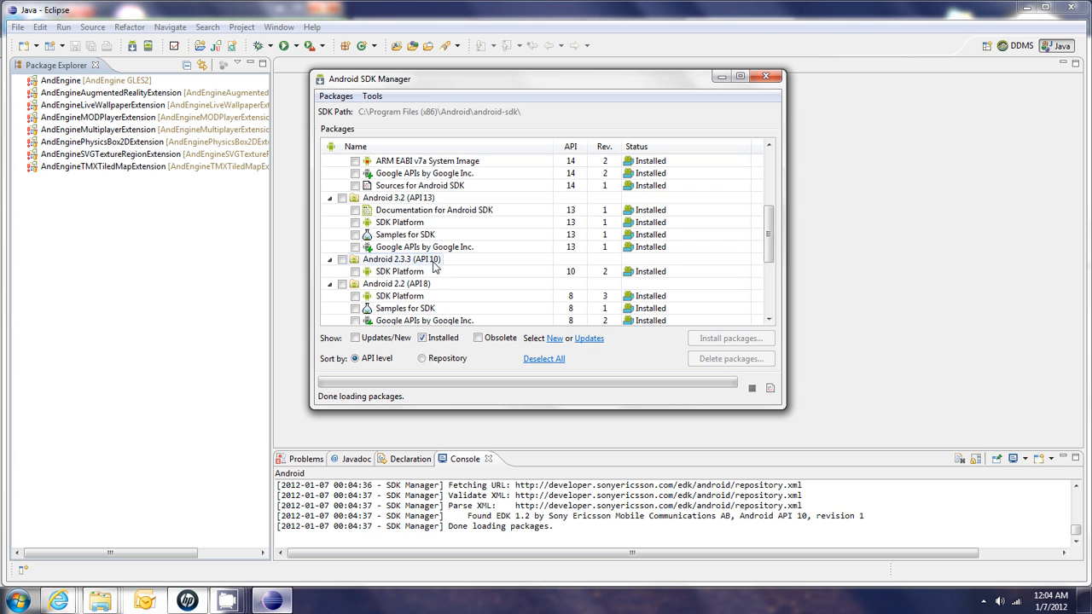
scroll(up, 3)
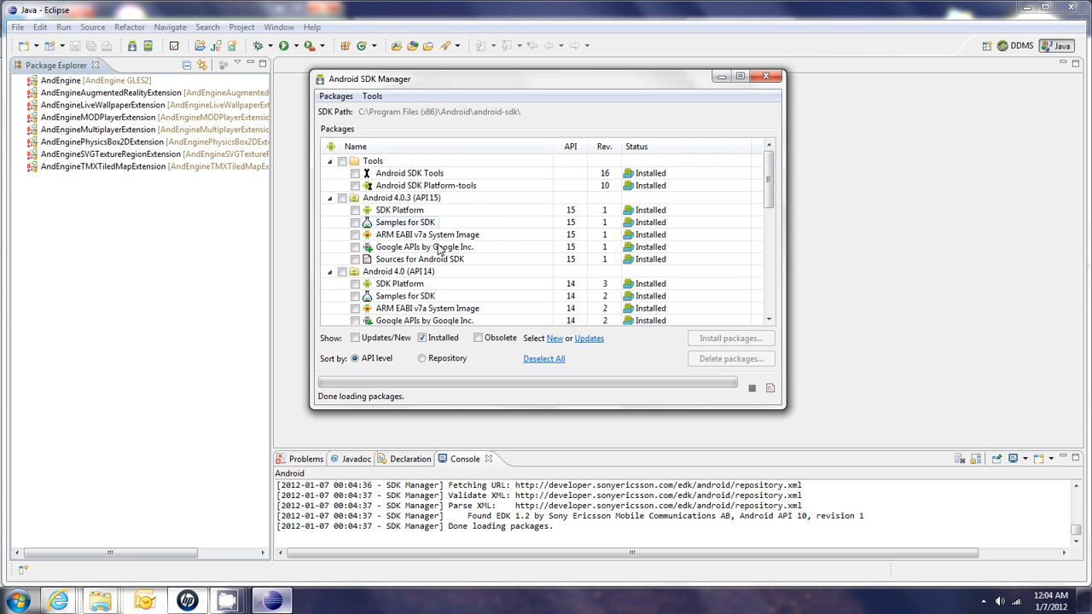
scroll(down, 3)
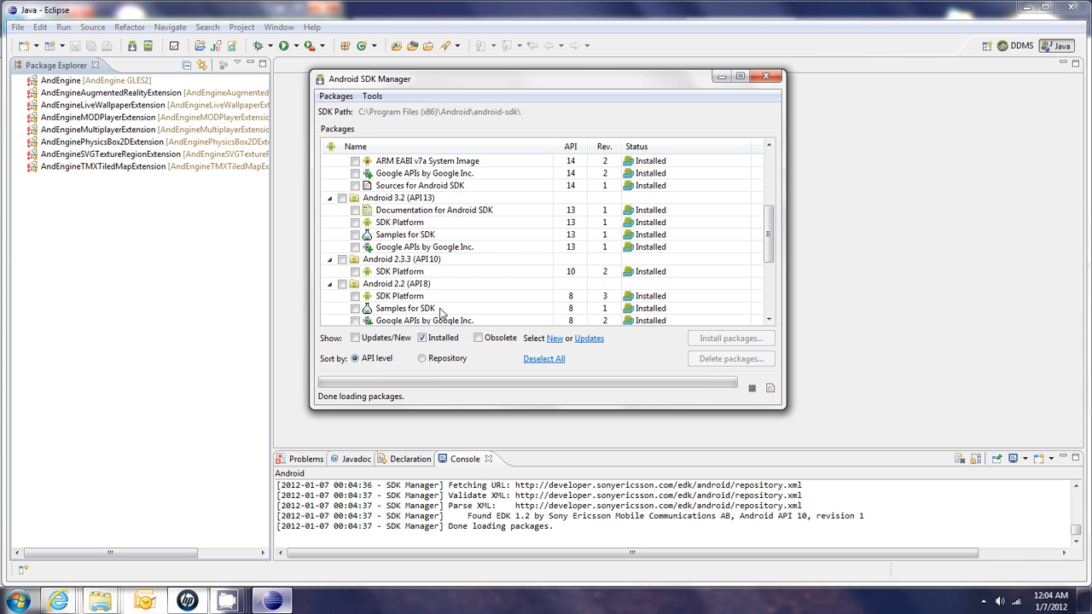
click(397, 283)
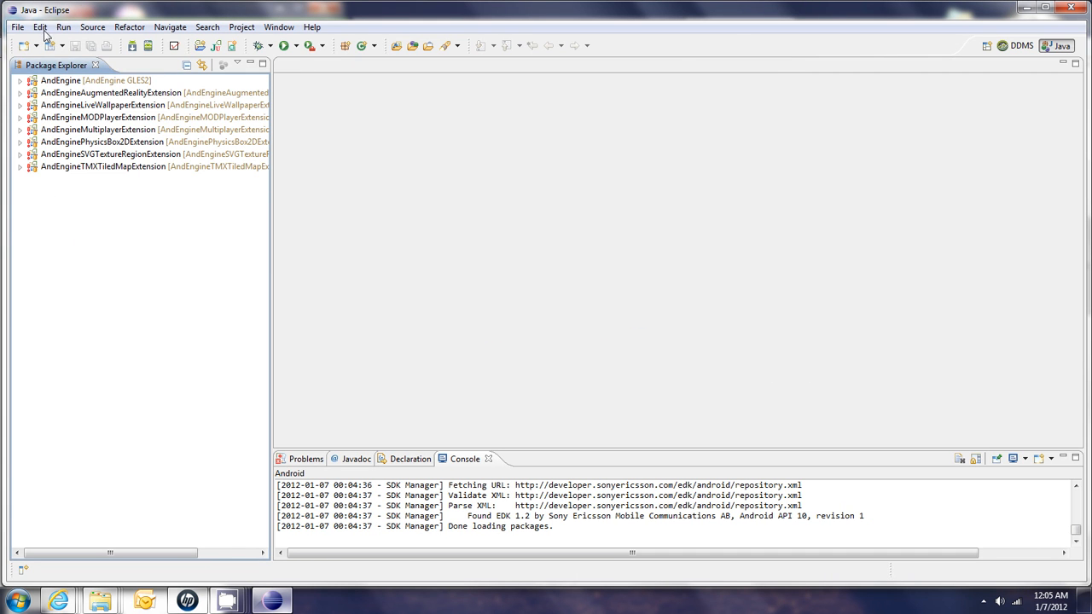
- Import the AndEngineTest and AndEngineTexturePackerExtension projects from their Git repositories
click(16, 26)
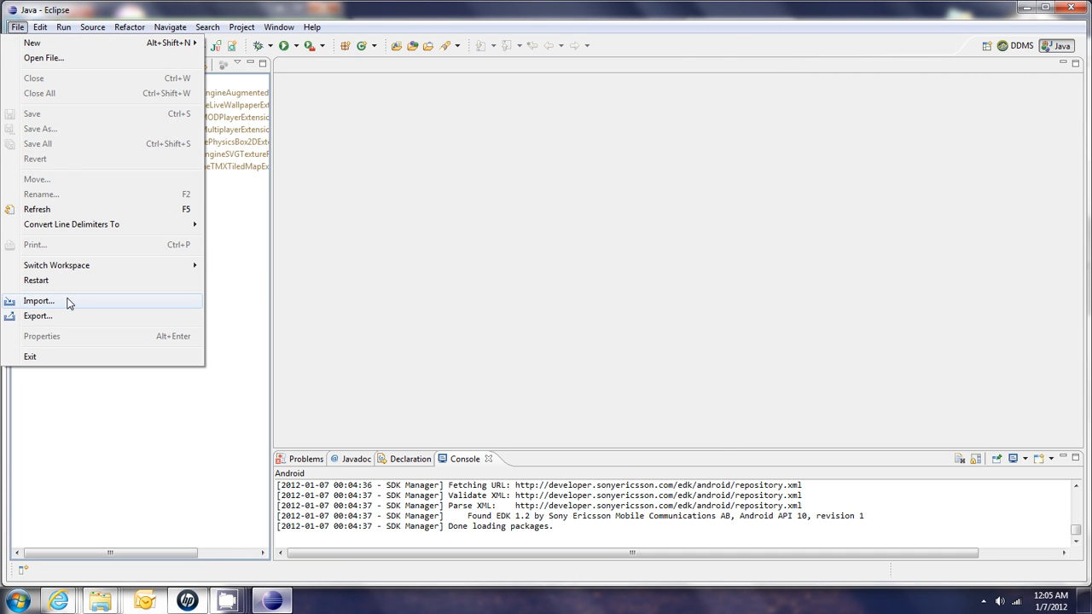
click(39, 300)
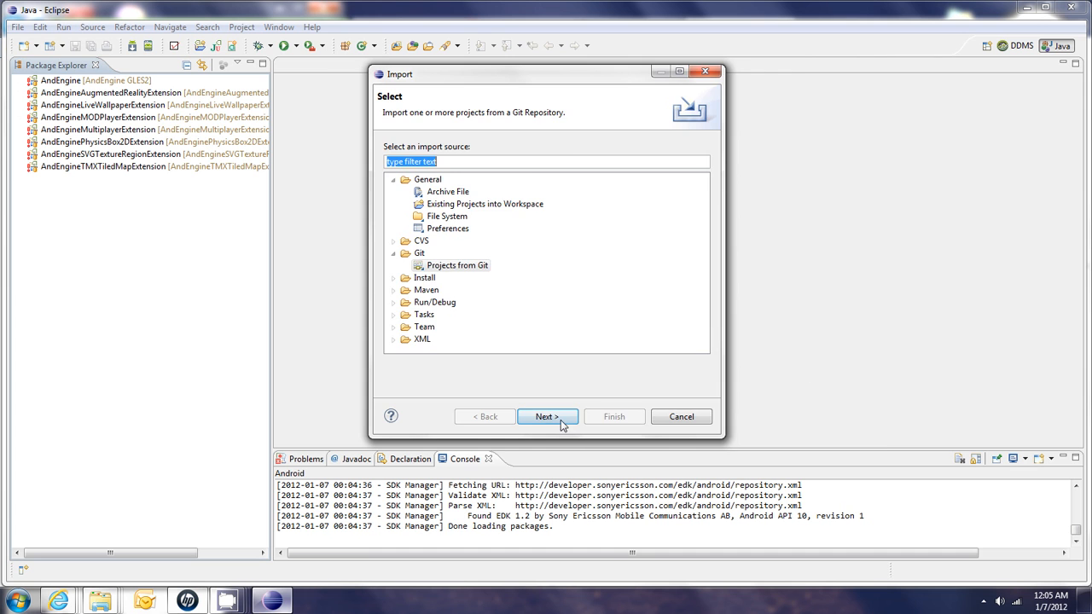
click(544, 417)
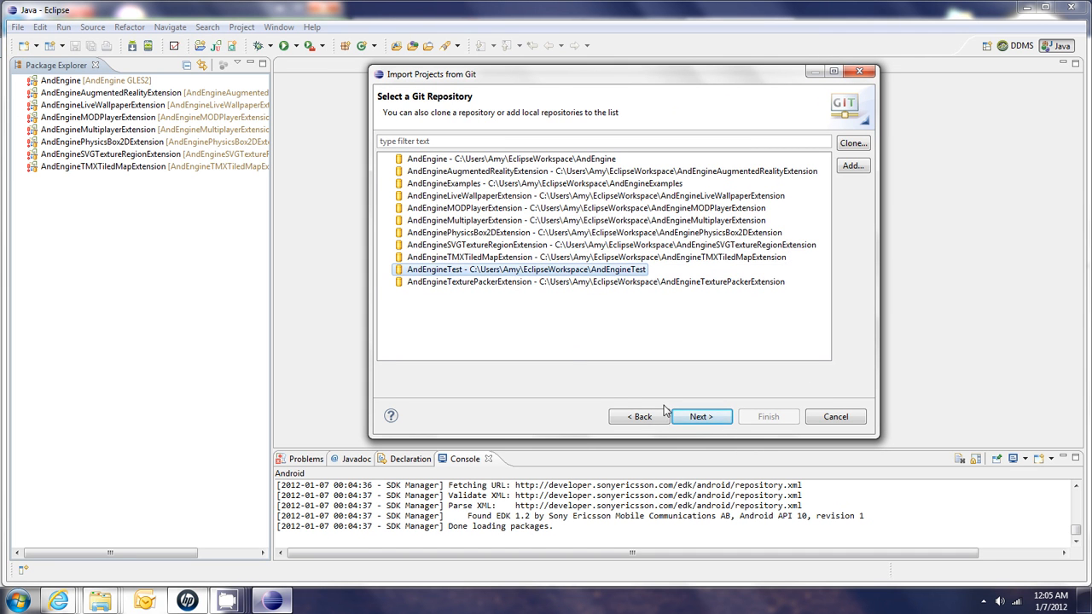
click(700, 416)
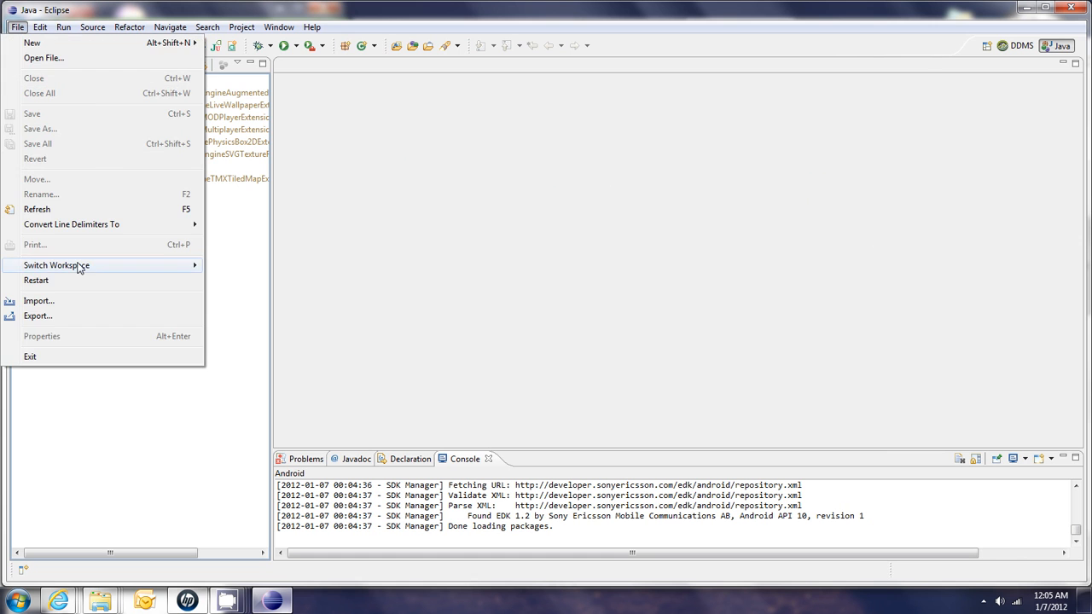
click(38, 301)
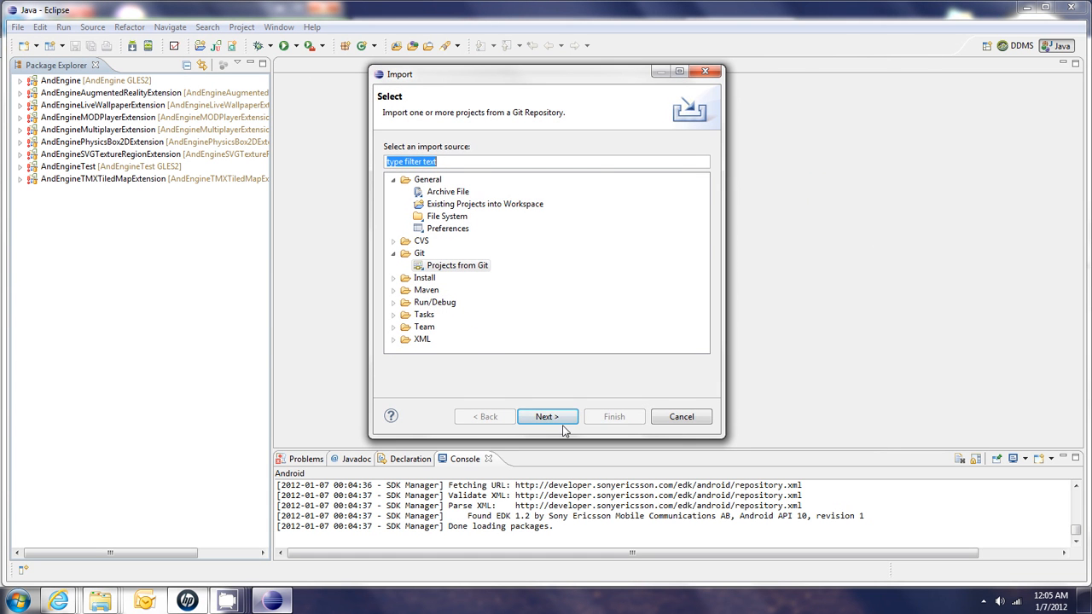
click(546, 417)
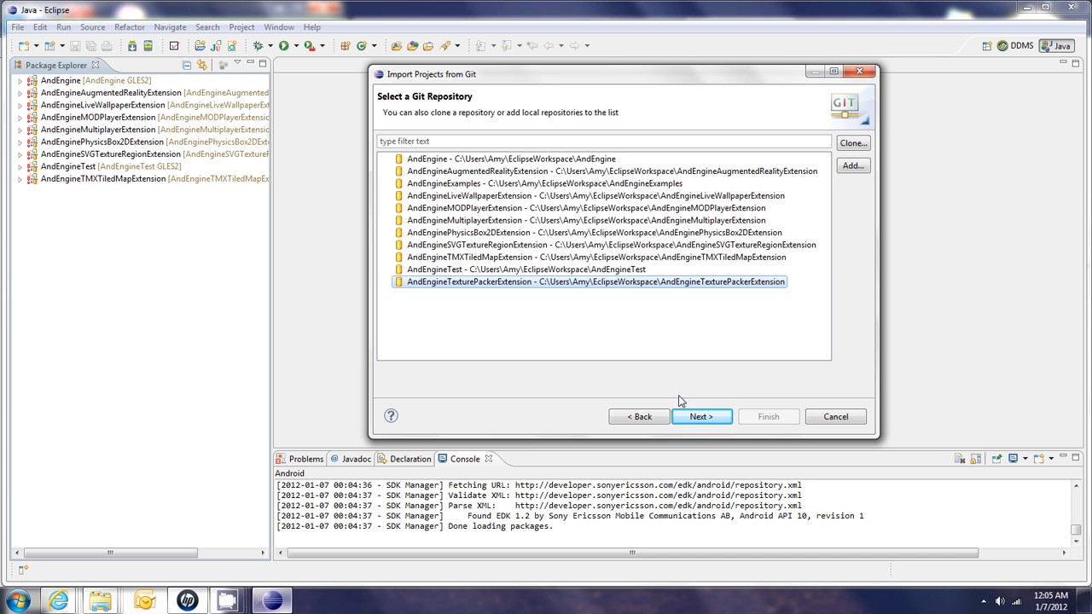
click(701, 416)
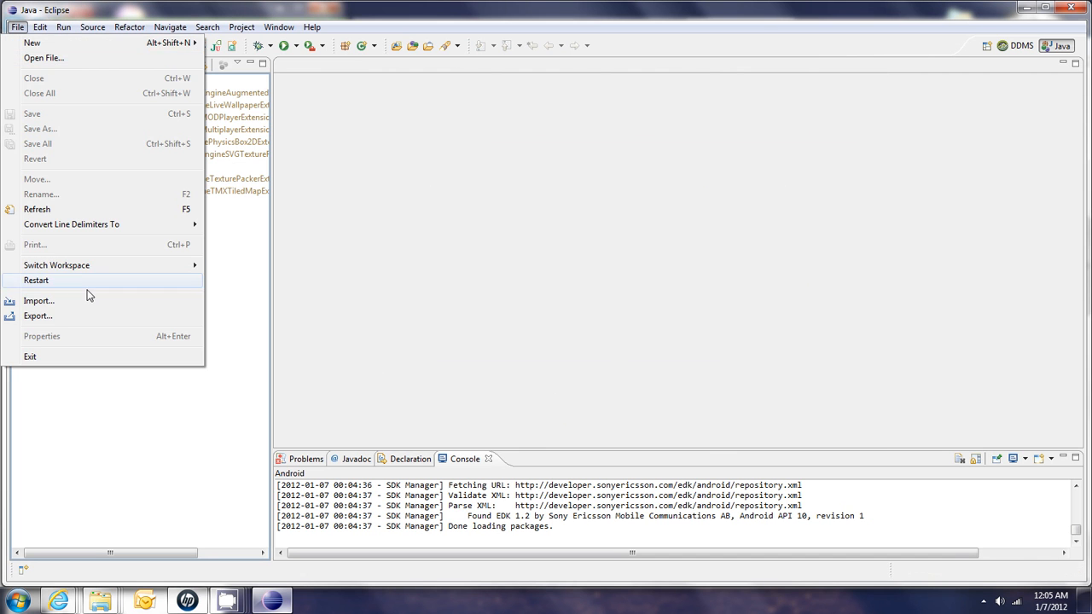
- Import the AndEngineExamples project from its Git repository
click(39, 300)
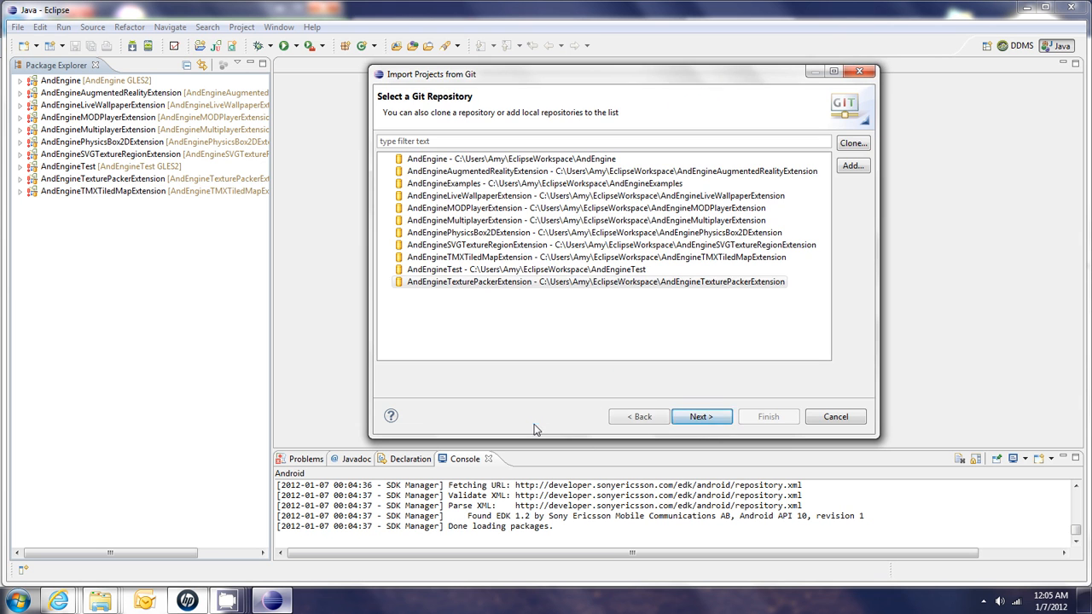
click(544, 183)
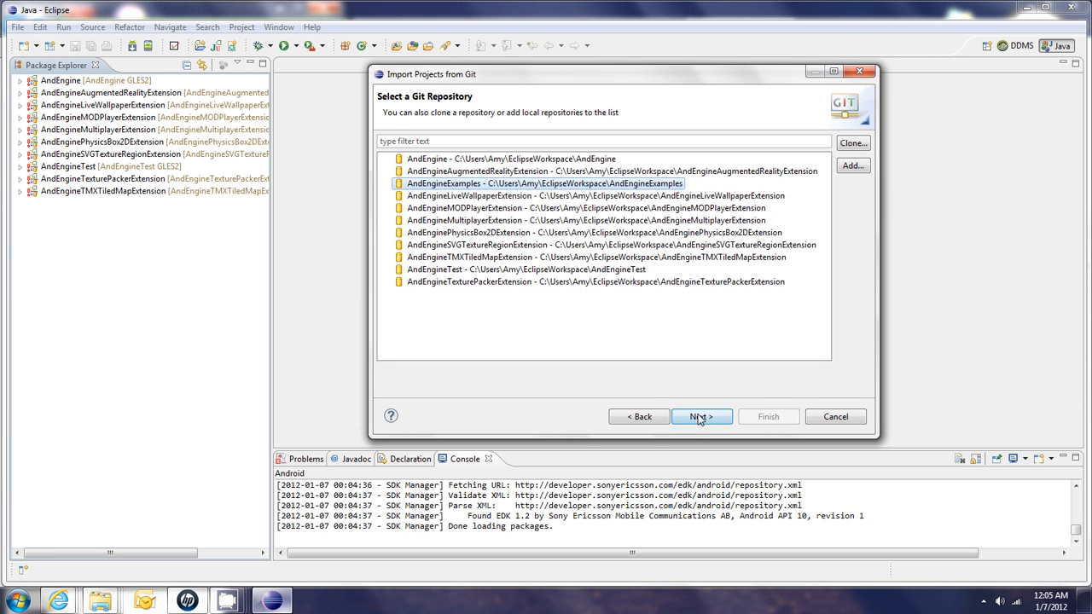
click(701, 416)
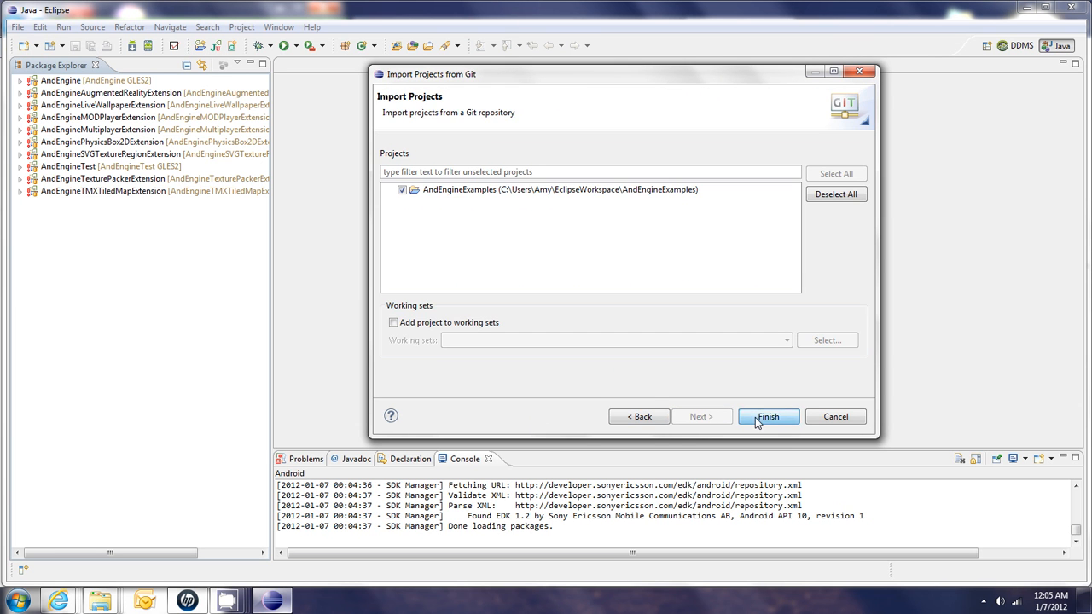
click(766, 416)
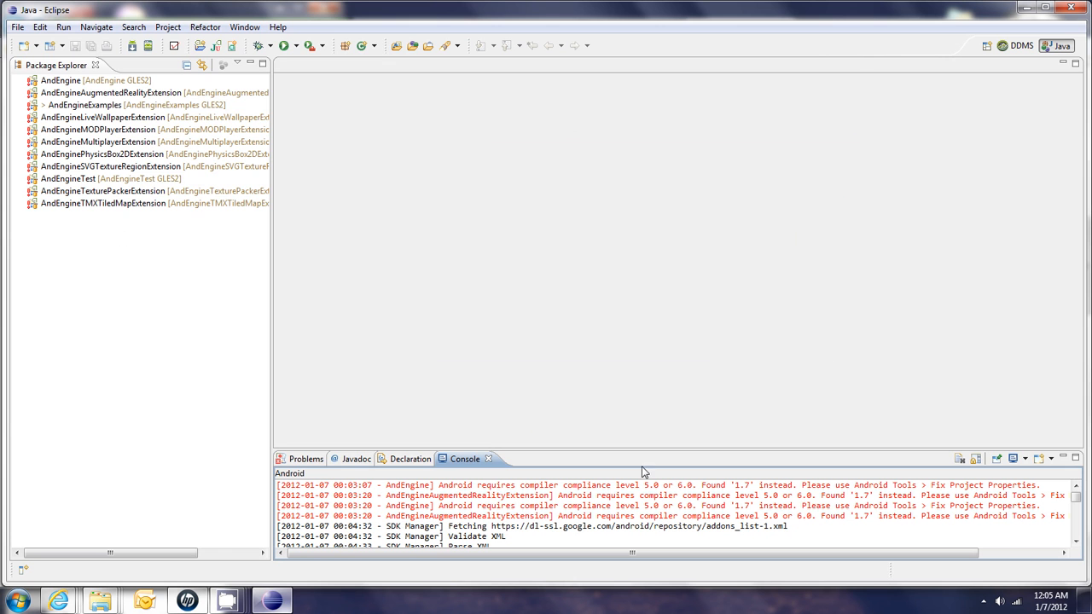
- Give AndEngine project-specific Java compiler compliance 1.6 and rebuild it
click(60, 80)
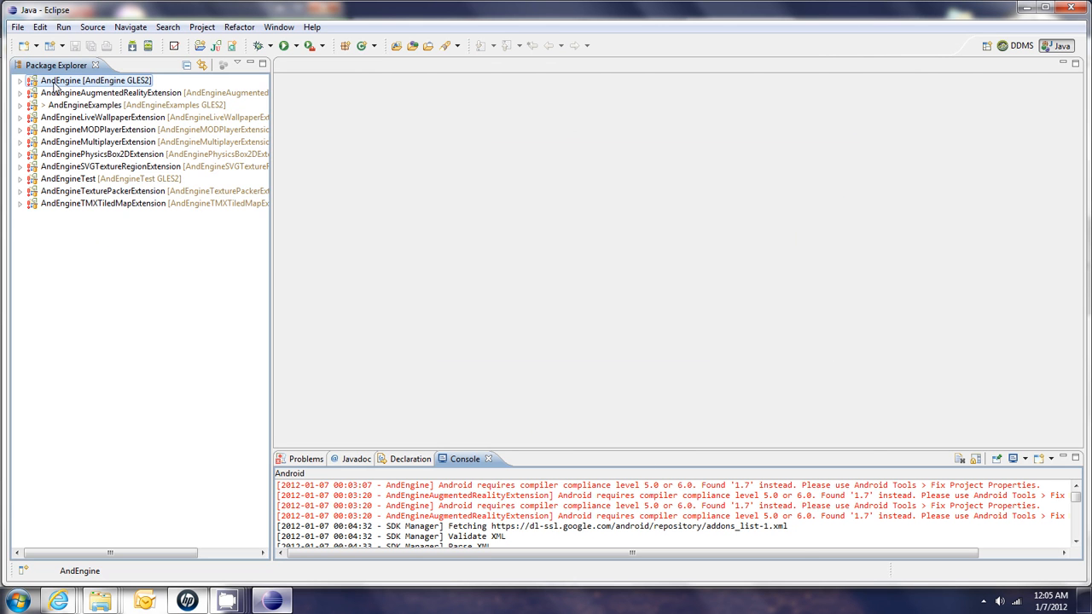
right_click(94, 79)
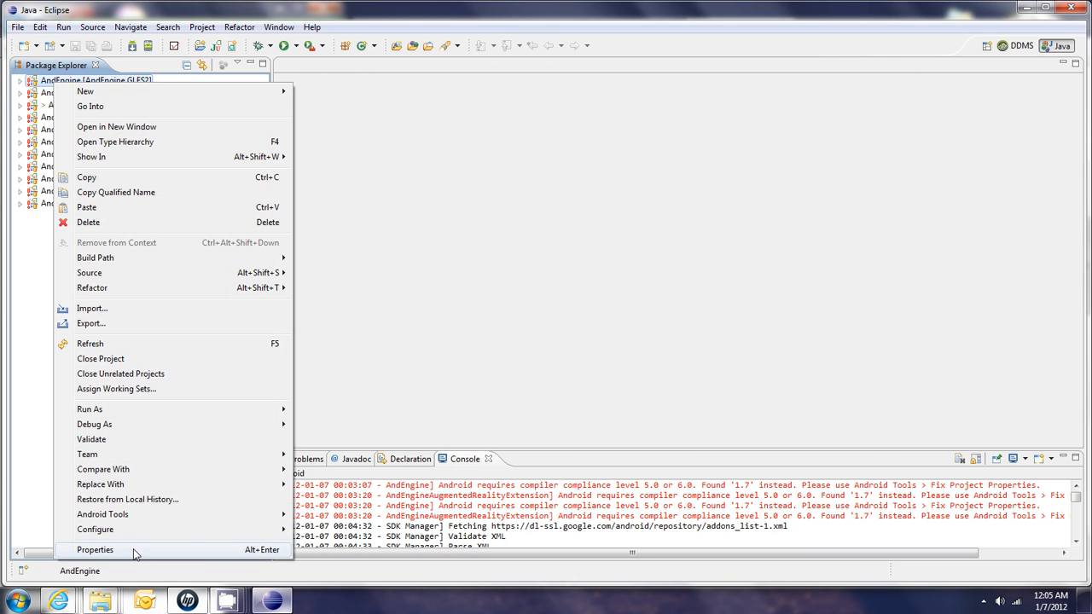
click(95, 549)
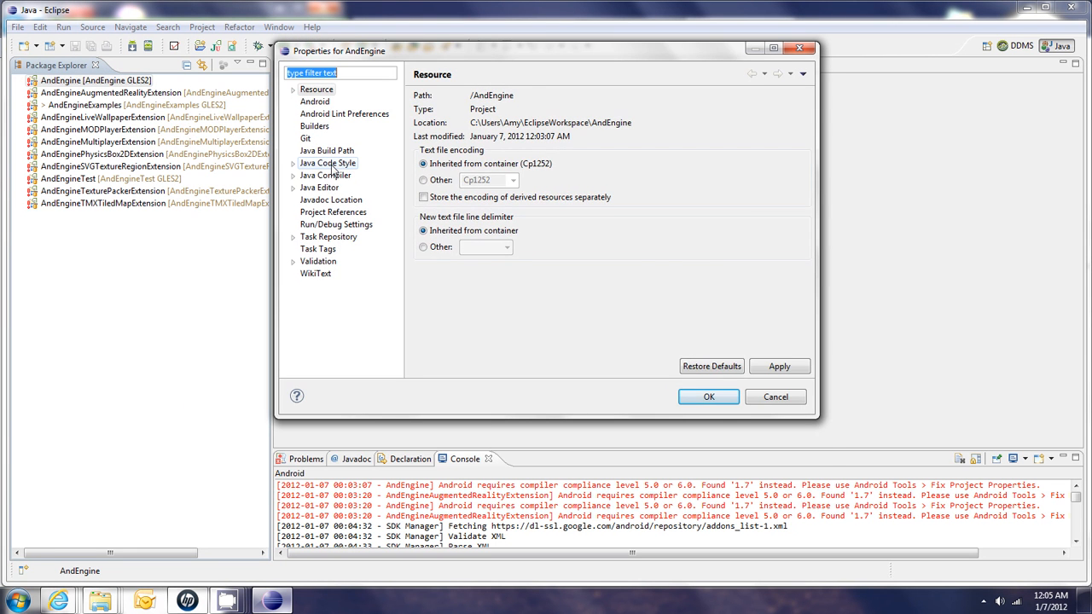
click(325, 175)
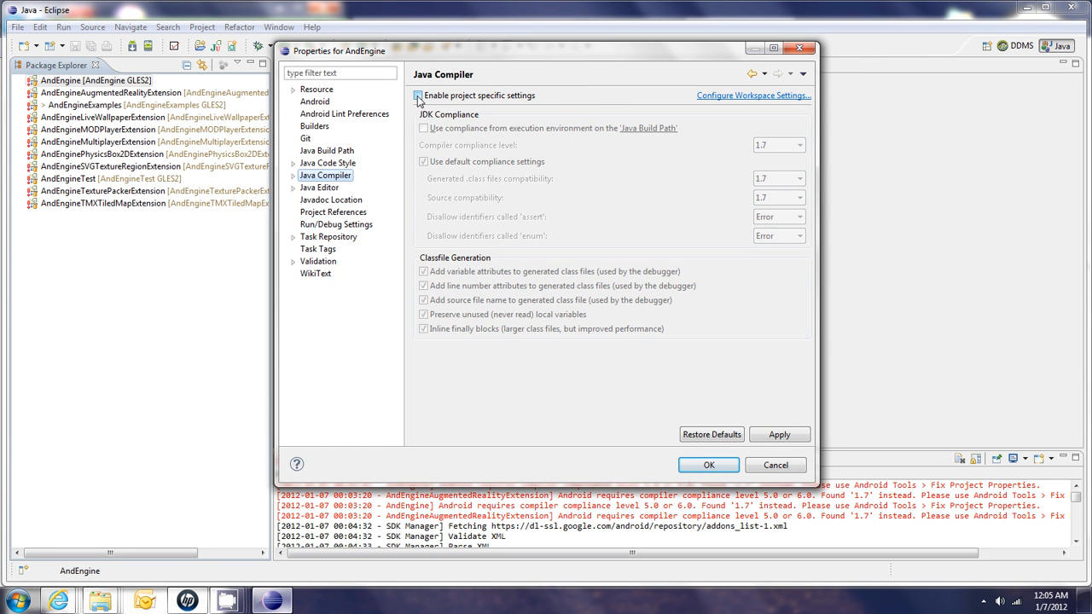
click(798, 144)
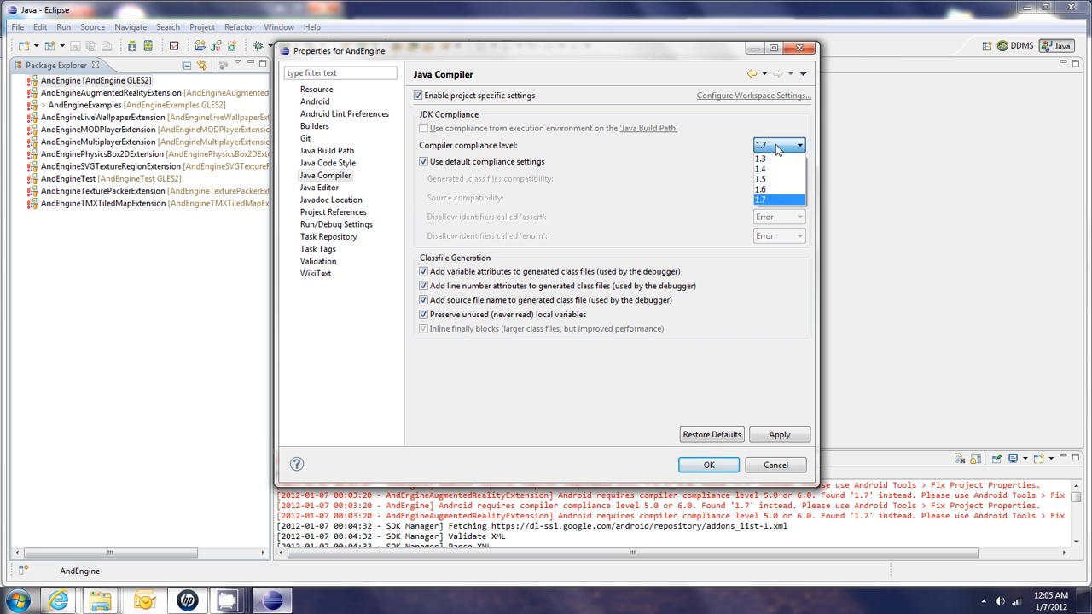
click(759, 188)
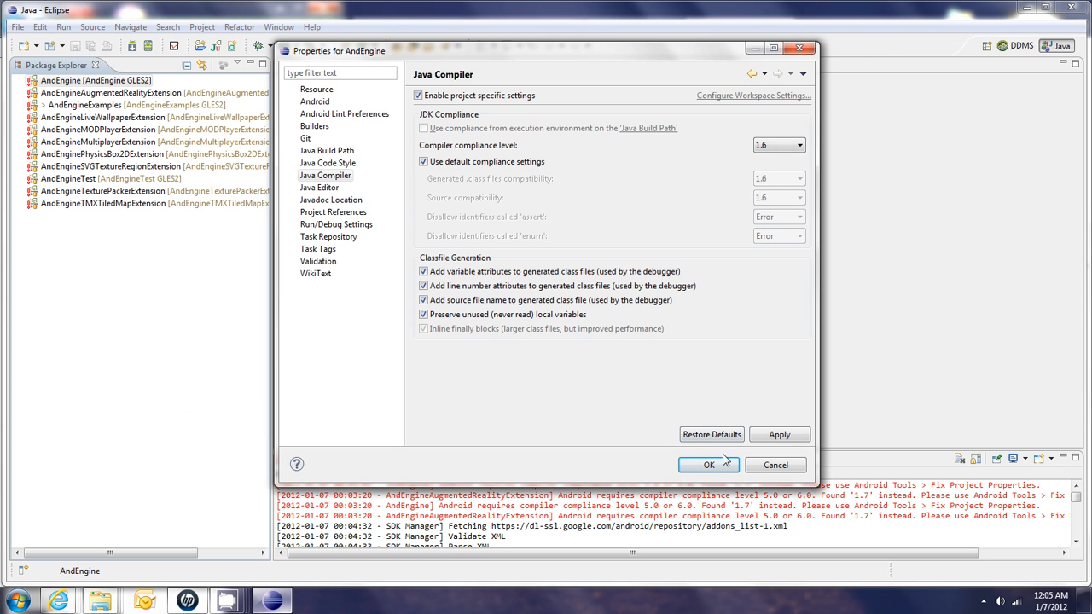
click(708, 465)
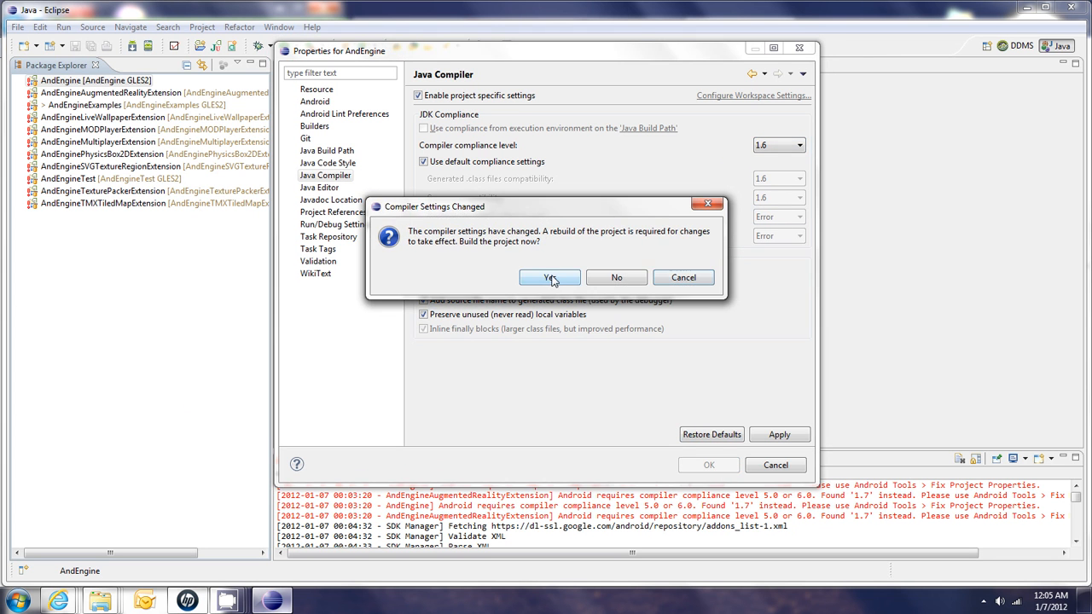
click(549, 277)
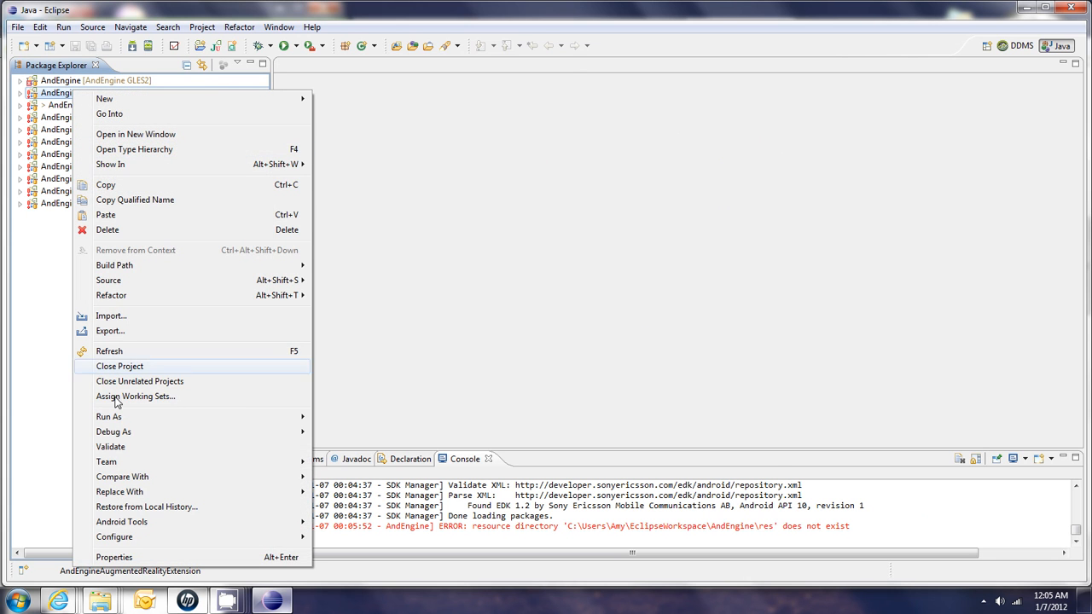
- Give AndEngineAugmentedRealityExtension compiler compliance 1.6 and rebuild it
click(114, 557)
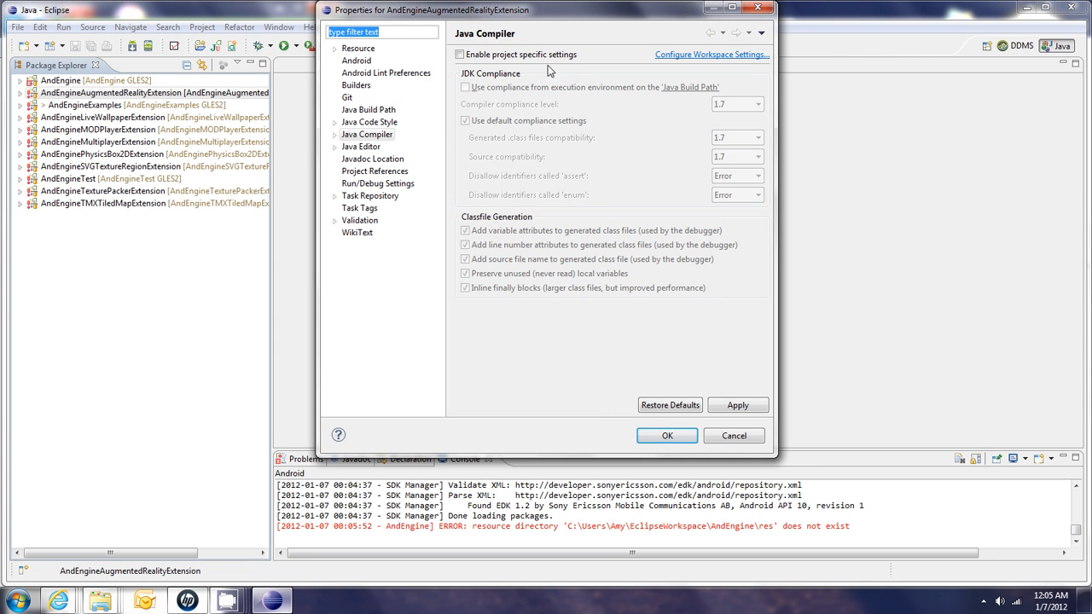
click(460, 54)
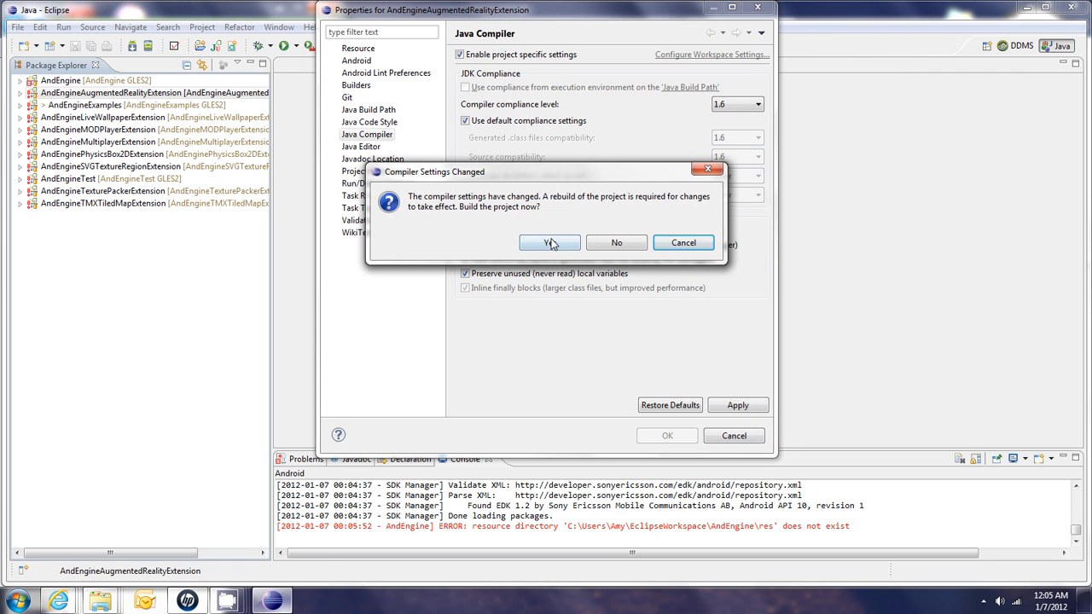
click(544, 242)
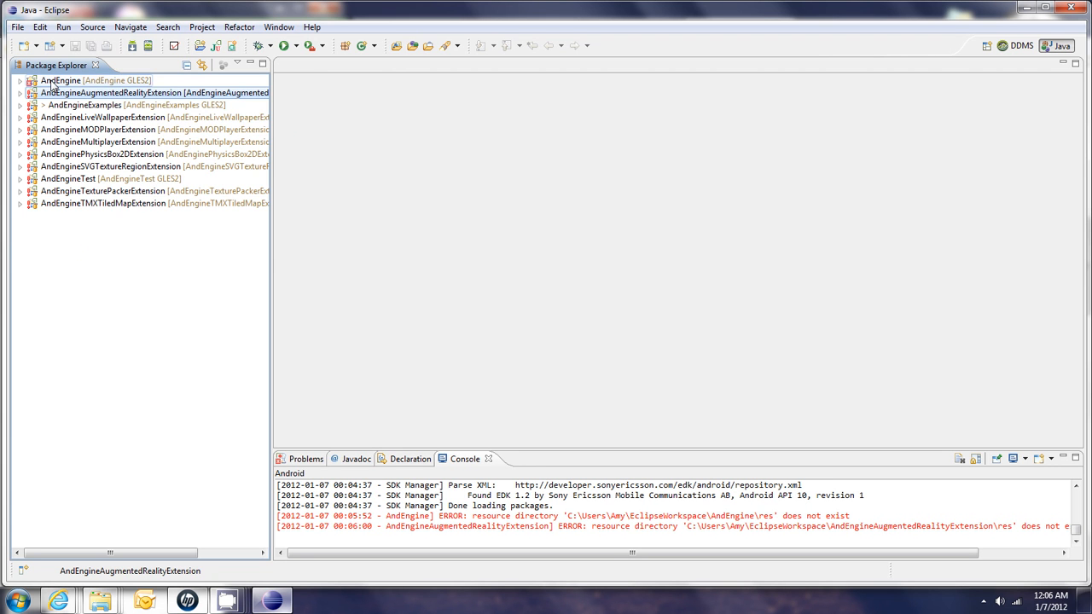
- Create a res folder in the AndEngine project
right_click(64, 80)
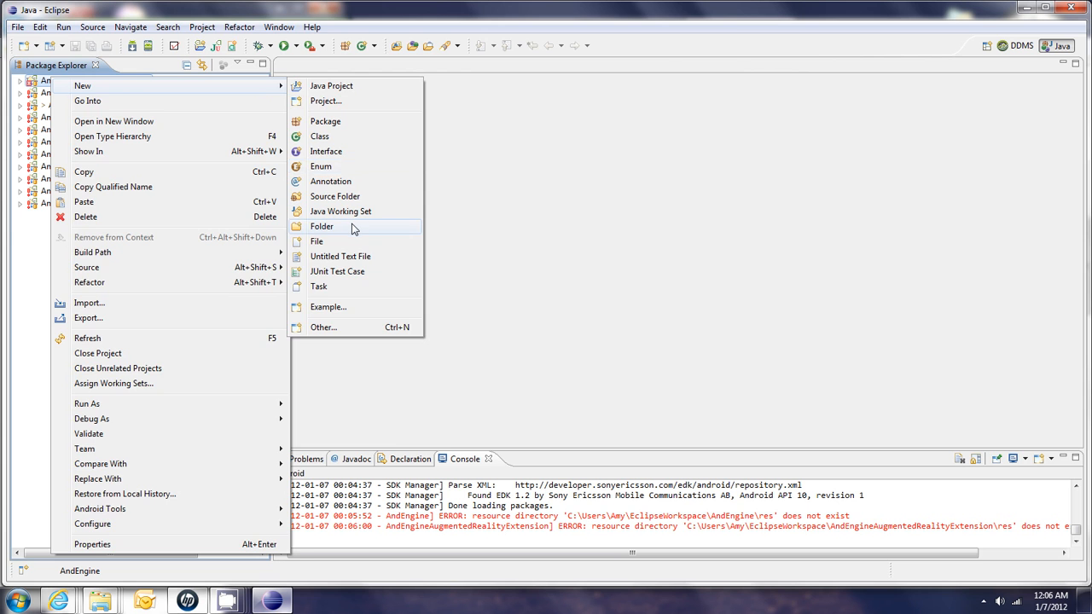
click(321, 226)
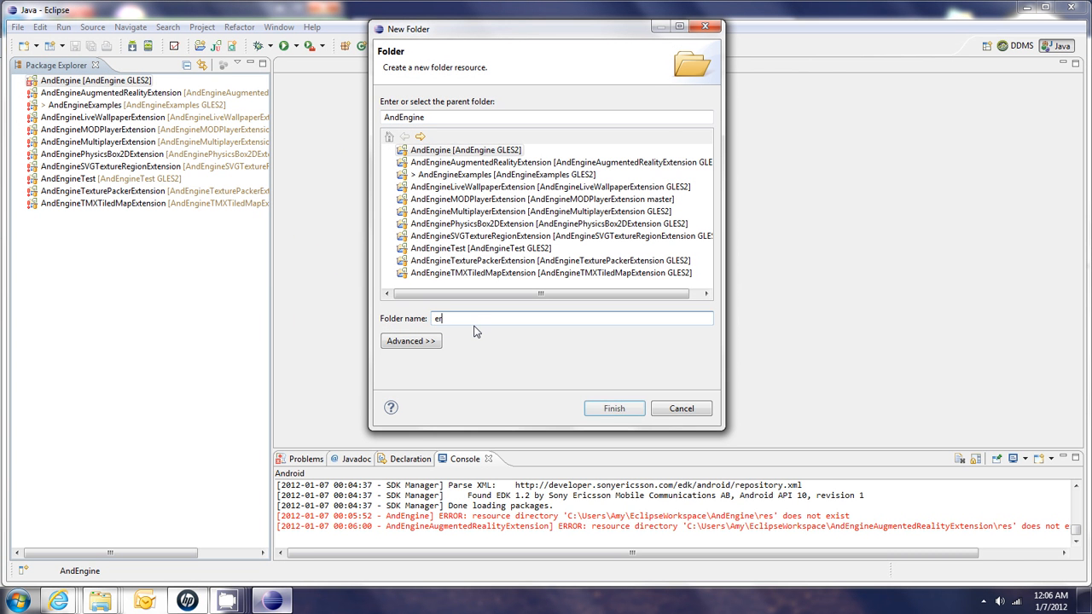
text(res)
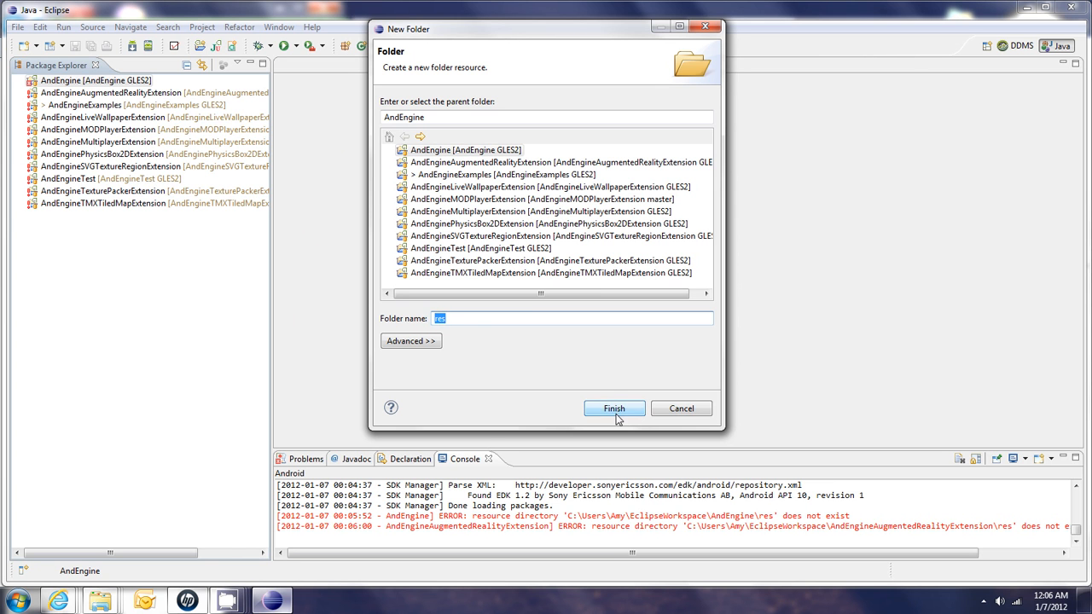
click(613, 408)
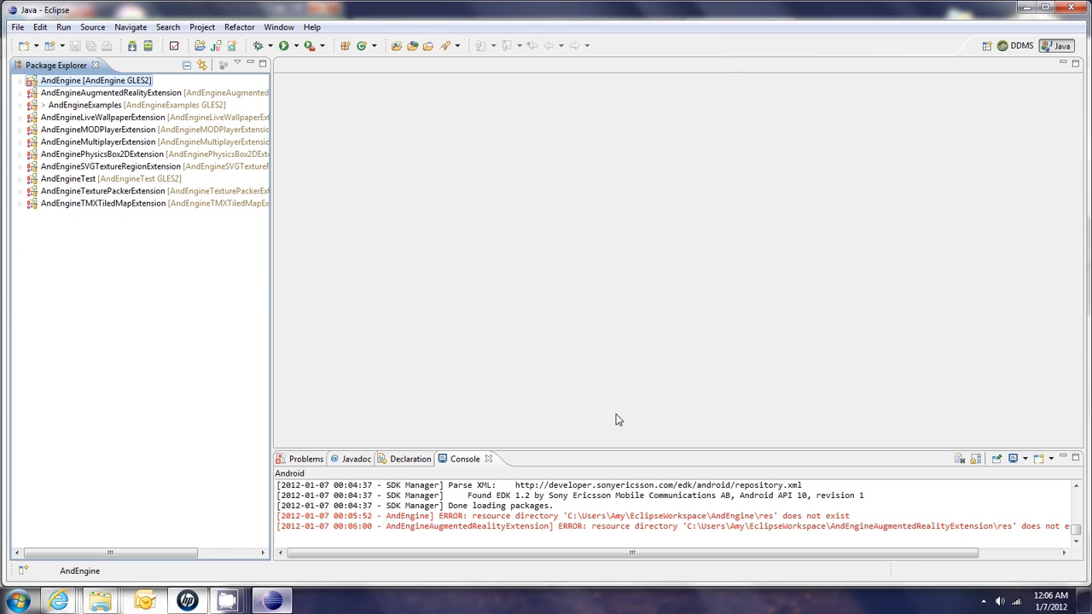
- Create a res folder in the AndEngineAugmentedRealityExtension project
click(20, 80)
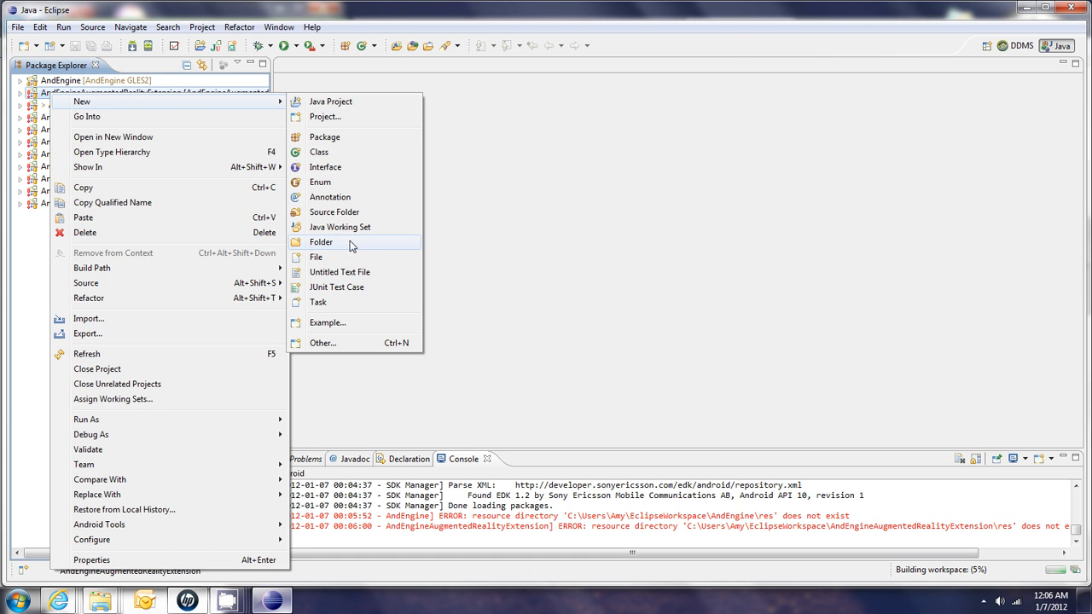
click(321, 242)
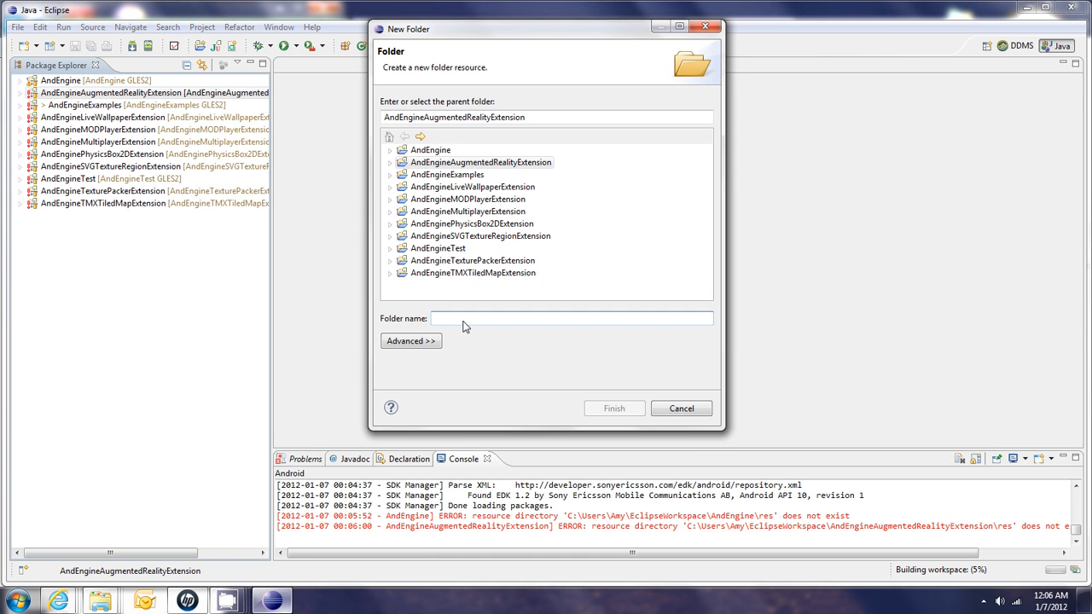
click(613, 407)
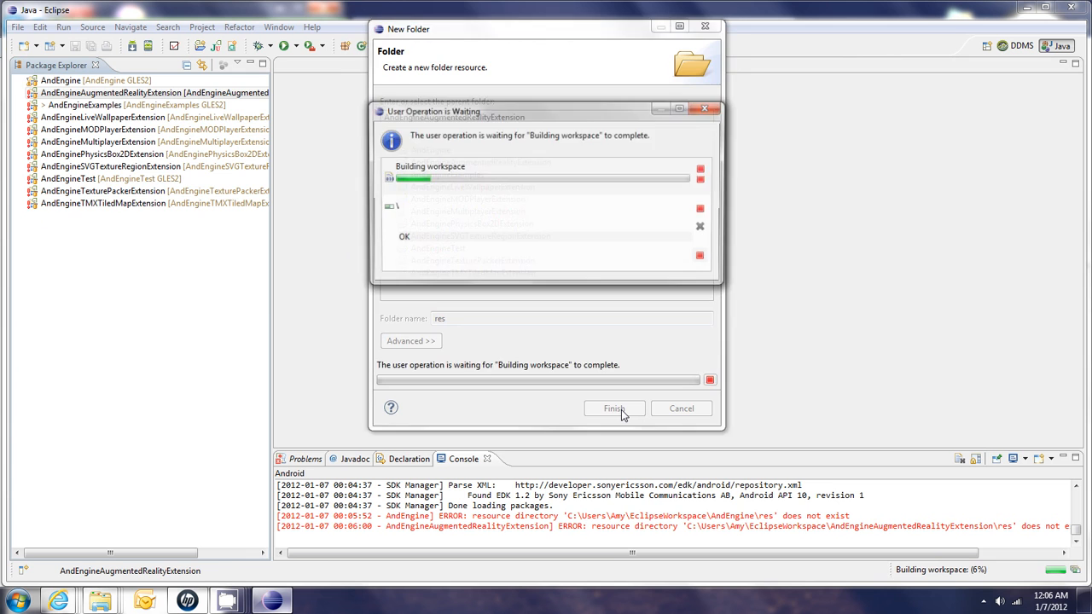
click(613, 408)
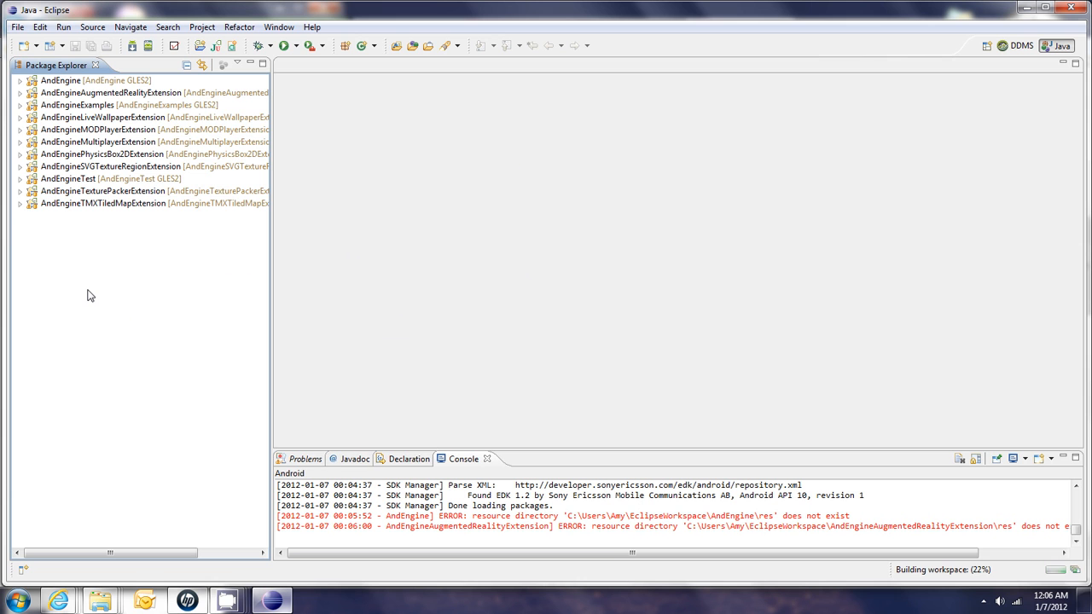
mouse_move(61, 248)
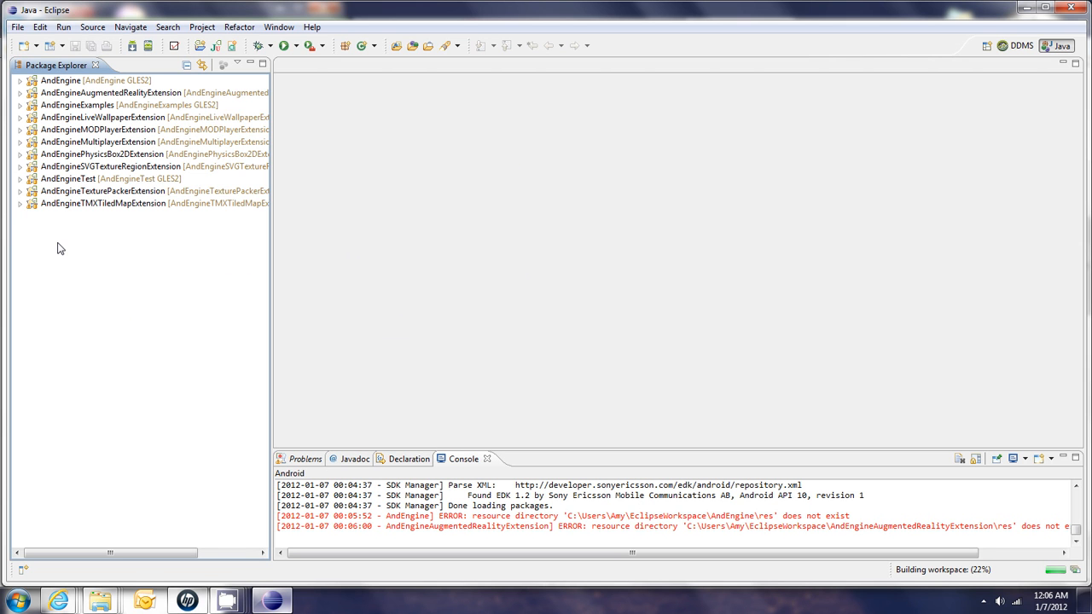
- Run AndEngineExamples via Run As > Android Application
click(61, 79)
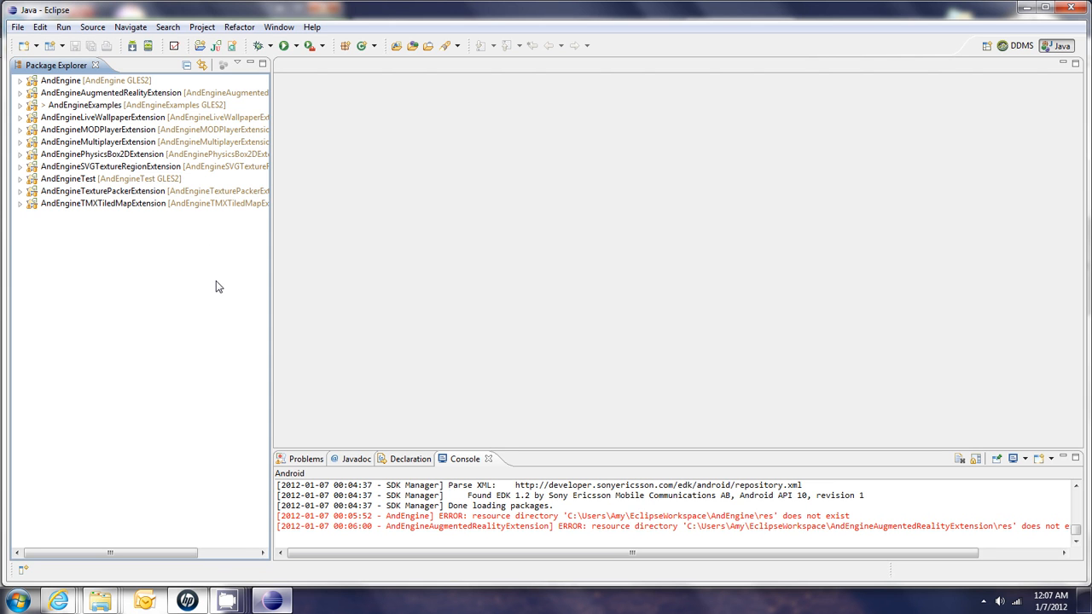
click(128, 104)
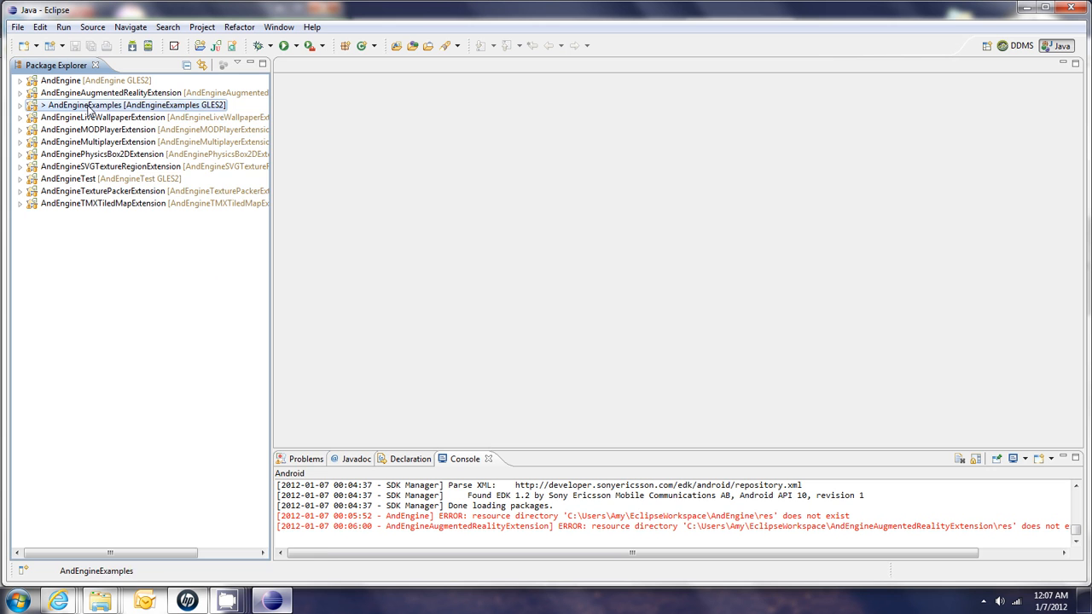
right_click(132, 104)
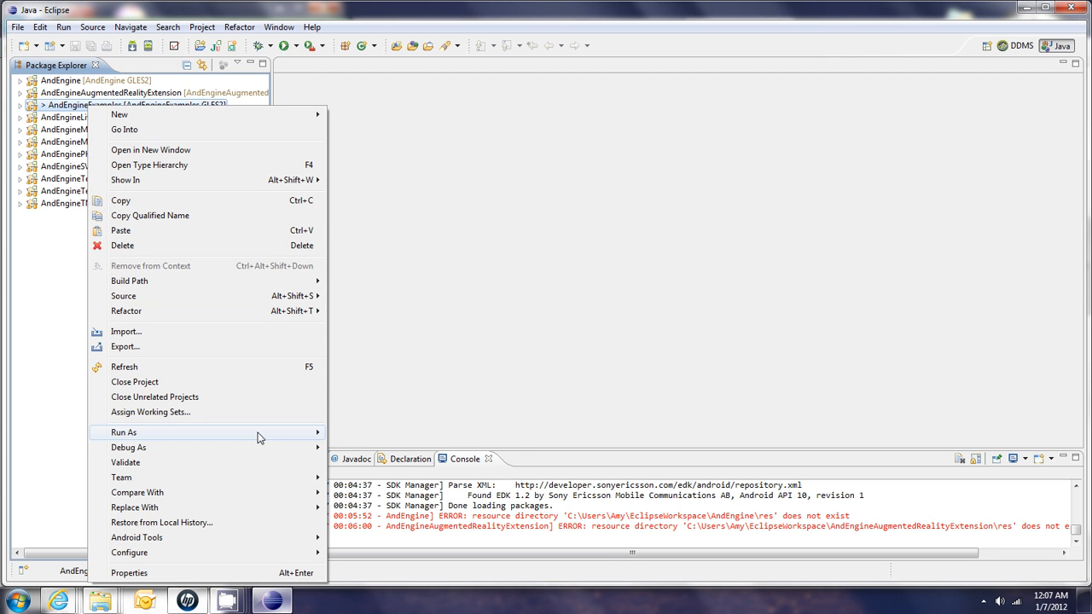
click(124, 433)
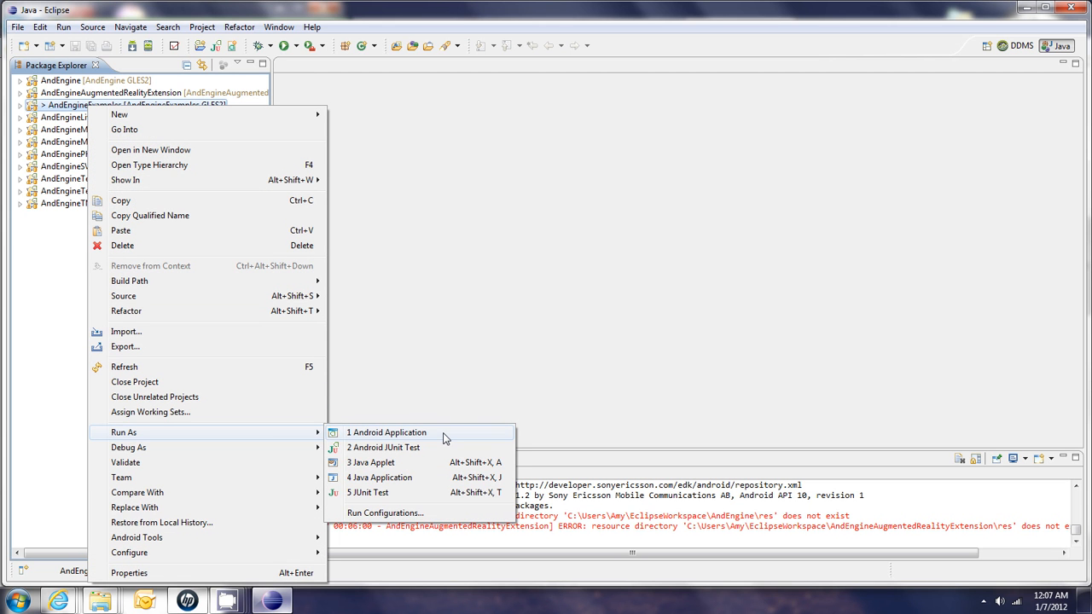
click(387, 432)
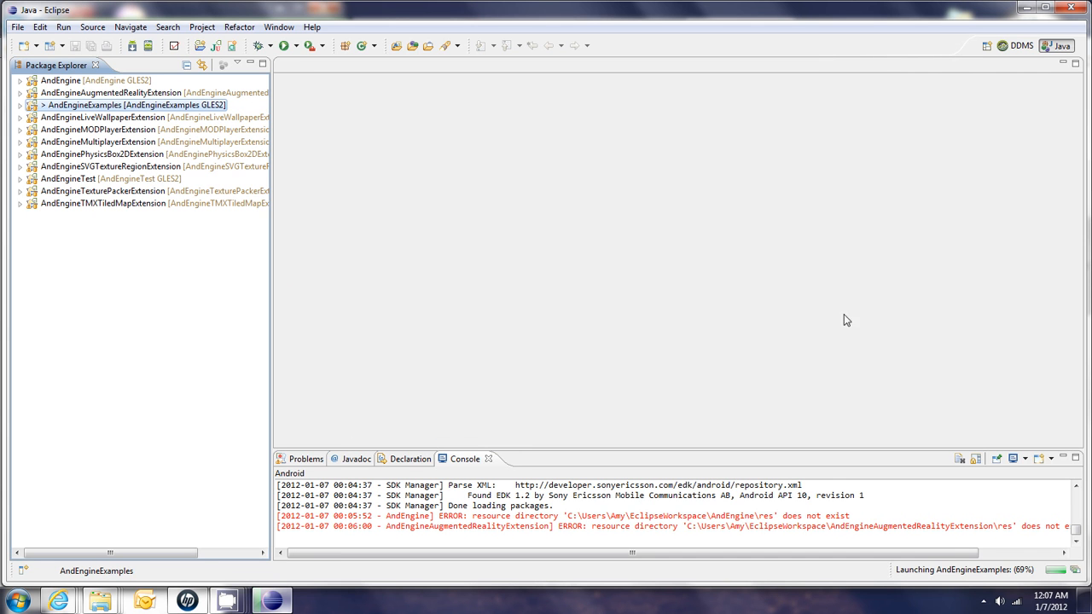
mouse_move(840, 291)
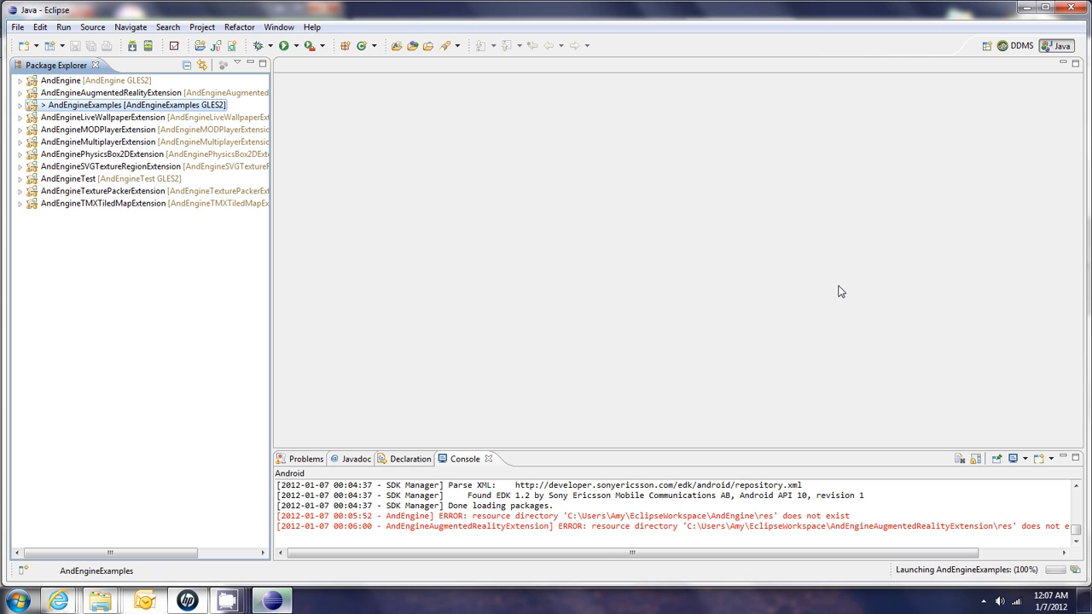
mouse_move(839, 295)
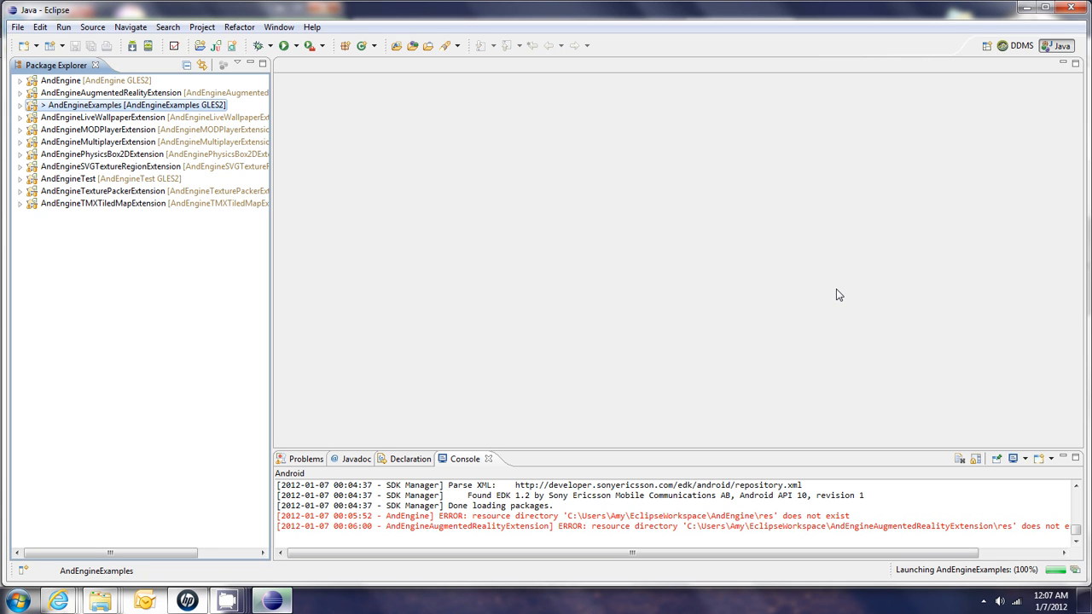
mouse_move(998, 96)
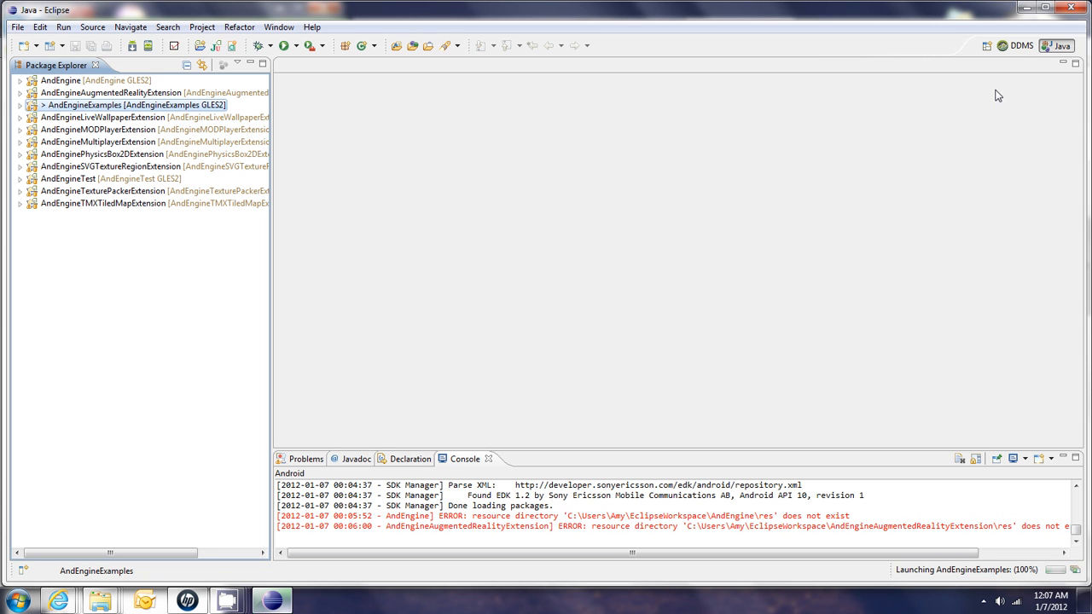
mouse_move(1019, 46)
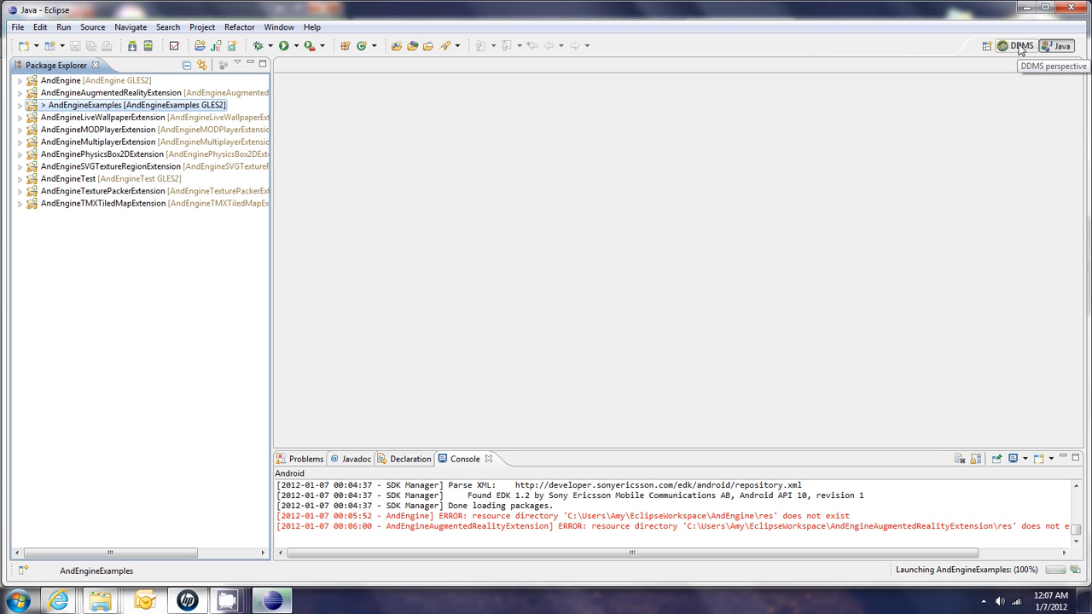
mouse_move(986, 46)
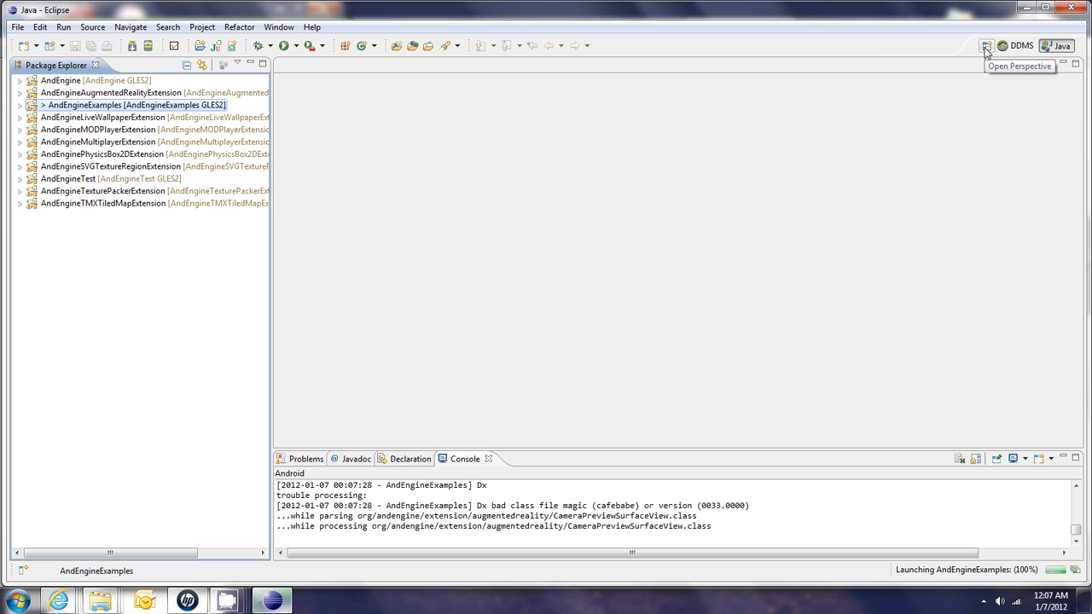
- Check the connected phone in the DDMS perspective, then switch back to Java
click(987, 46)
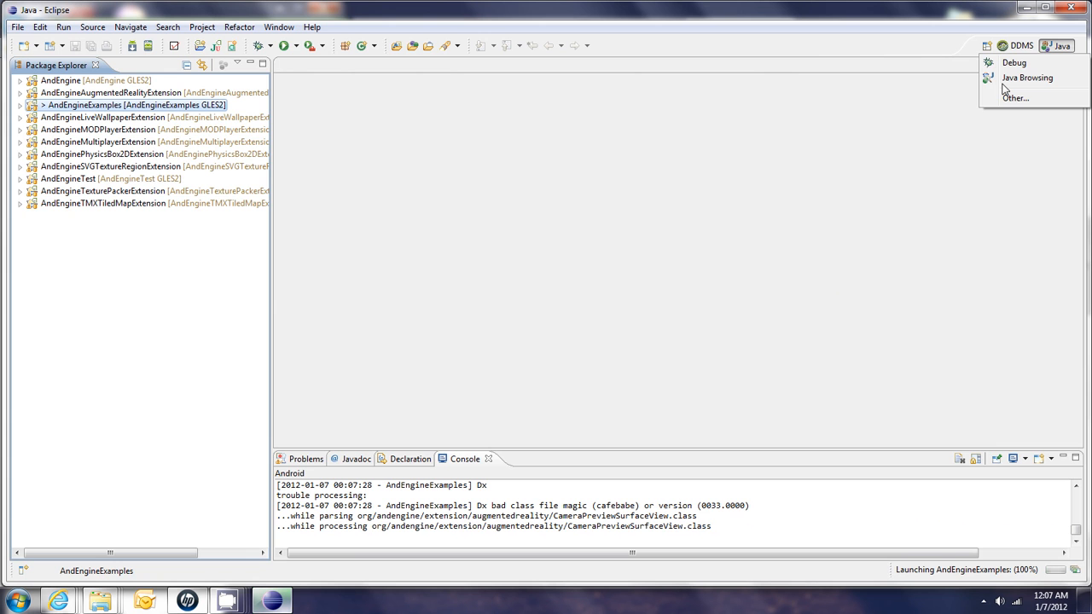
click(1020, 45)
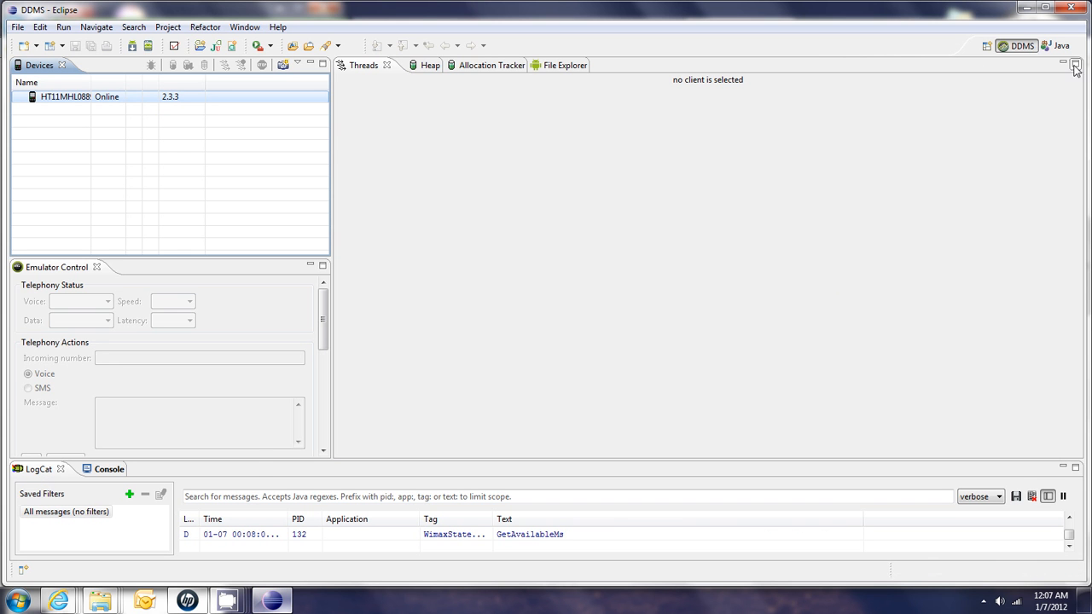
click(1062, 46)
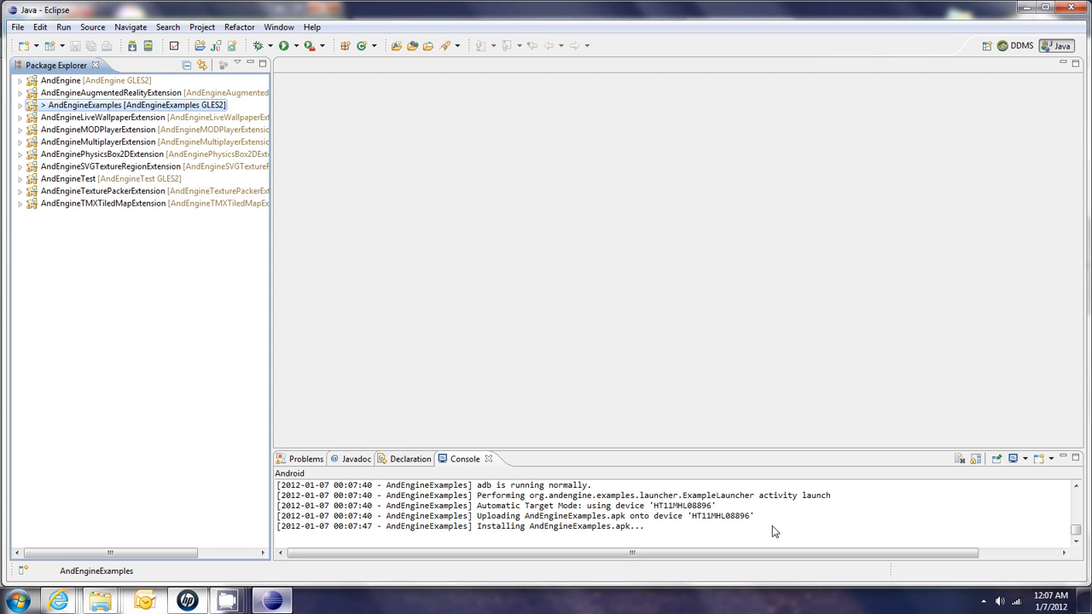
mouse_move(559, 512)
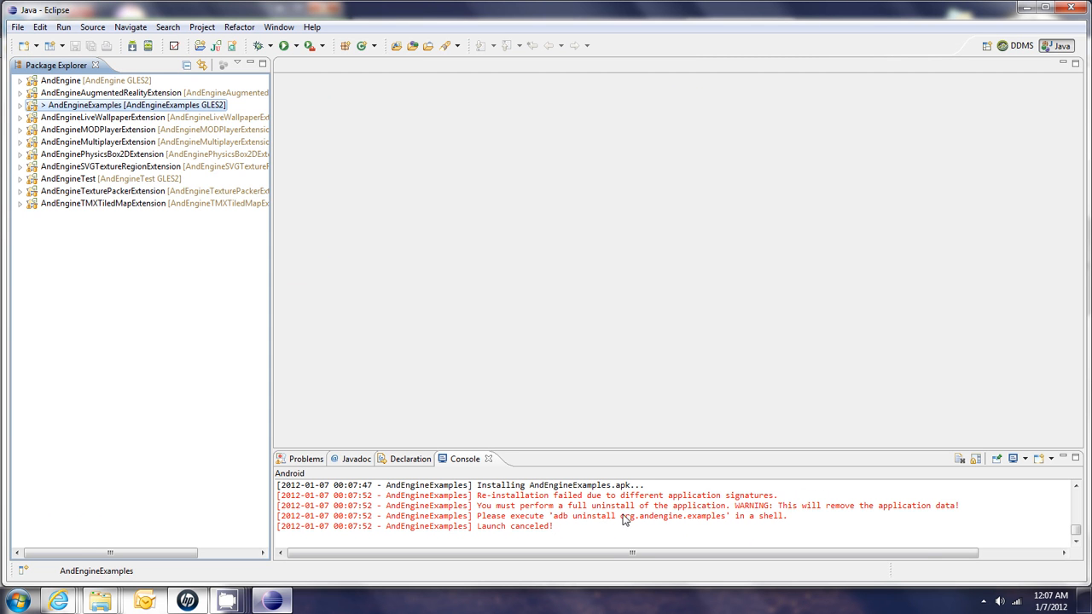
mouse_move(663, 539)
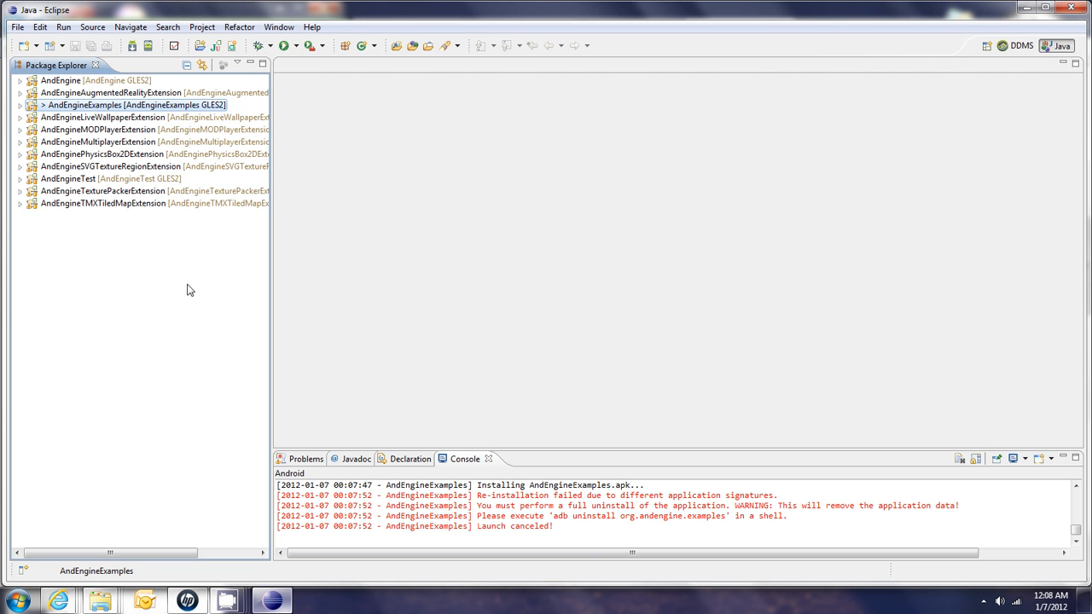
mouse_move(141, 259)
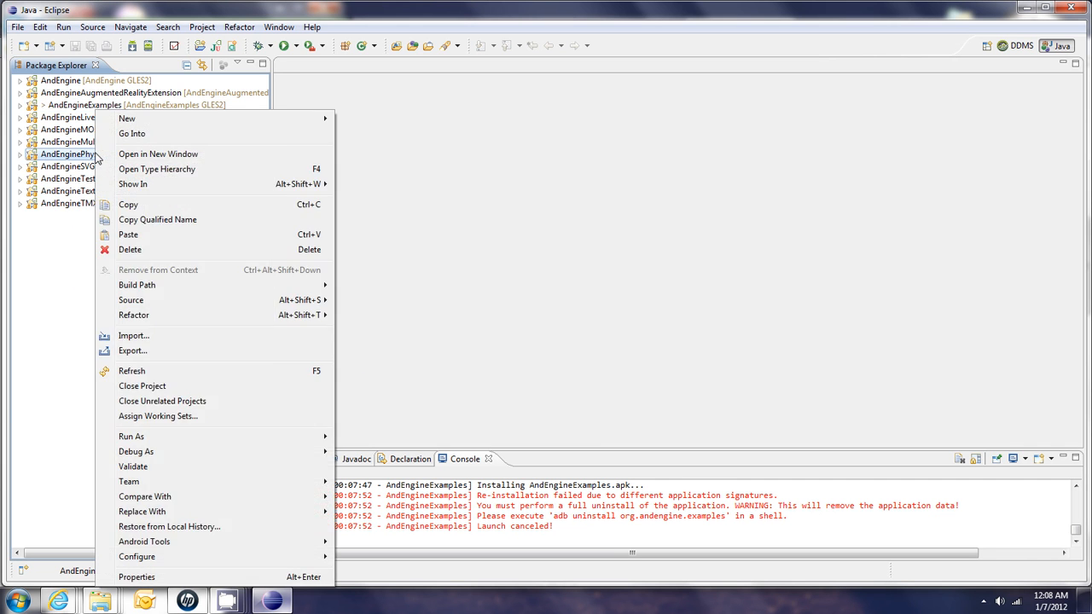
click(137, 577)
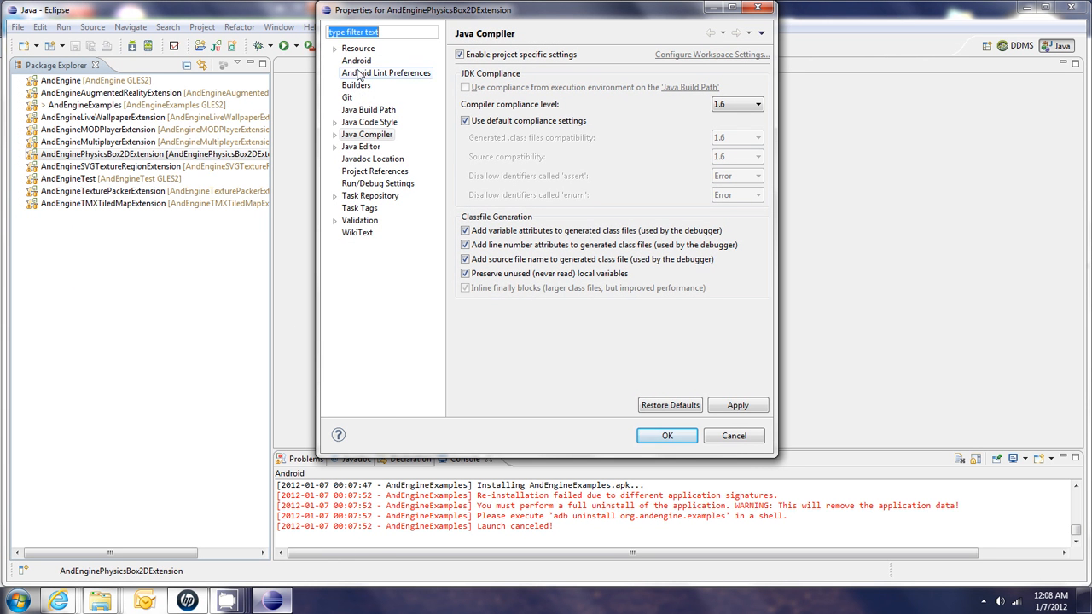
click(357, 60)
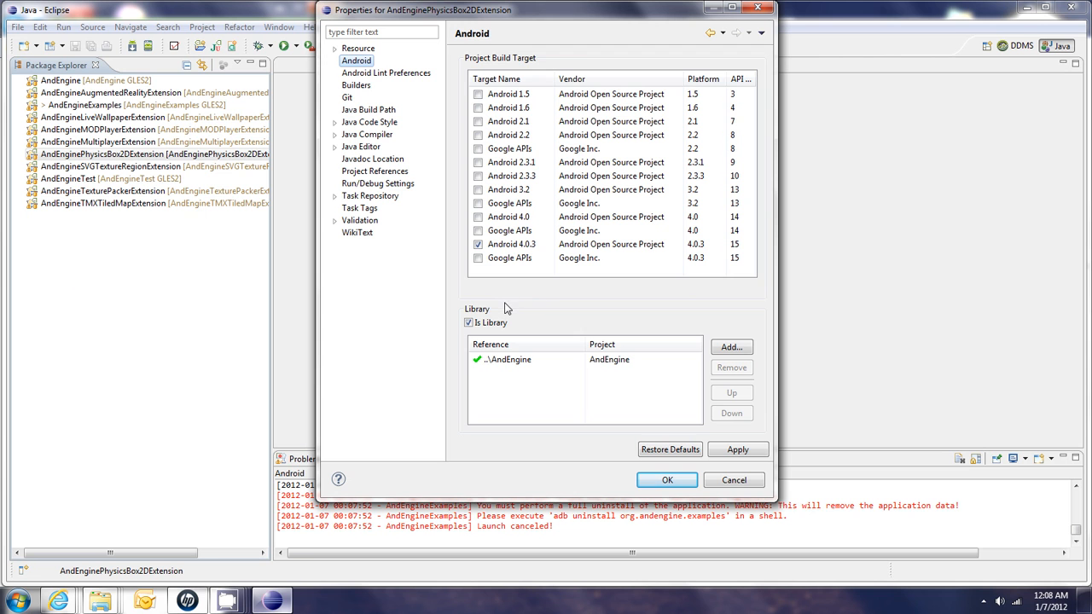
mouse_move(109, 160)
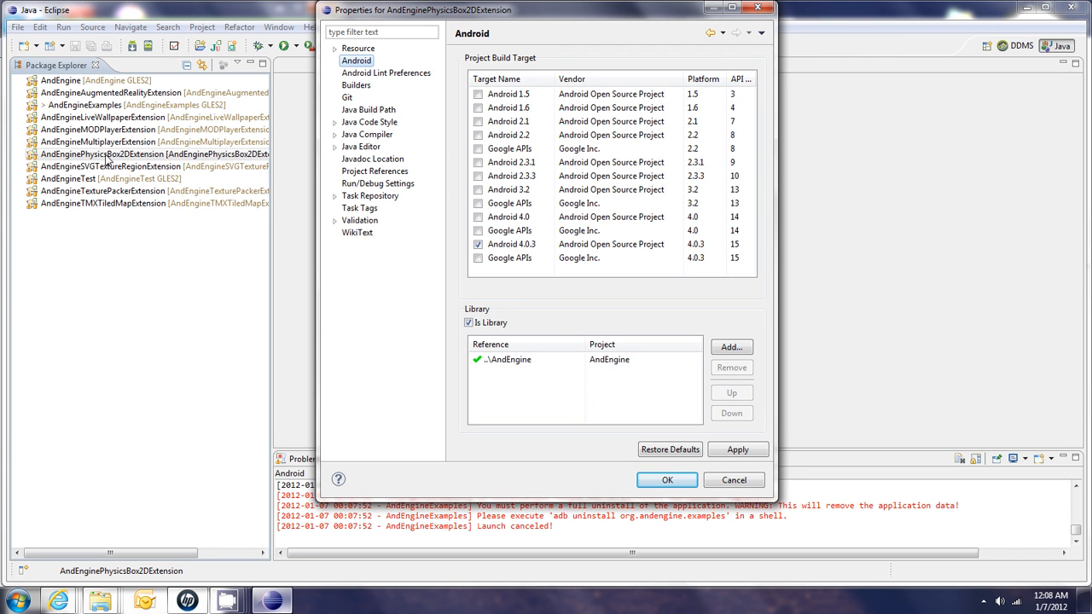
click(509, 359)
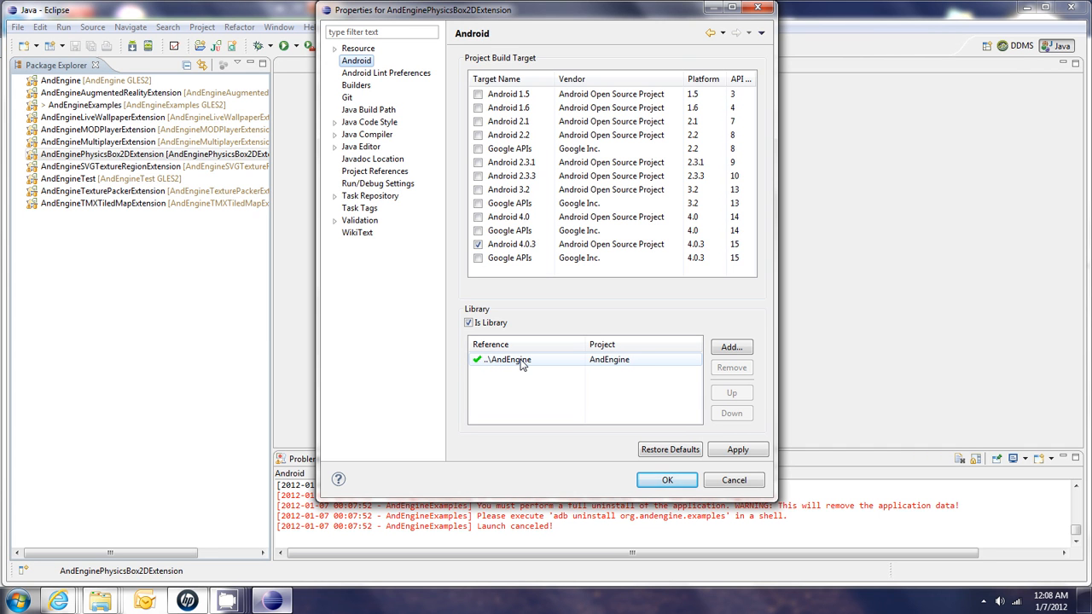
mouse_move(549, 367)
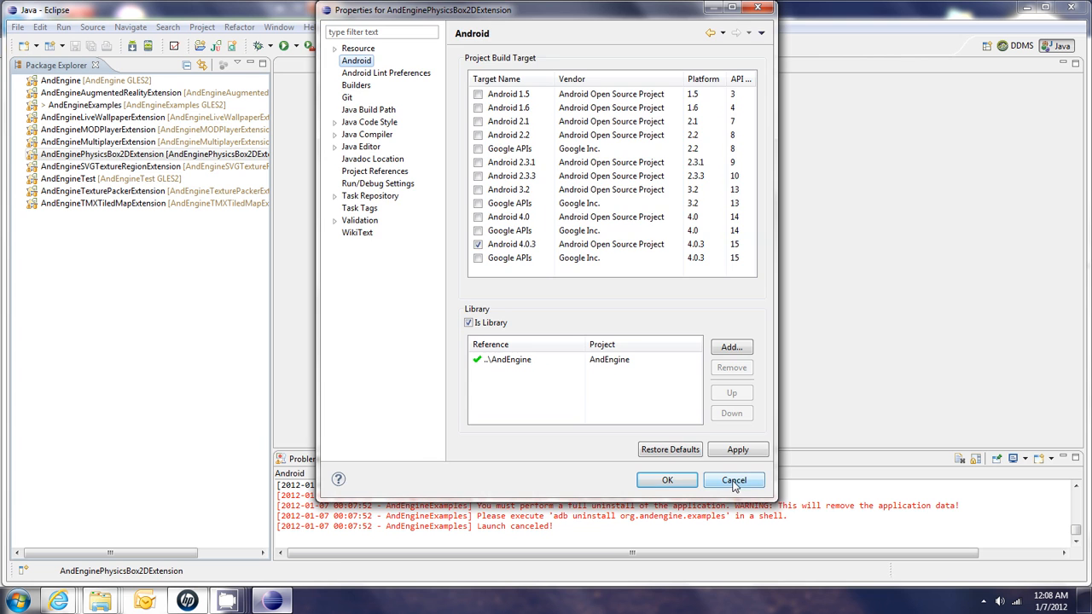
click(734, 479)
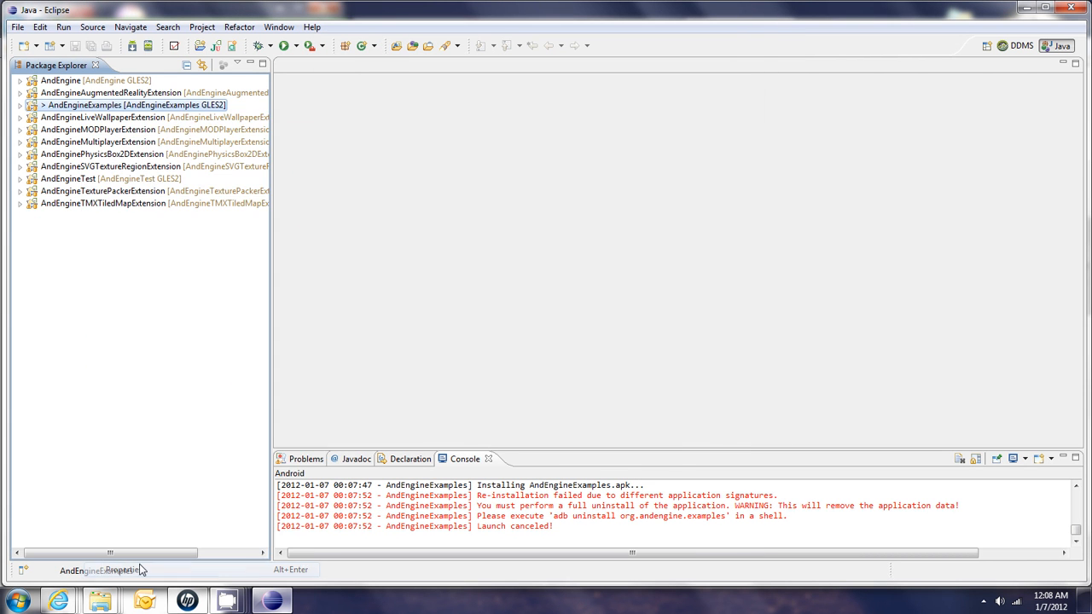
click(122, 569)
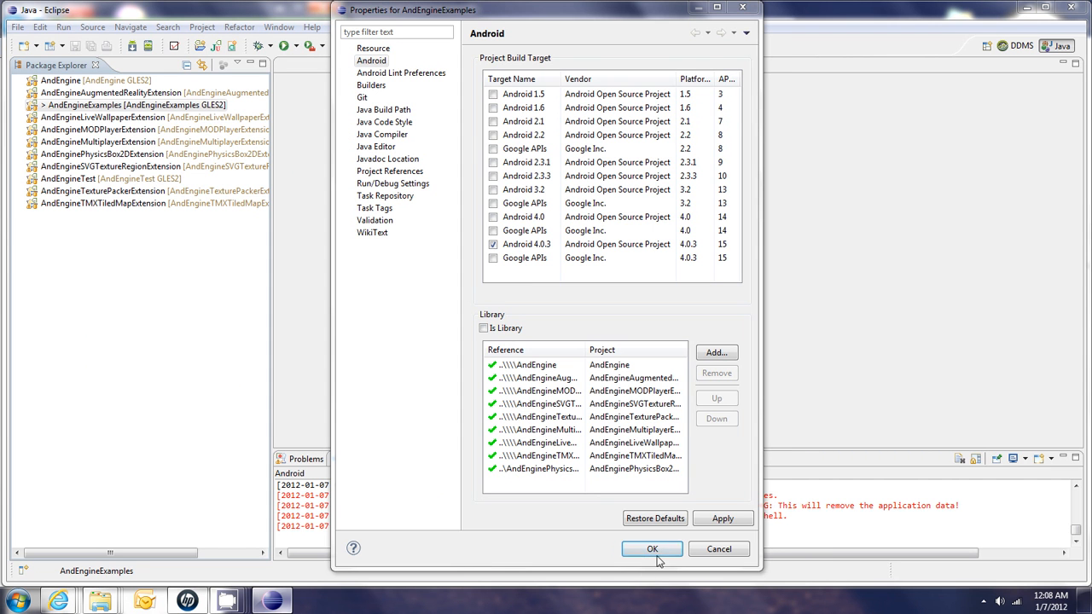
click(652, 548)
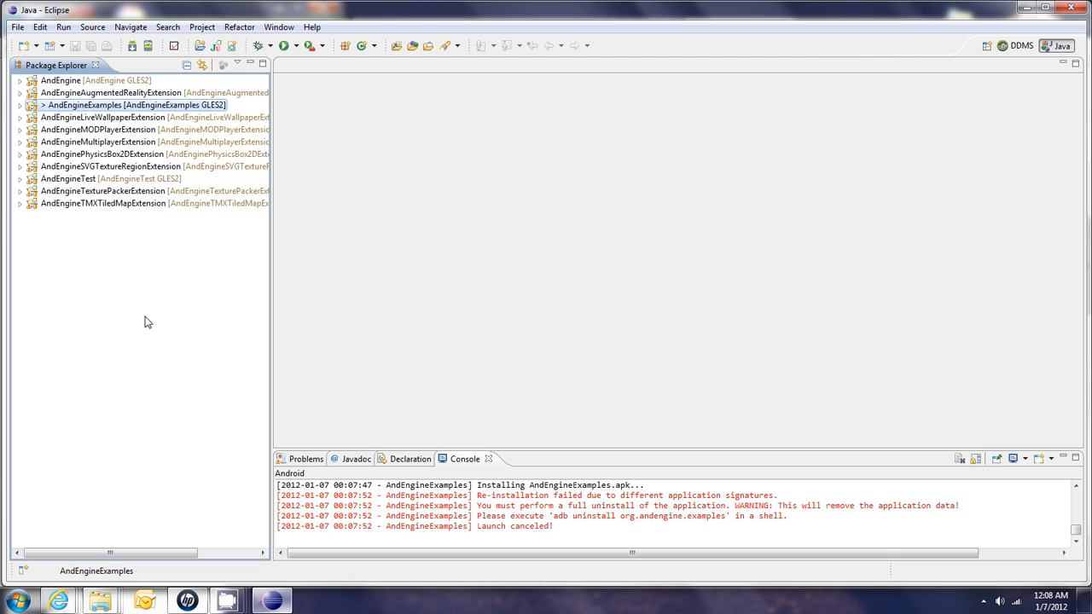